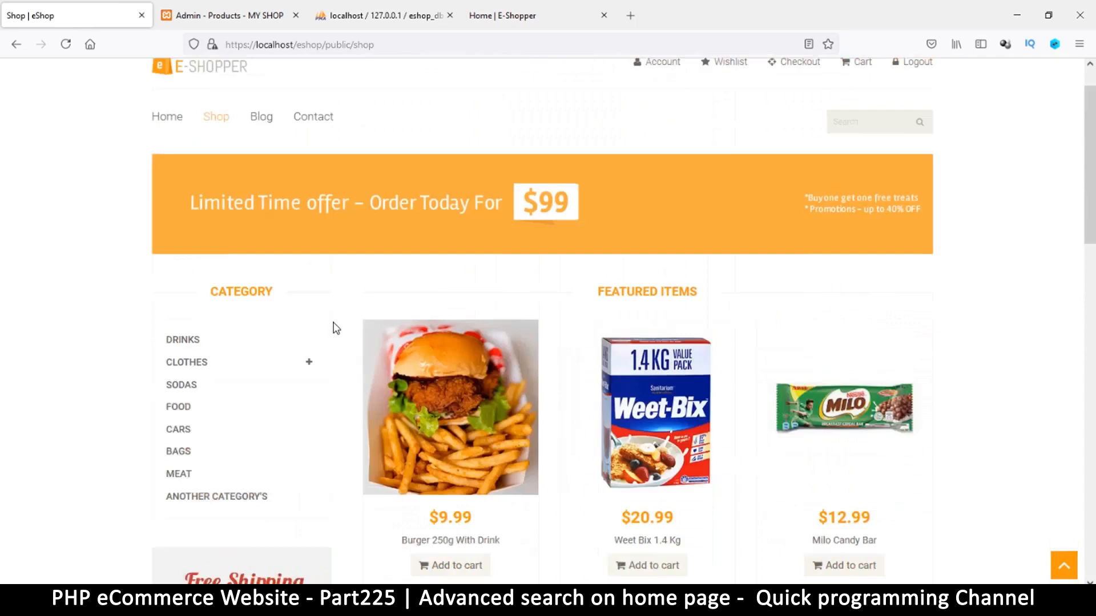
Scroll the shop page to review the sidebar below the category list
scroll(down, 3)
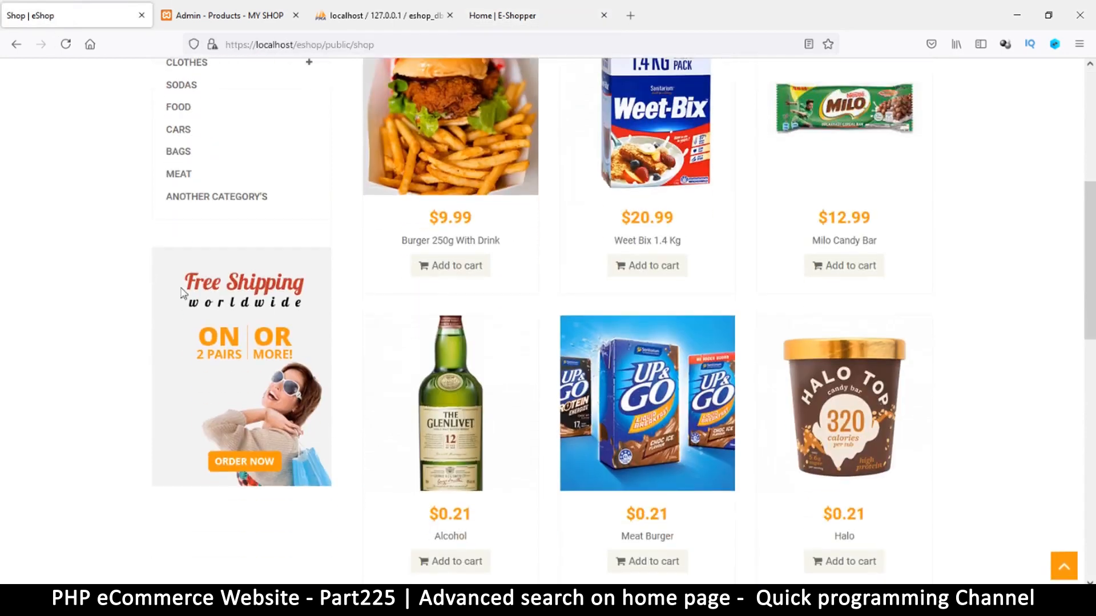
mouse_move(329, 473)
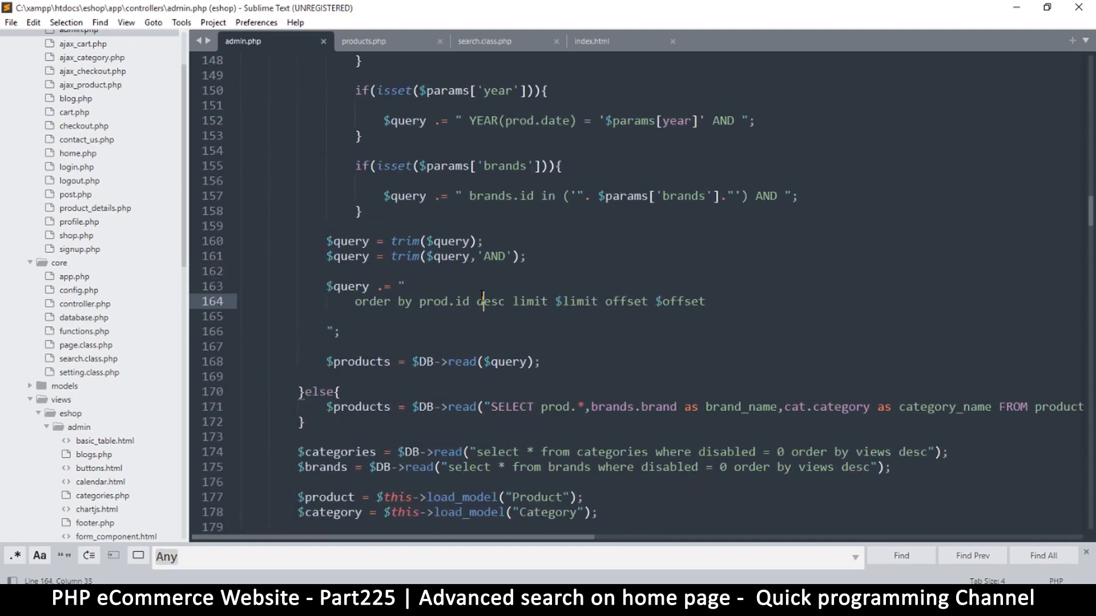
Save the controller, then retitle products.php's Search heading as a smaller 'Advanced Search' h4 and reach the form block
key(ctrl+s)
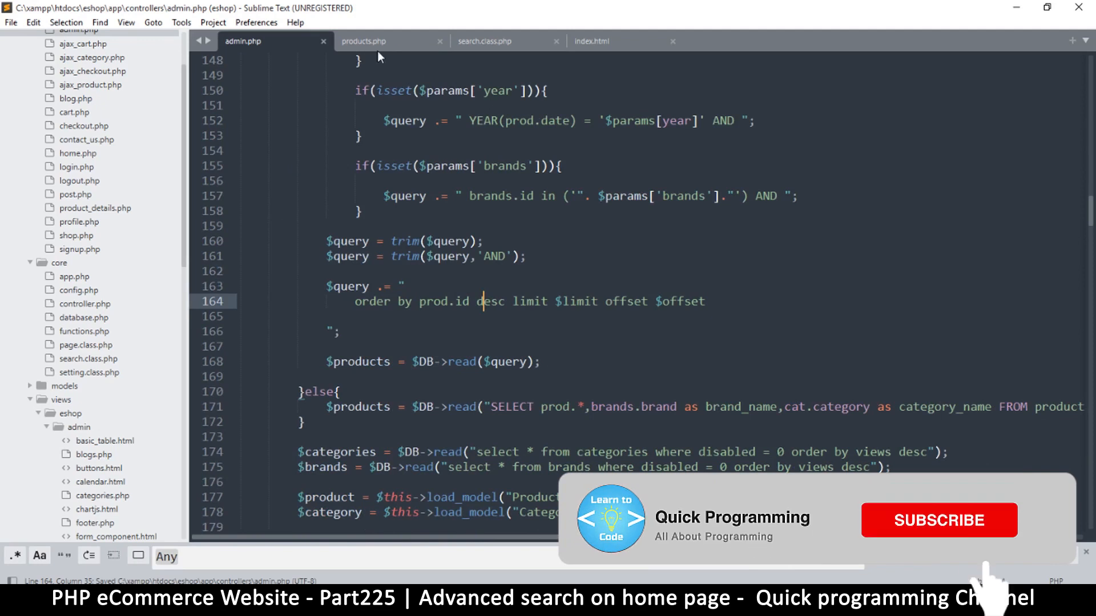
click(363, 41)
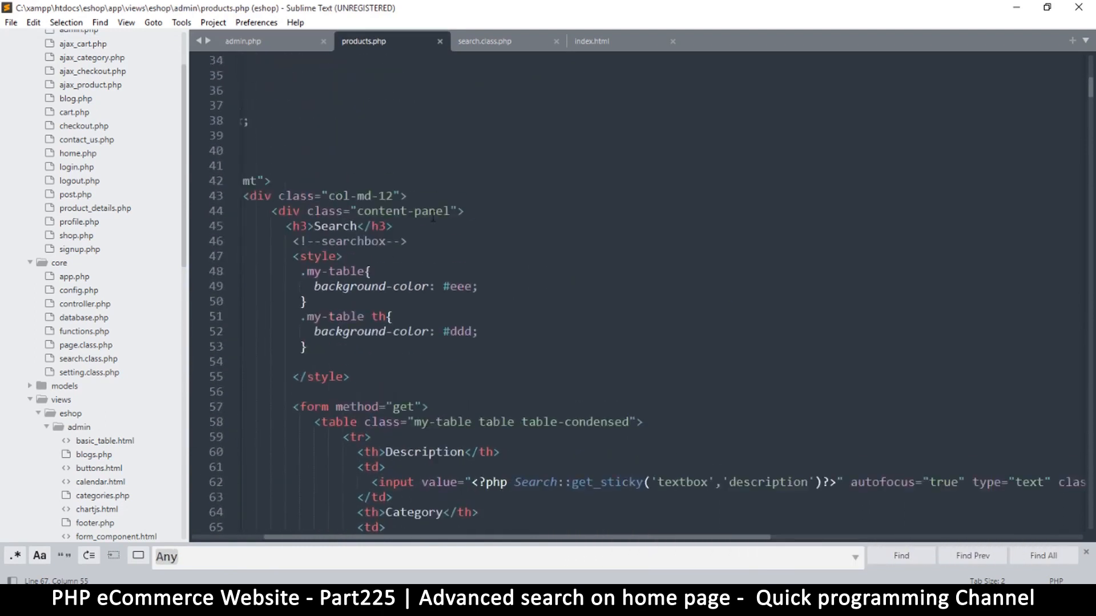
scroll(down, 3)
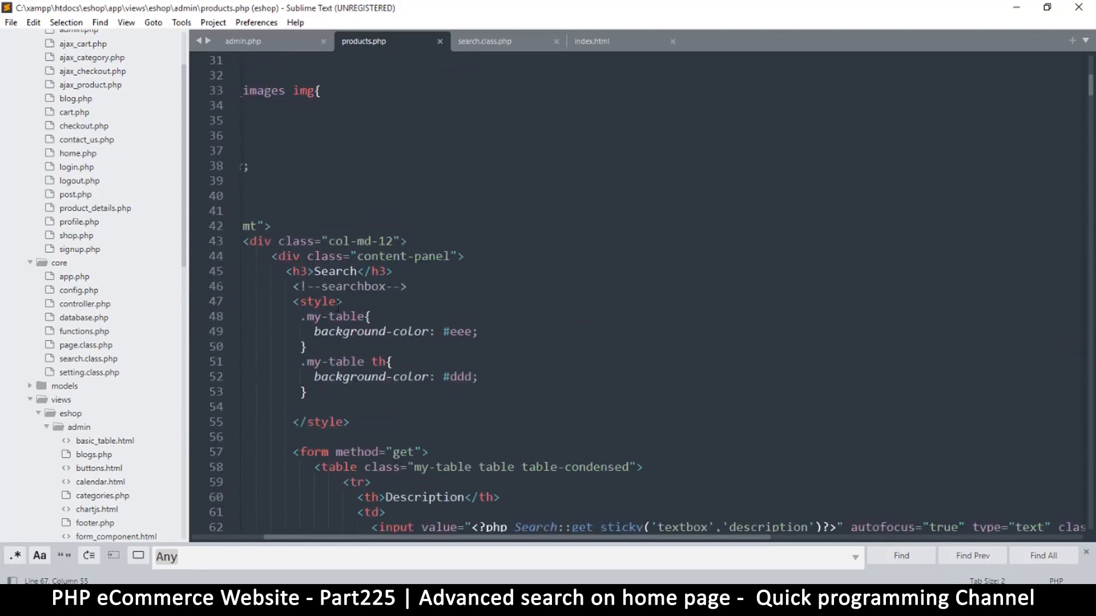
click(395, 272)
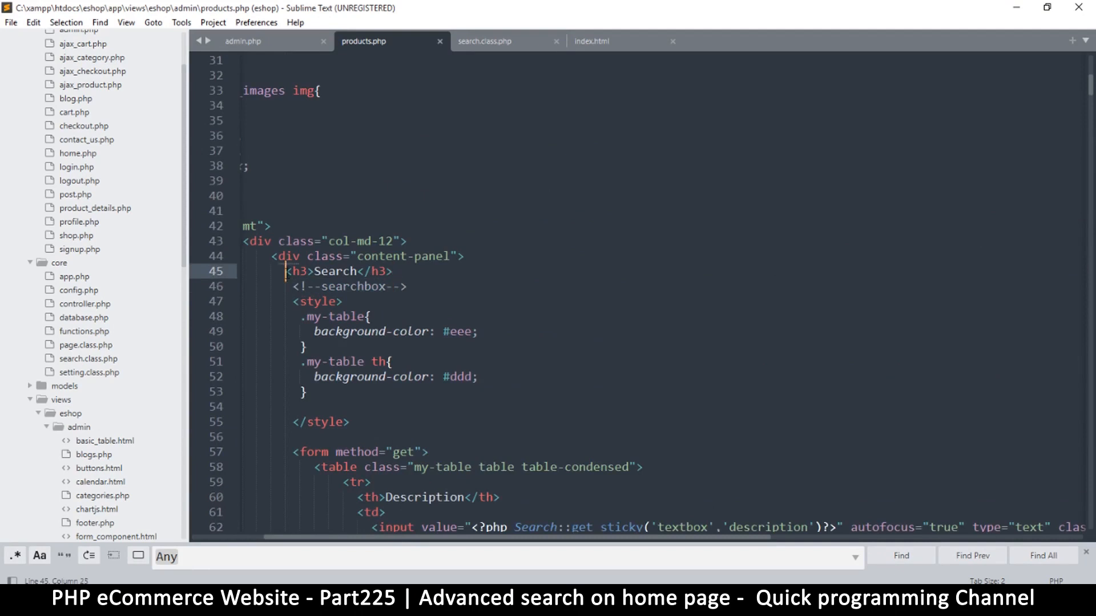
click(315, 272)
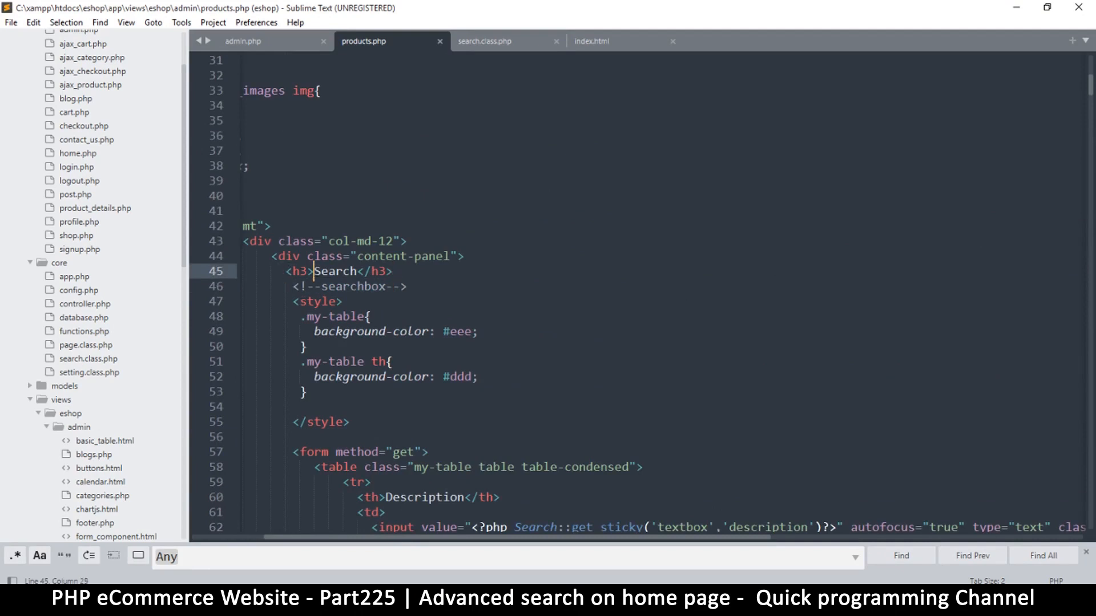
text(Advanced)
click(506, 557)
text(3)
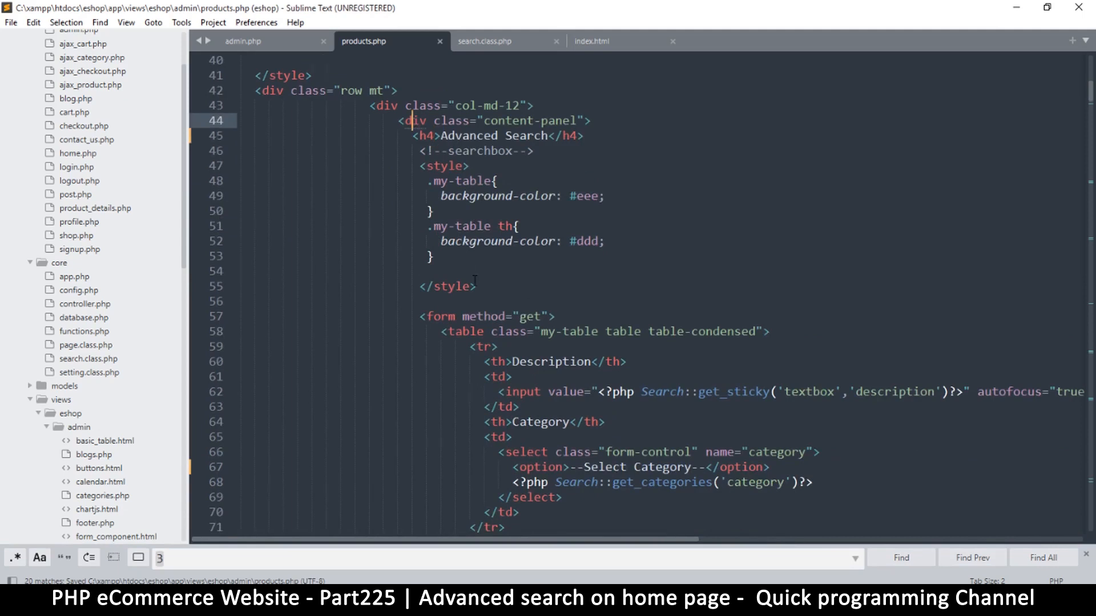
scroll(down, 3)
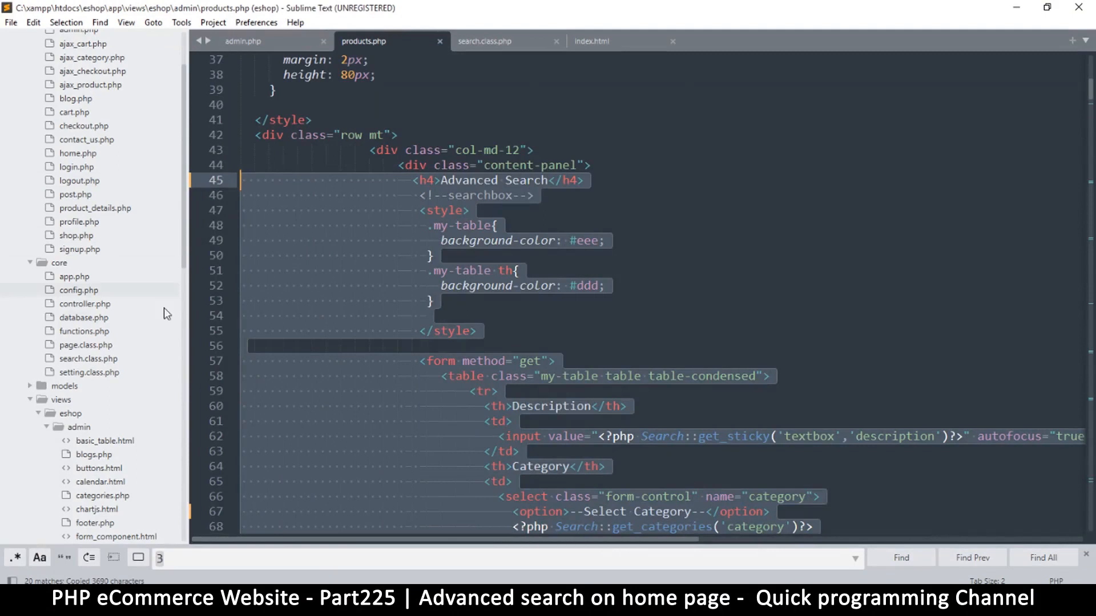
Paste the copied search form into sidebar.inc.php below the category-products div and save
key(ctrl+s)
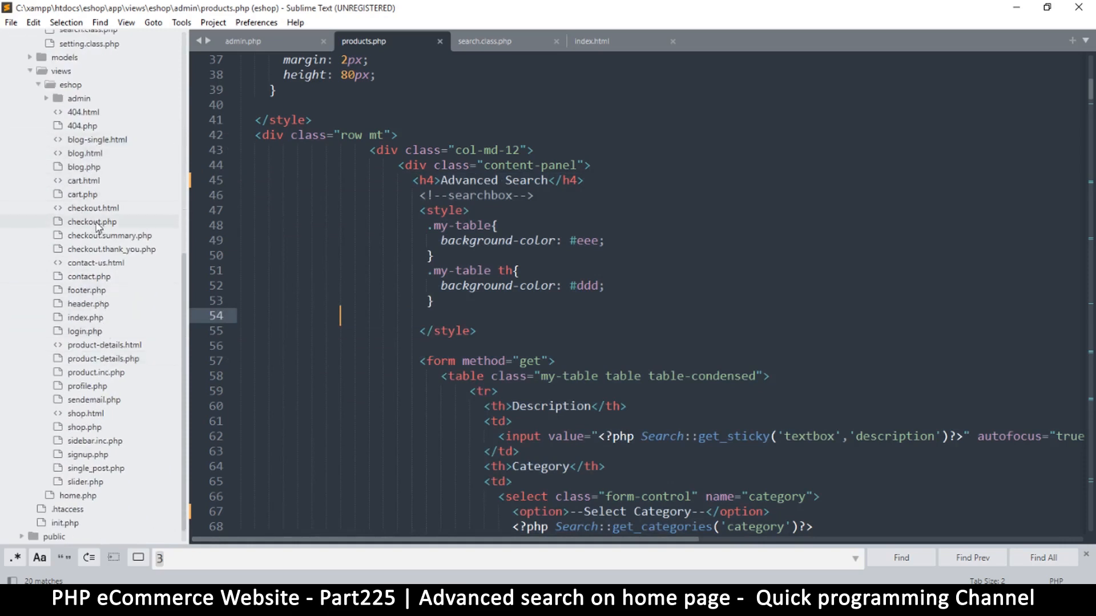
mouse_move(95, 441)
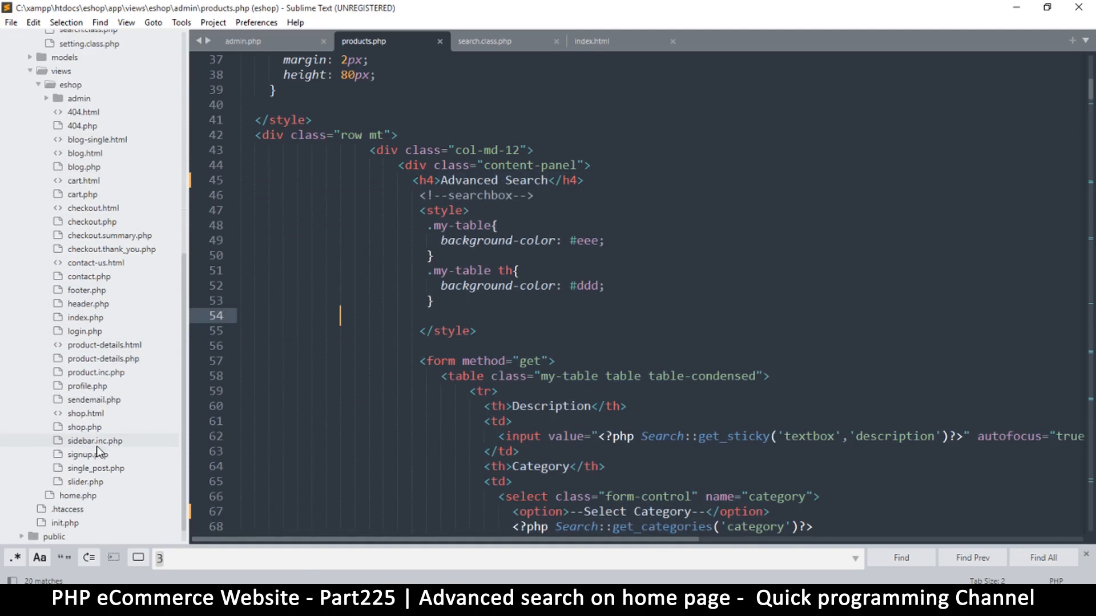
click(95, 440)
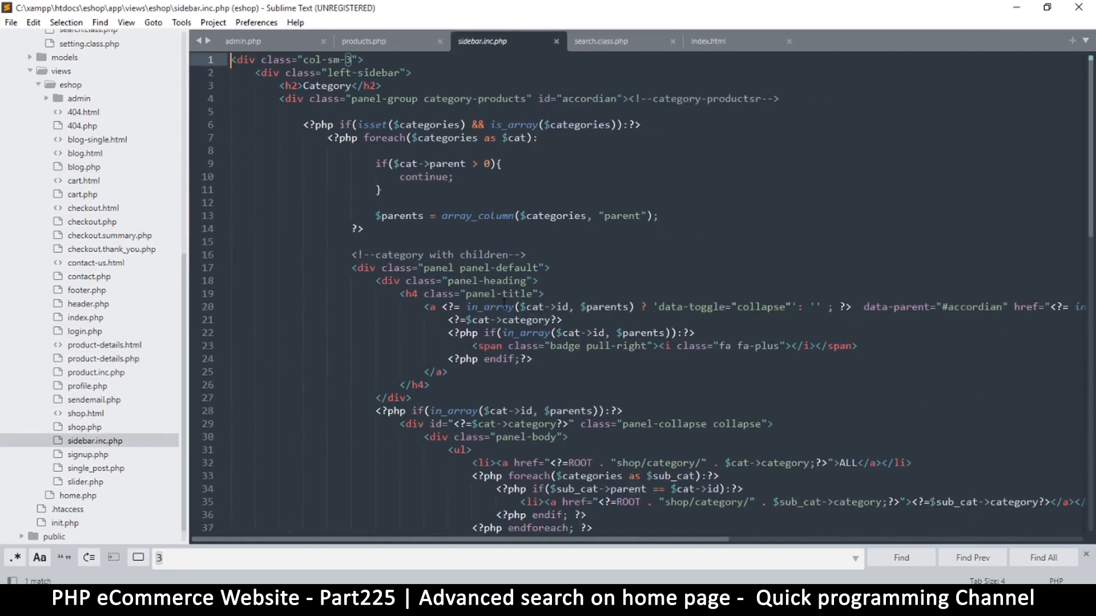
scroll(down, 3)
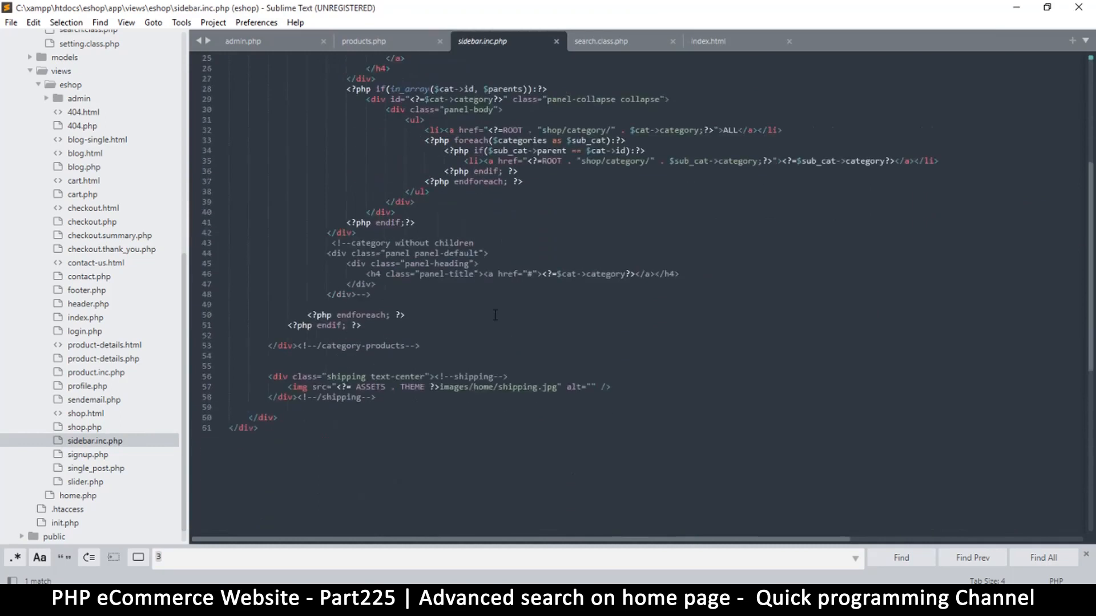
scroll(down, 3)
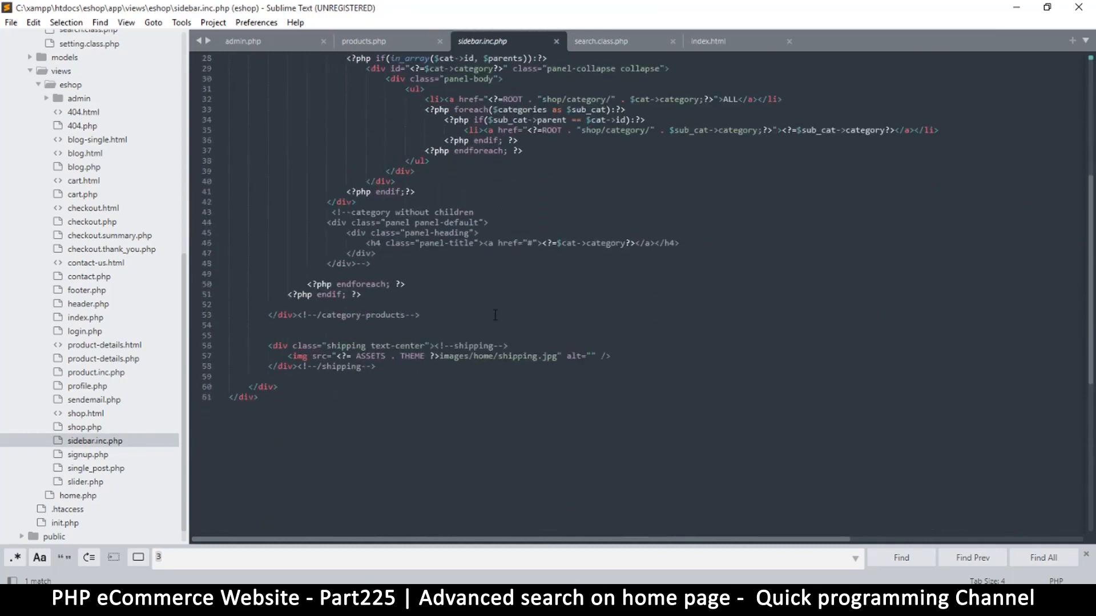
double_click(370, 344)
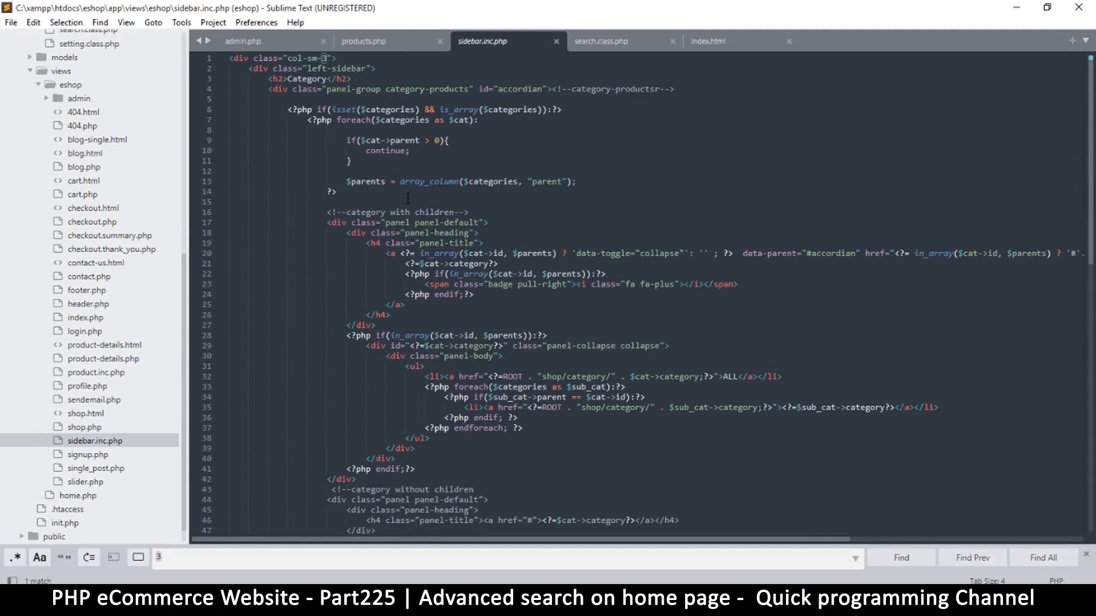
scroll(down, 3)
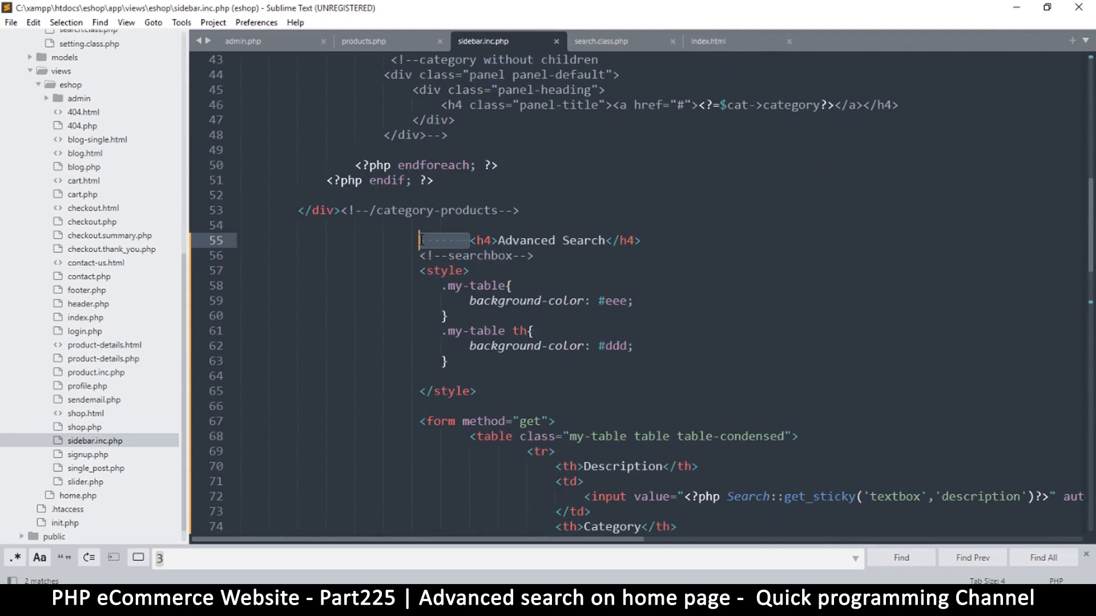
key(ctrl+s)
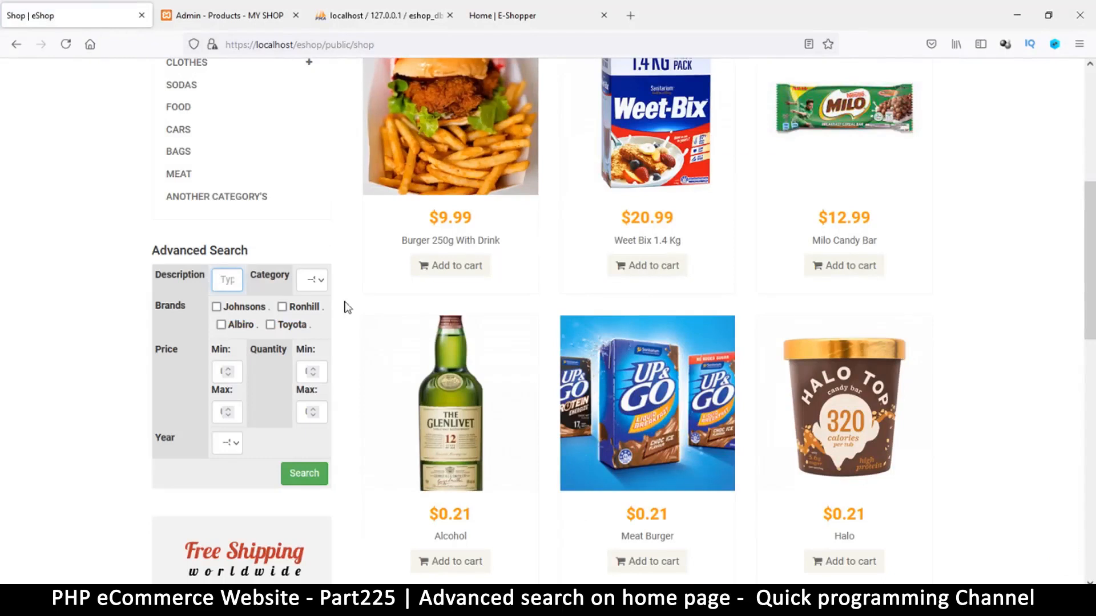
Scroll the reloaded shop page to the new Advanced Search form in the sidebar
scroll(down, 3)
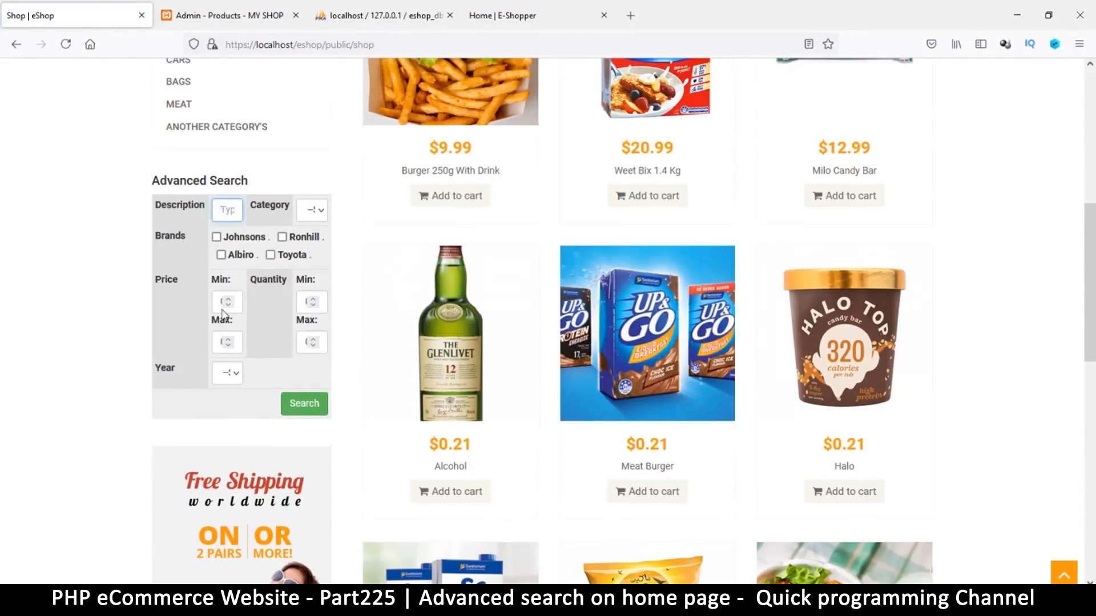
click(226, 210)
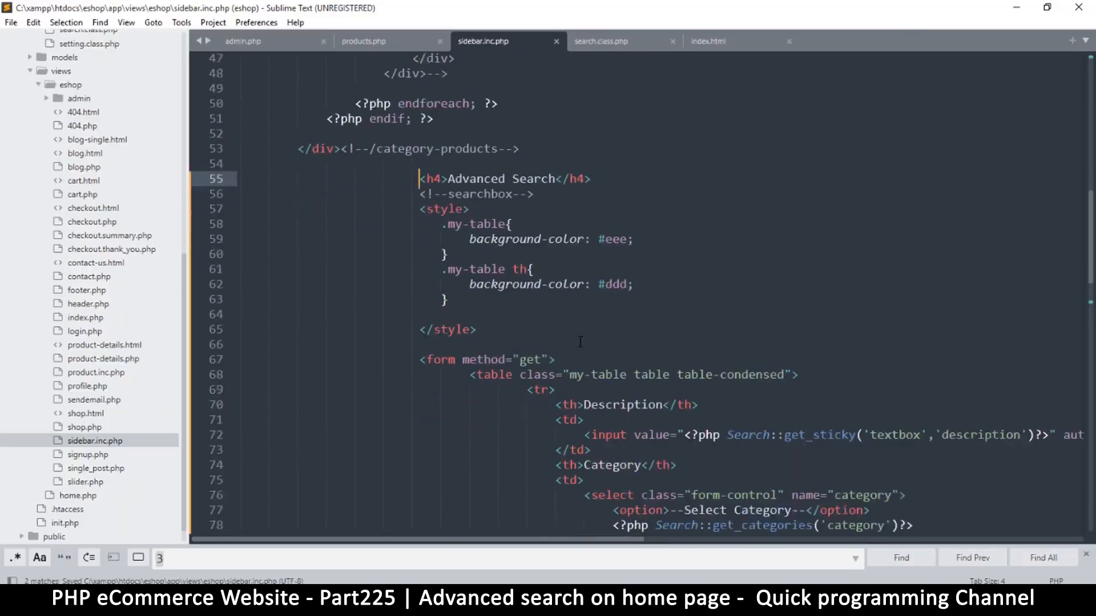
Remove the Description header and give the text input a 'Product name' placeholder, saving the file
scroll(down, 3)
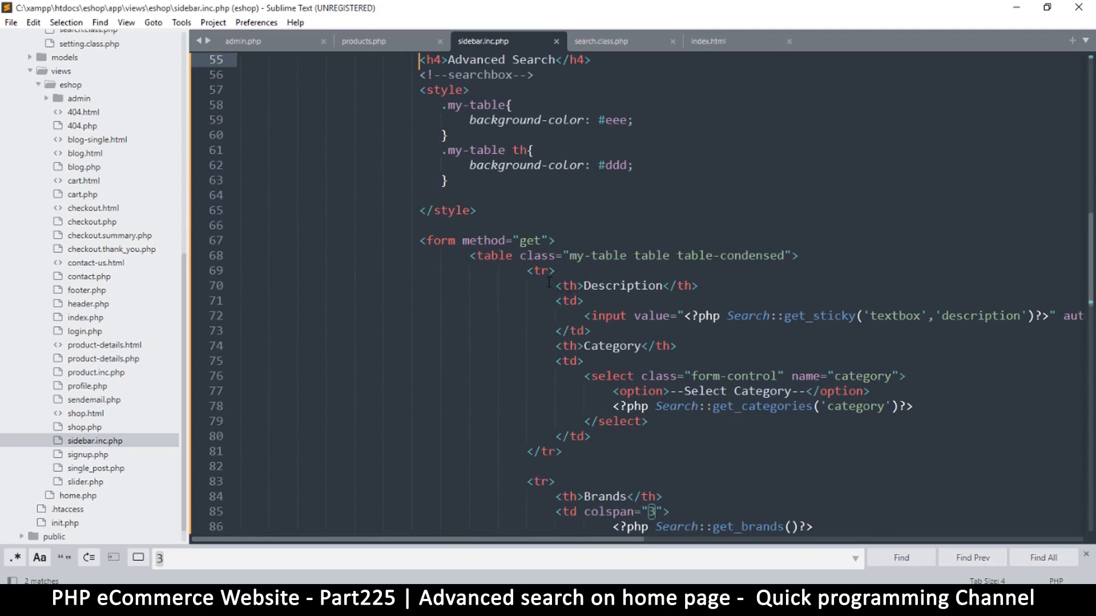
scroll(down, 3)
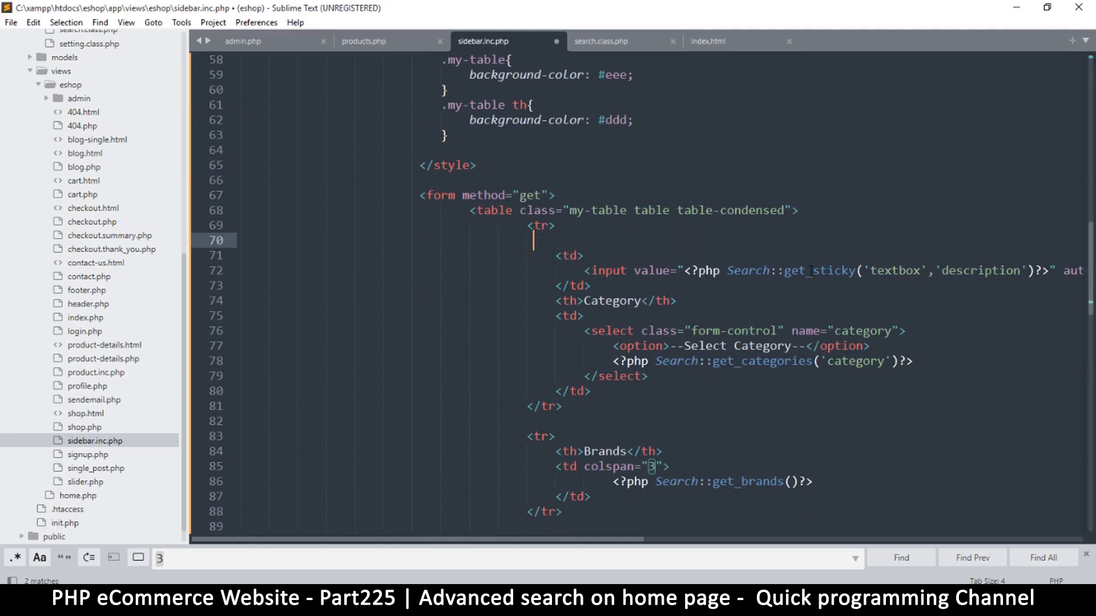
key(ctrl+s)
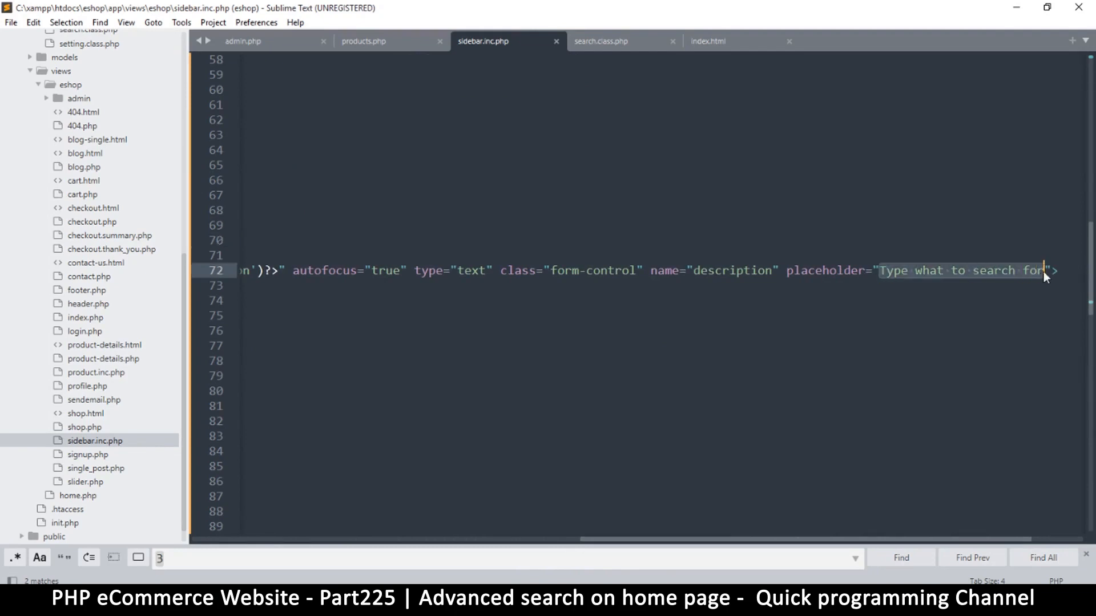
text(Product)
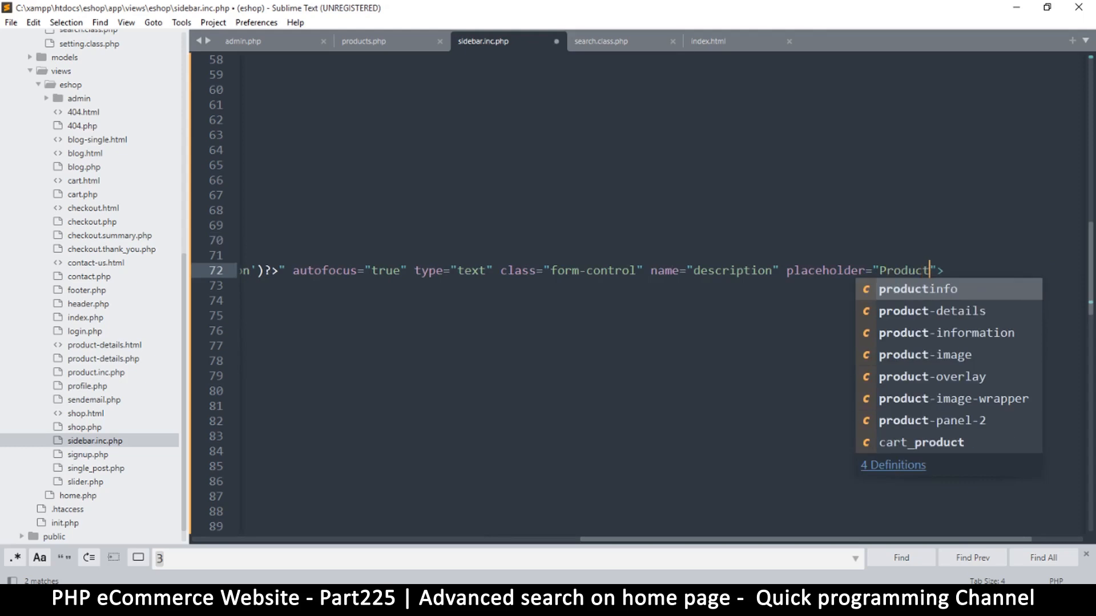
text(name)
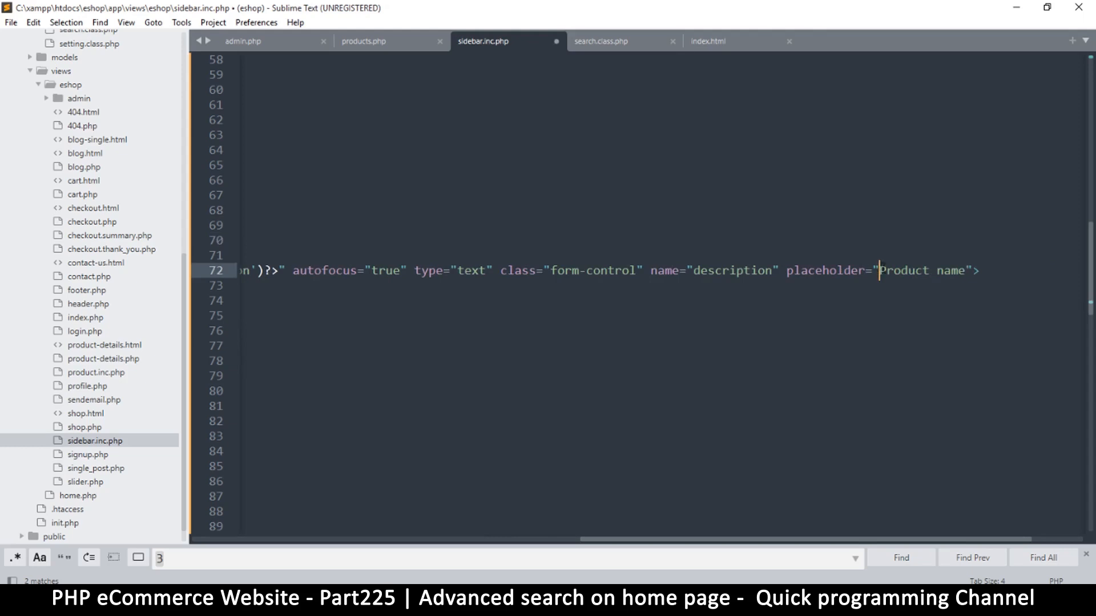
text(Type)
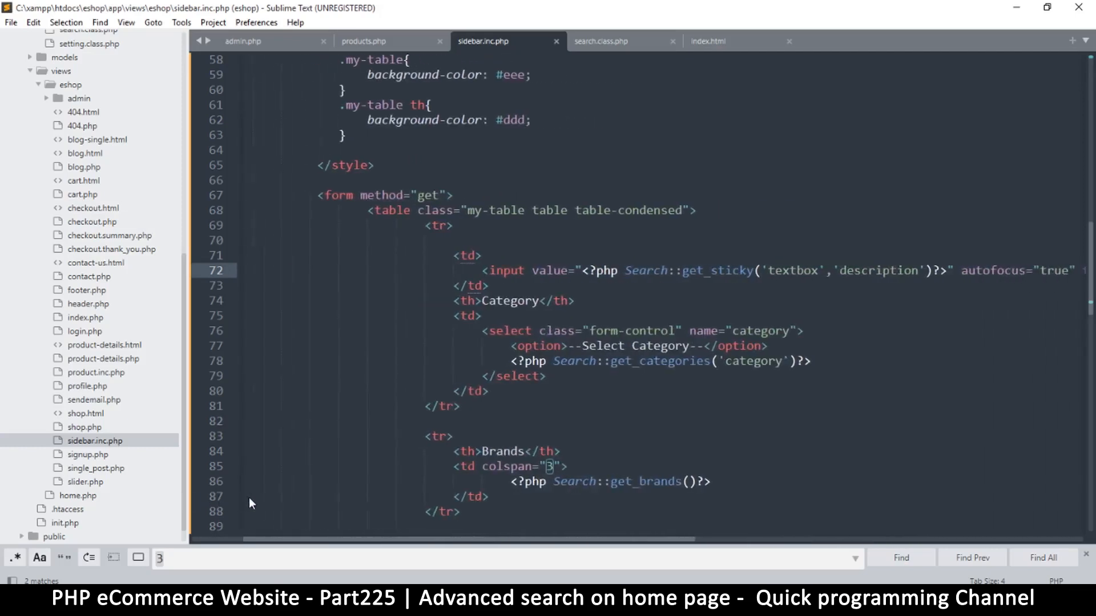
Delete the Category header and move the category dropdown cell into its own new table row, then save
scroll(down, 3)
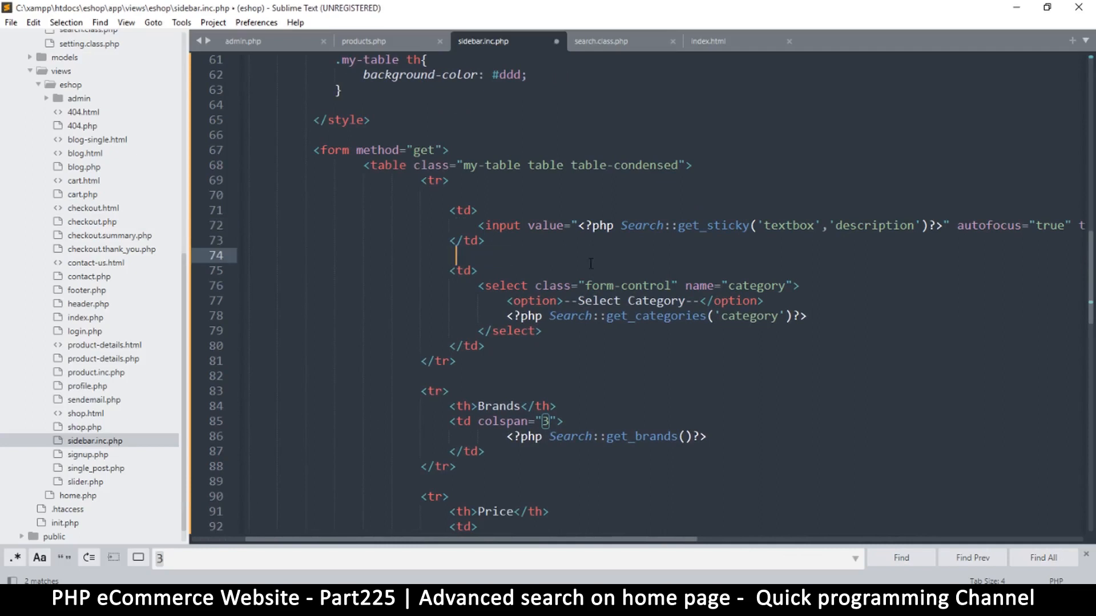
double_click(600, 301)
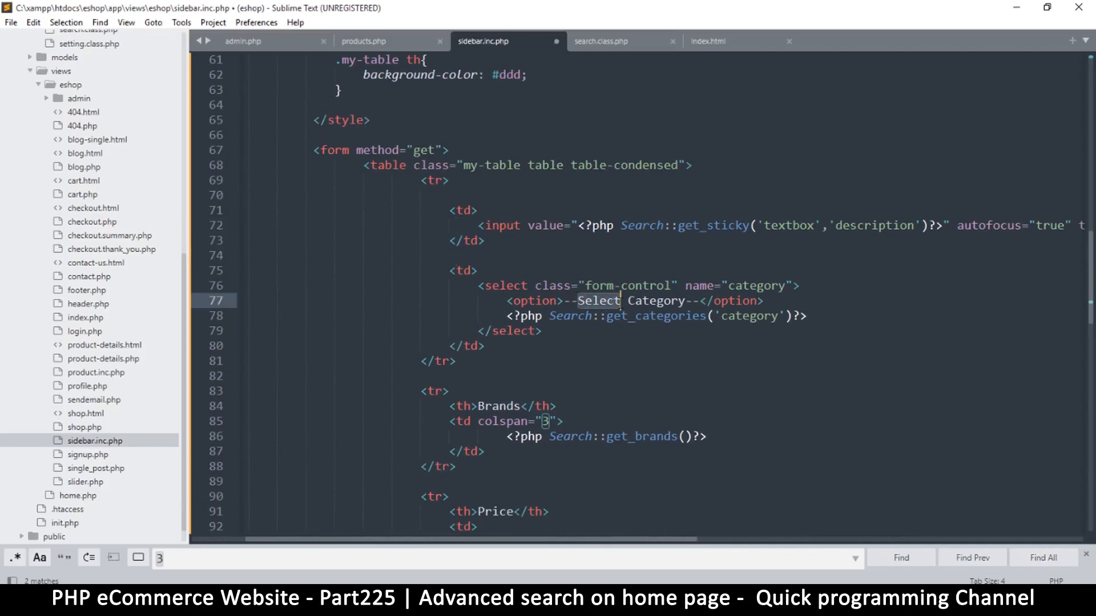
key(ctrl+s)
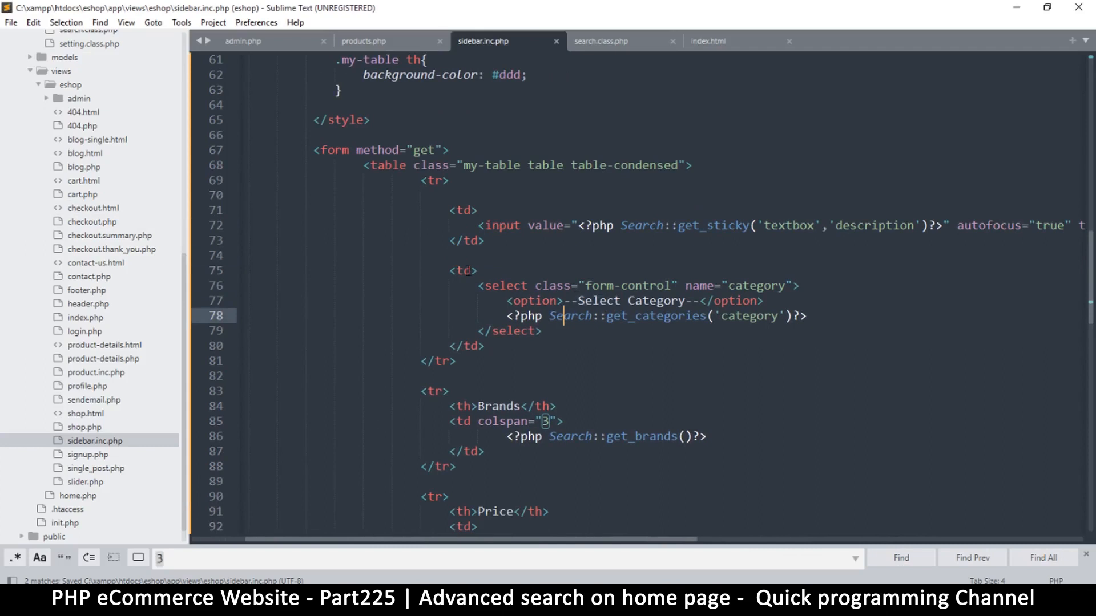
mouse_move(425, 262)
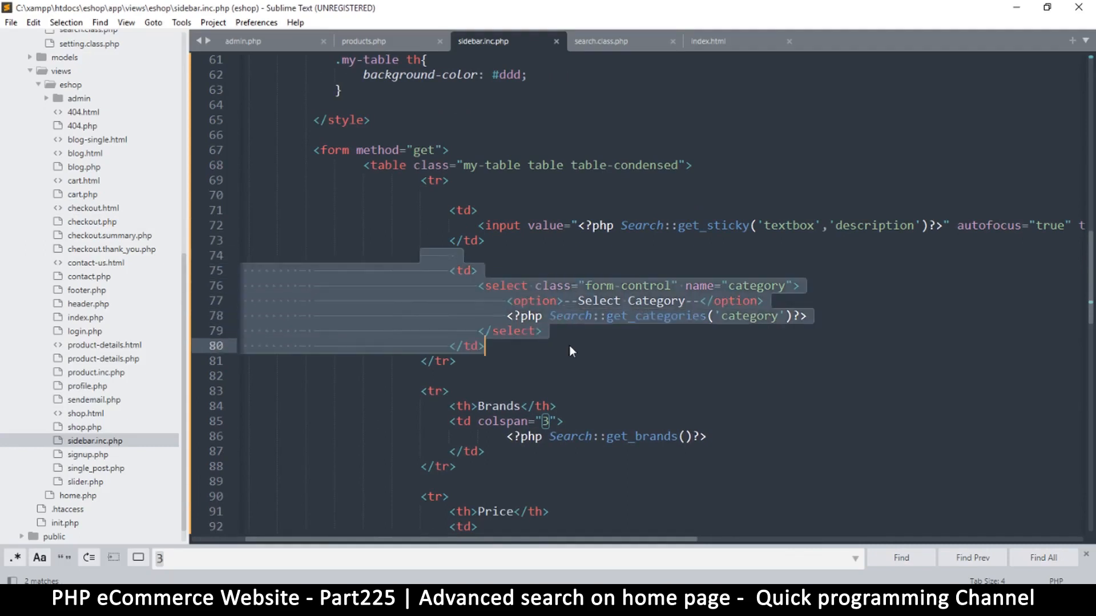
key(ctrl+x)
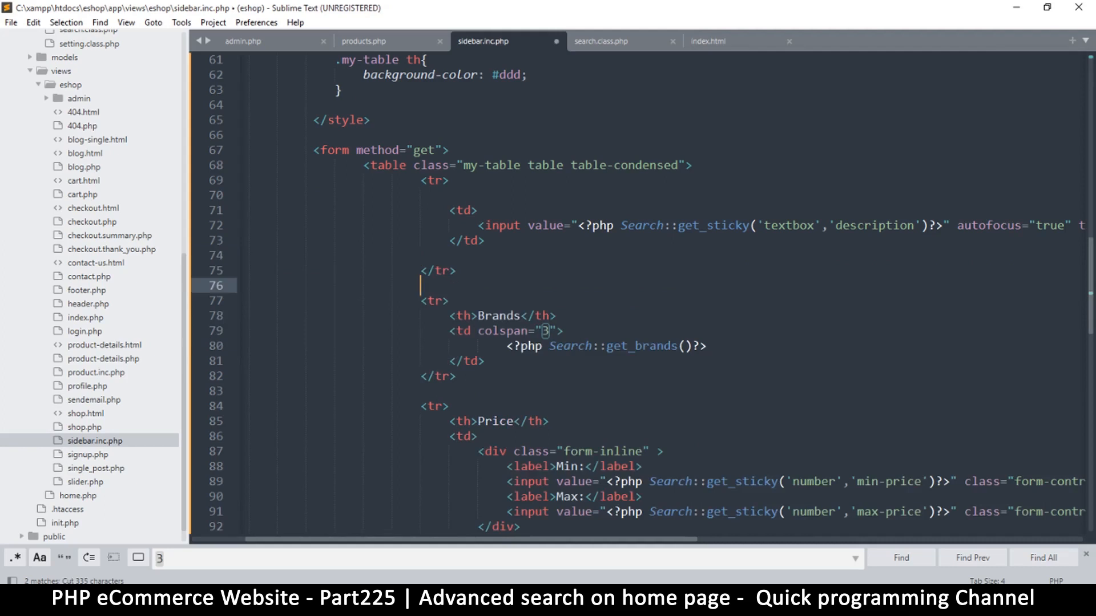
text(tr>)
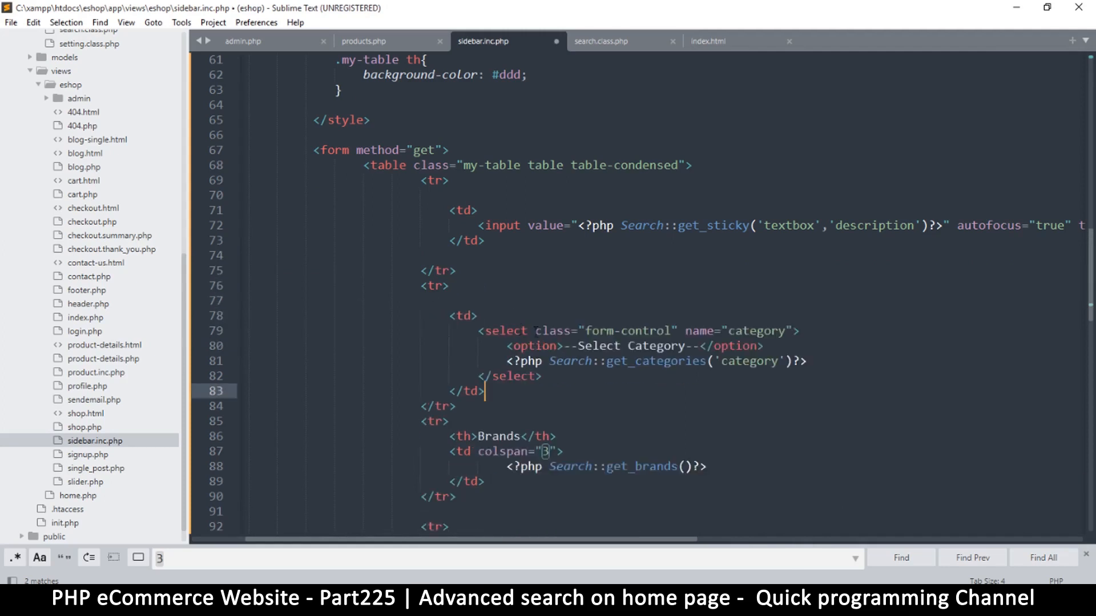
key(ctrl+s)
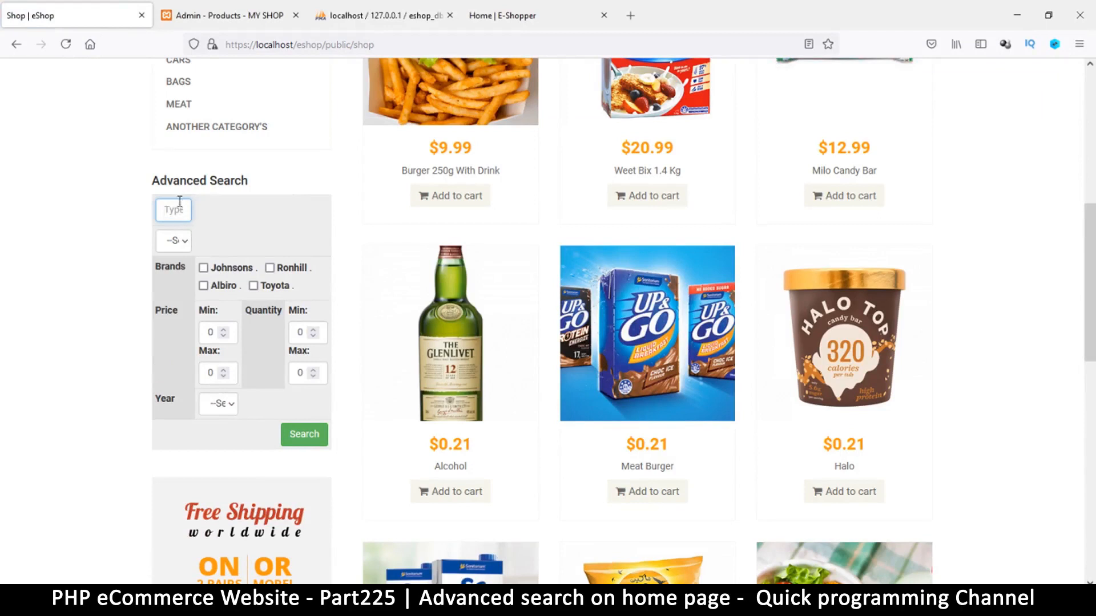
mouse_move(282, 342)
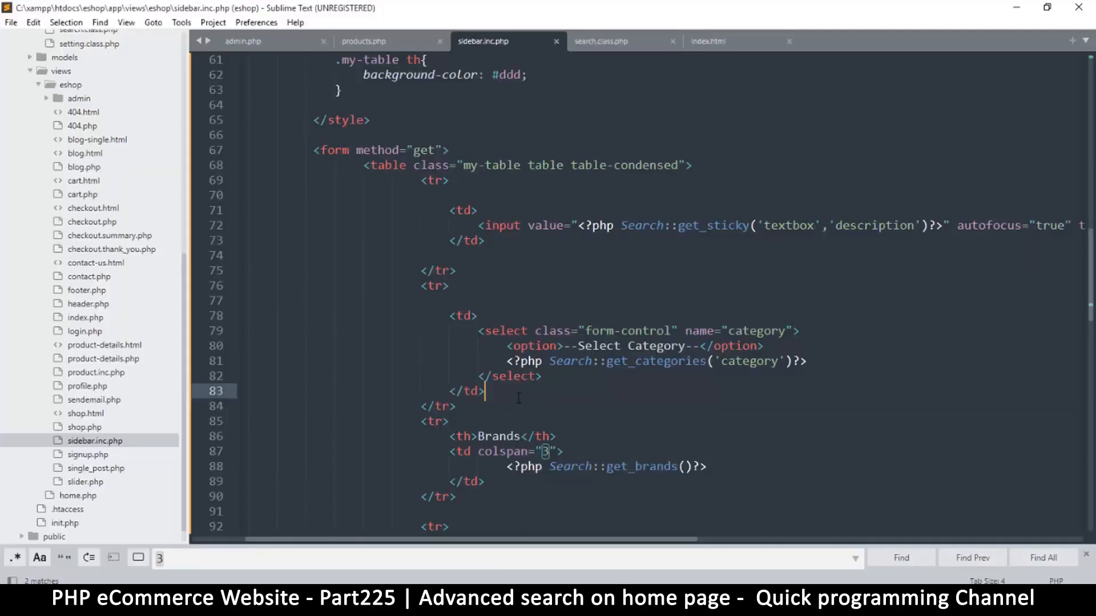
Delete the Brands header cell and the colspan="3" attribute from the brand checkbox cell
scroll(down, 3)
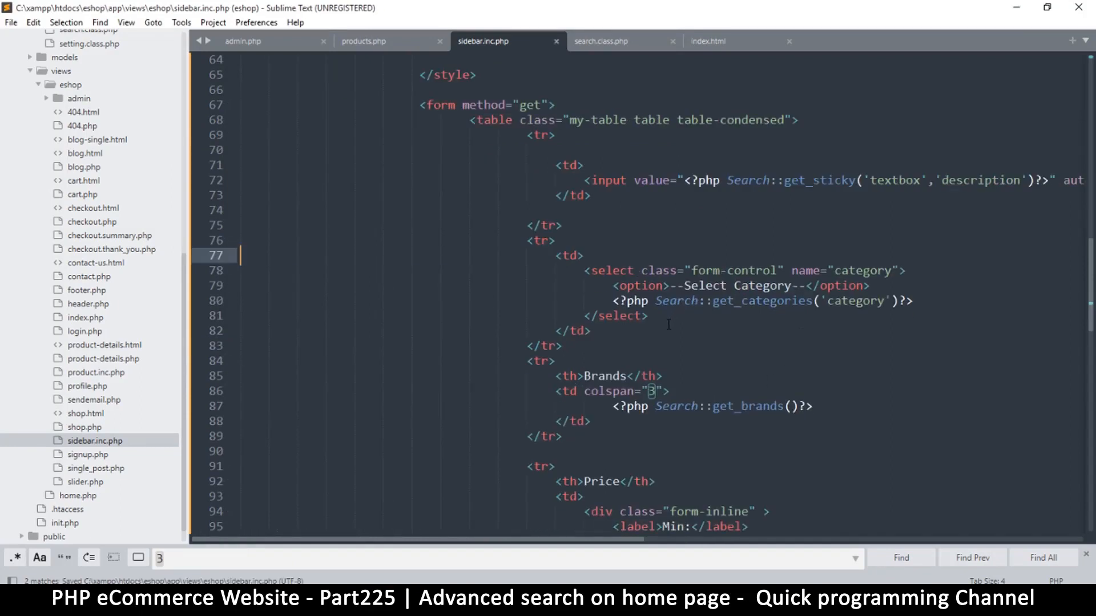
scroll(down, 3)
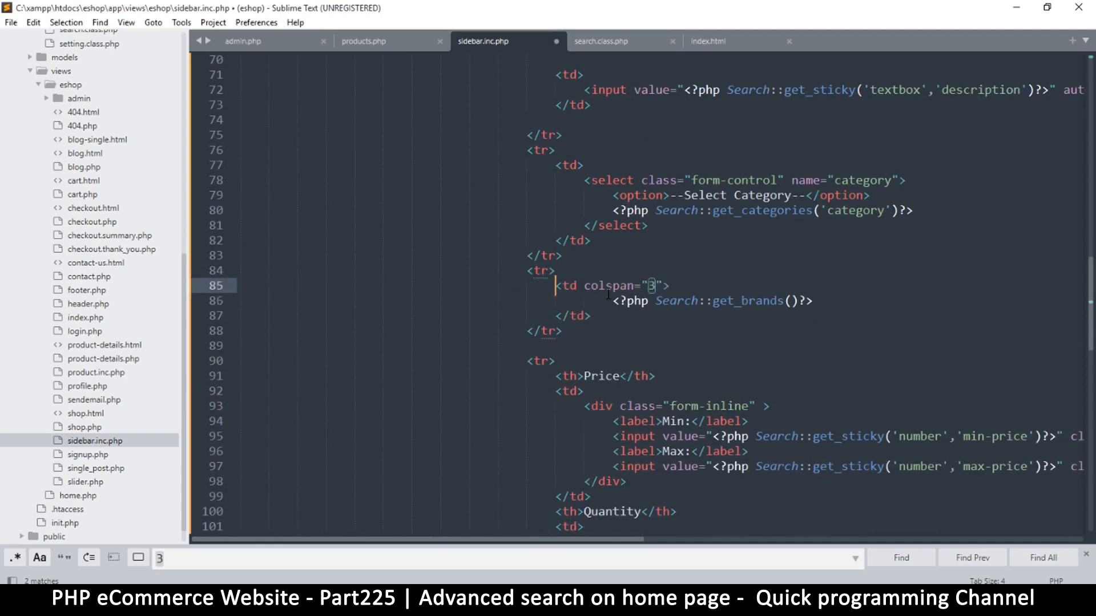
double_click(622, 286)
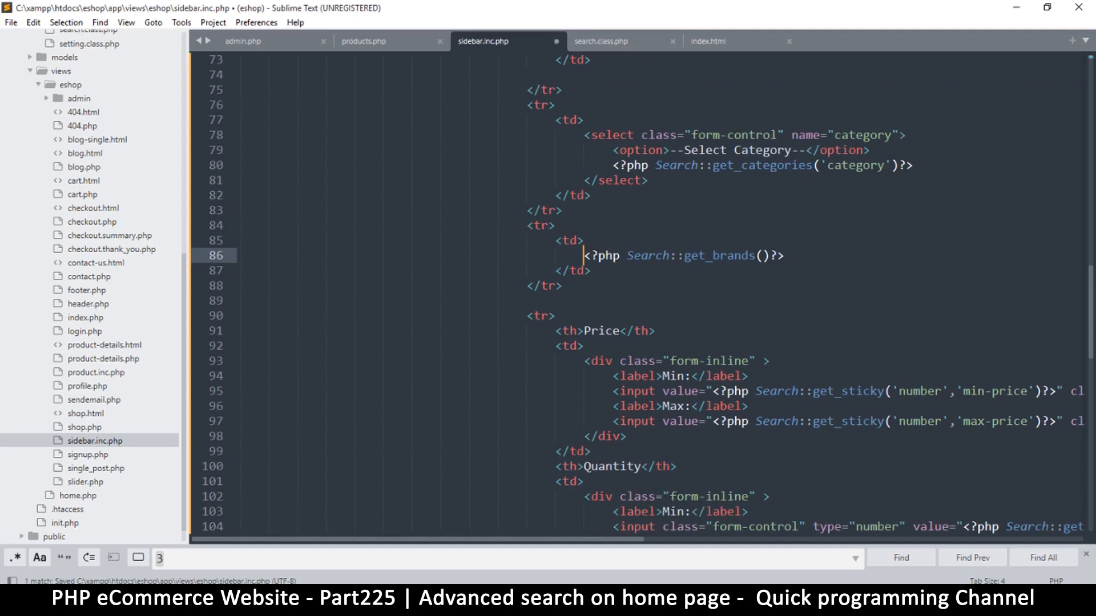
scroll(down, 3)
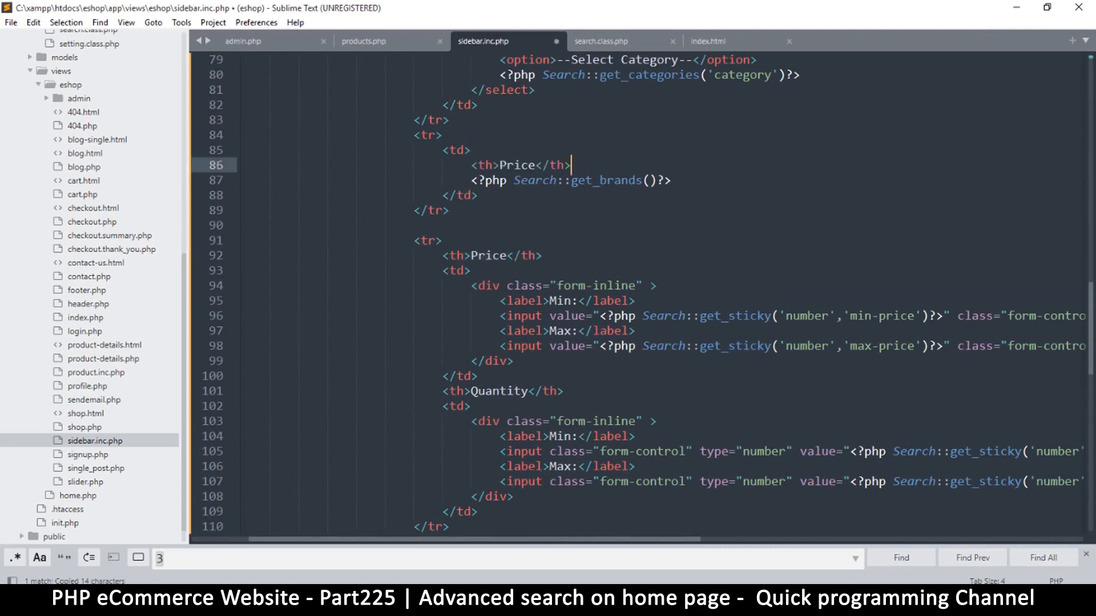
Turn the pasted label line into a div reading 'Brands:' inside the brand cell
double_click(517, 166)
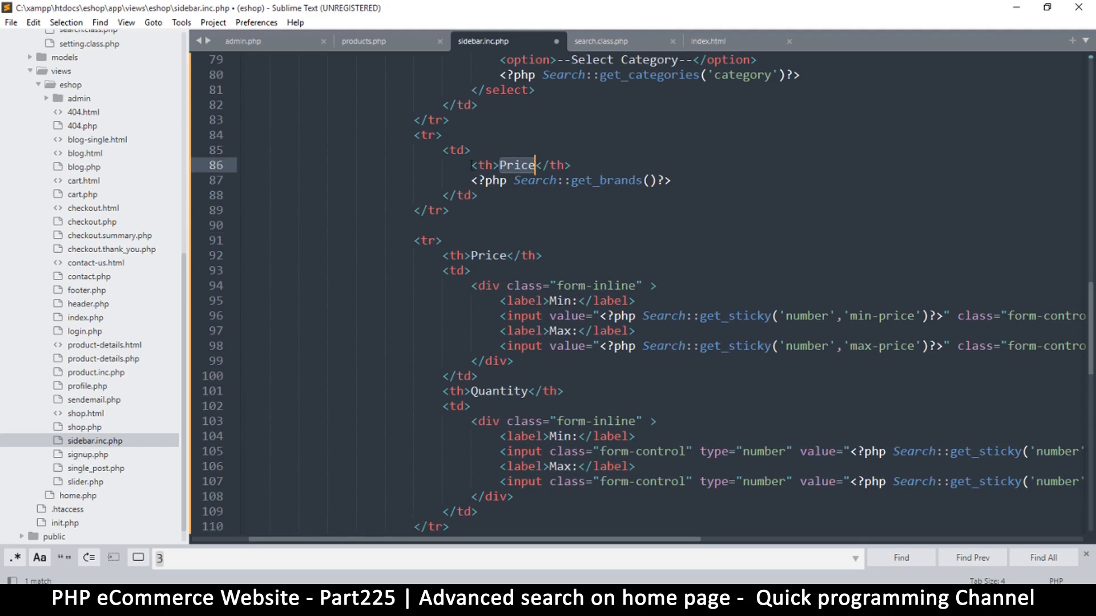
text(th)
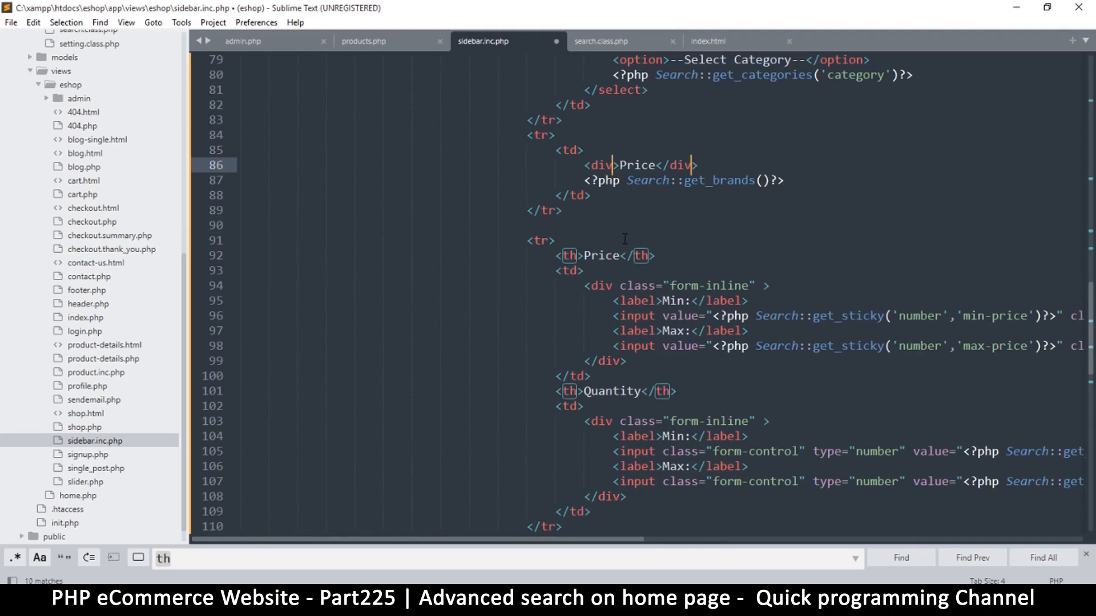
double_click(636, 166)
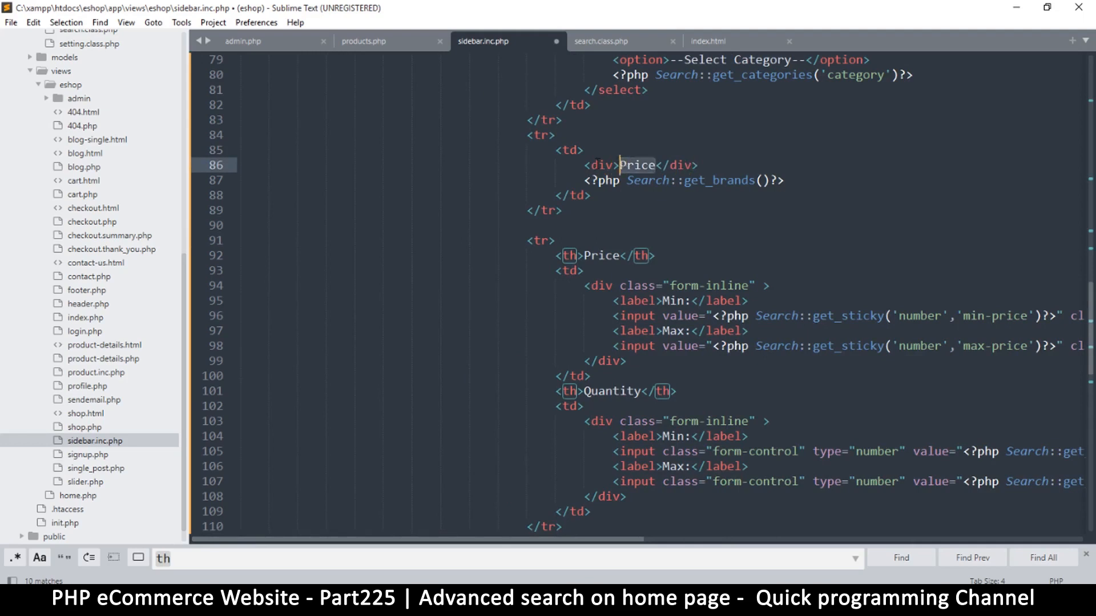
text(Brabds)
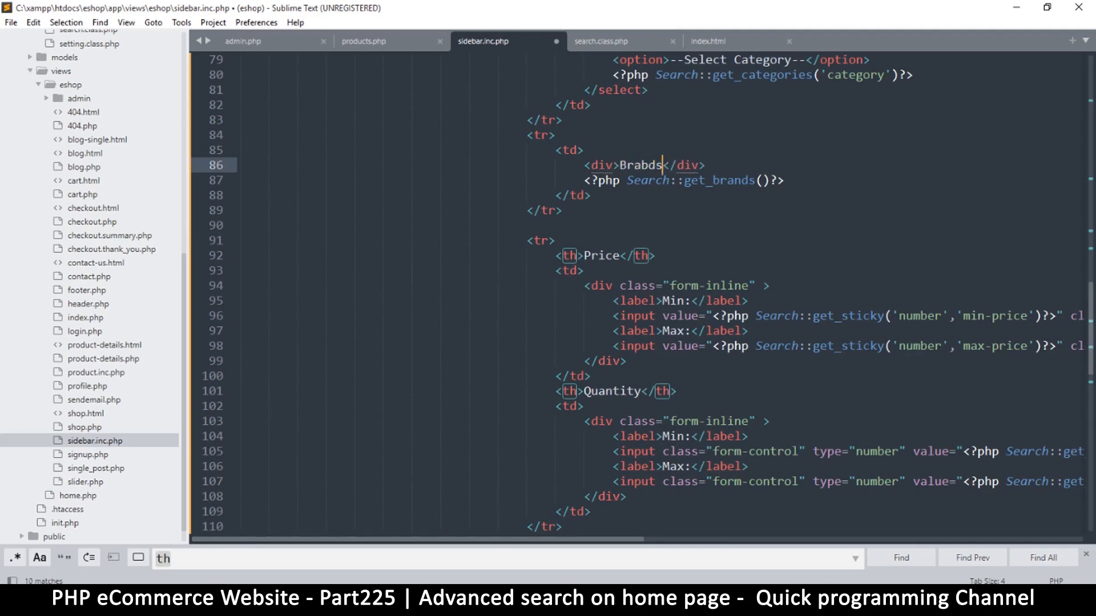
text(:)
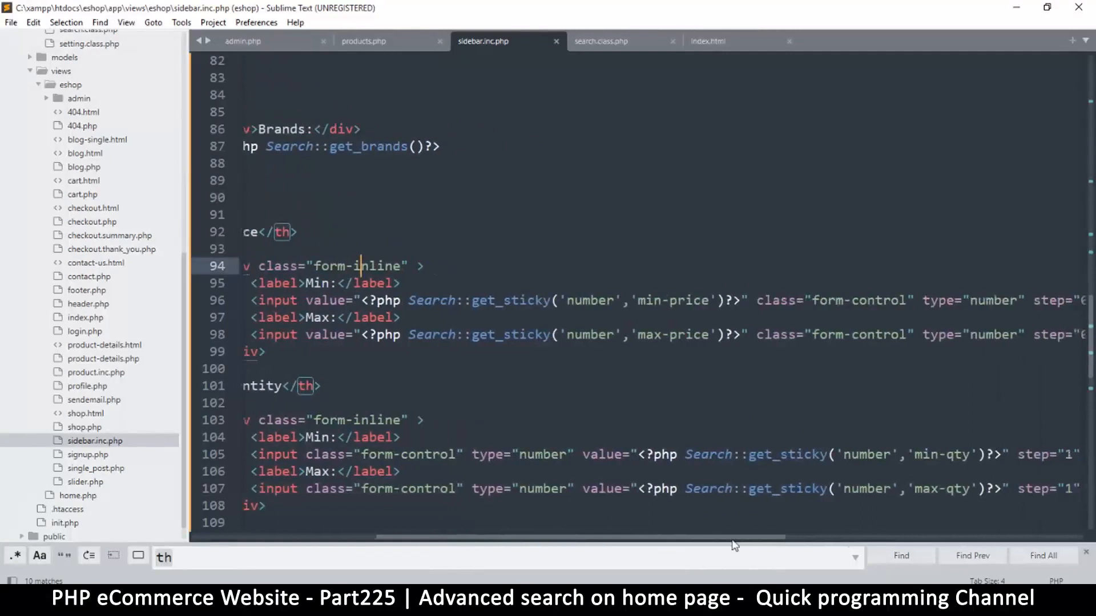
Change the Price header into a 'Price Range:' div and the Quantity header into a div
scroll(left, 3)
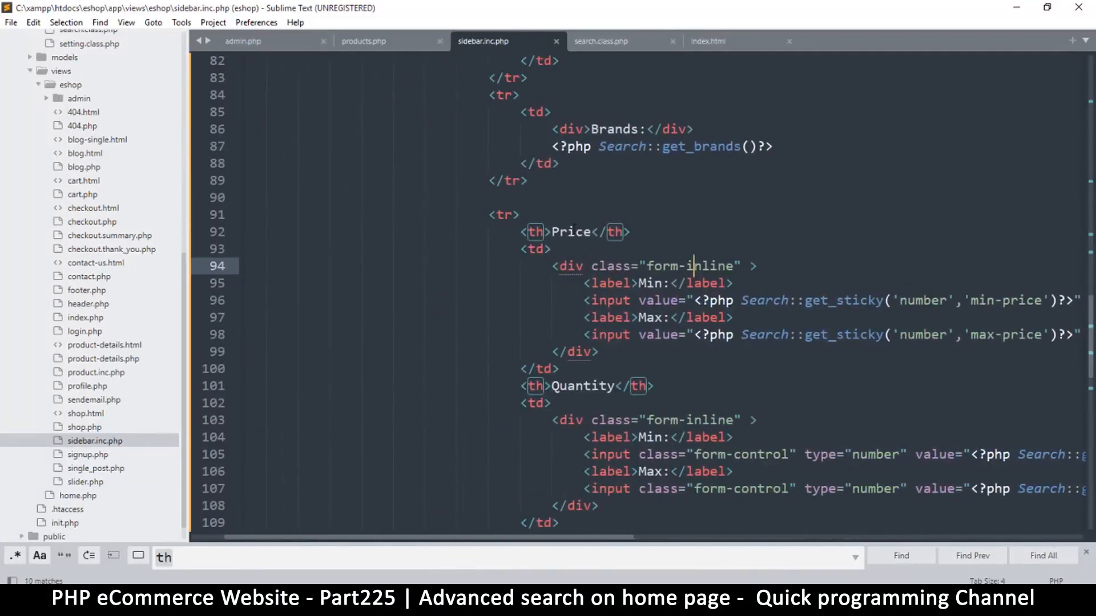
double_click(570, 232)
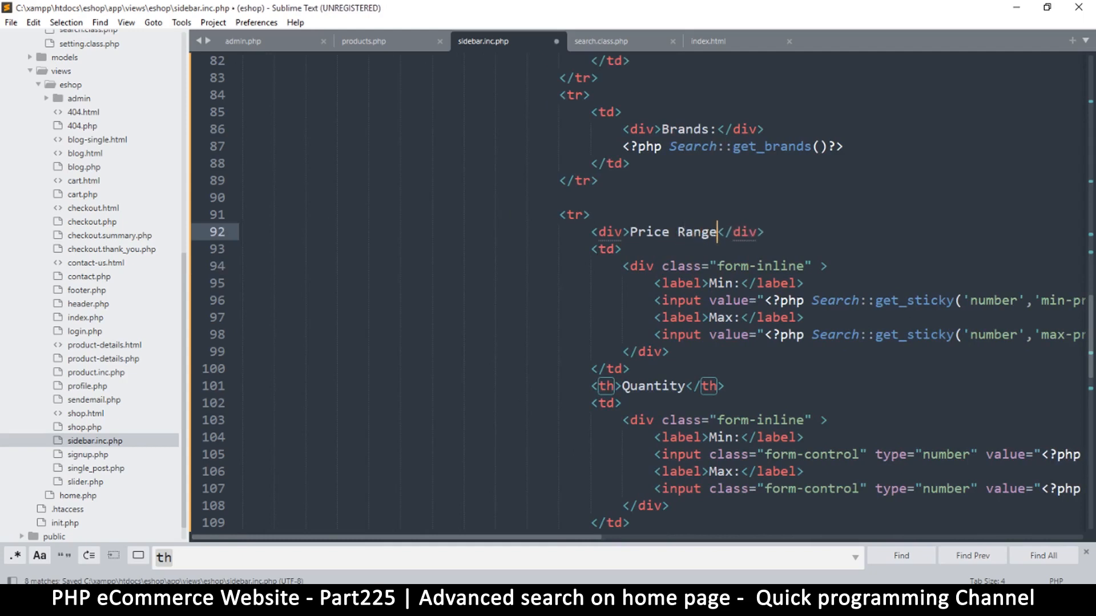
text(:)
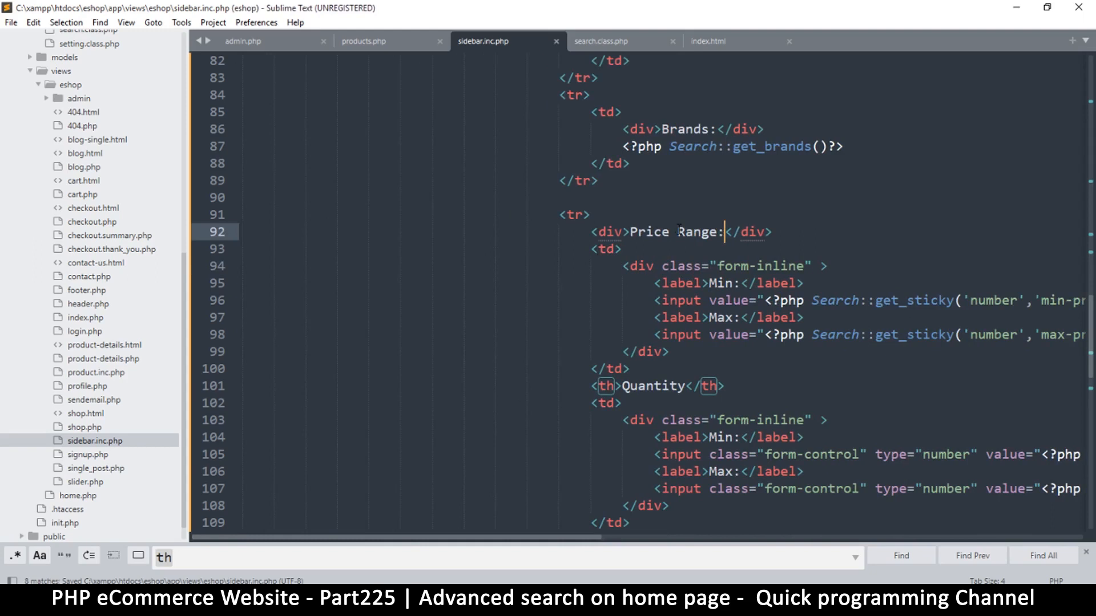
scroll(down, 3)
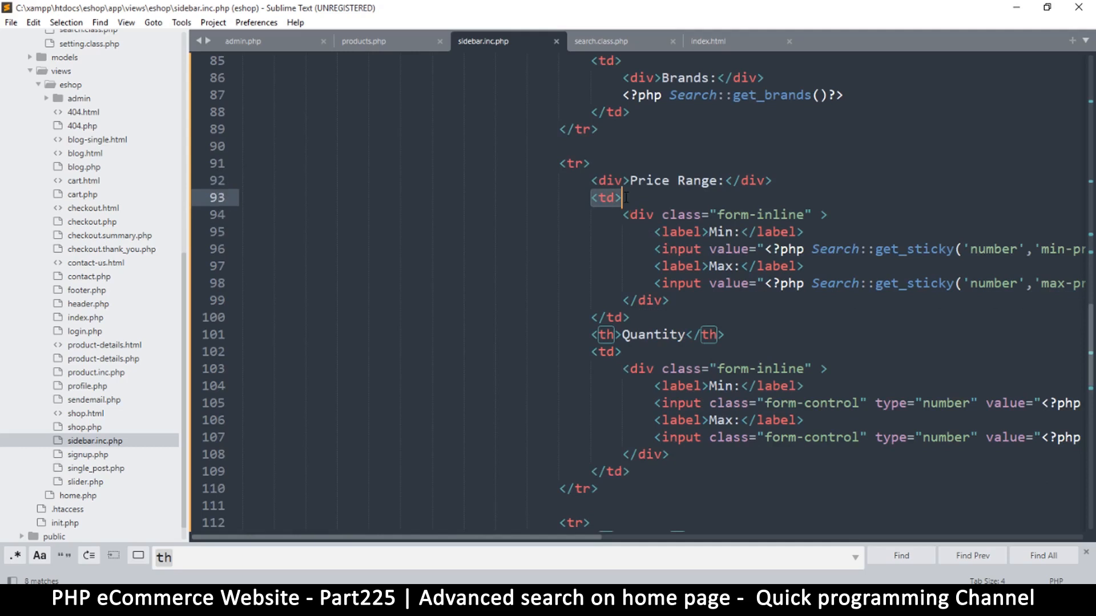
scroll(down, 3)
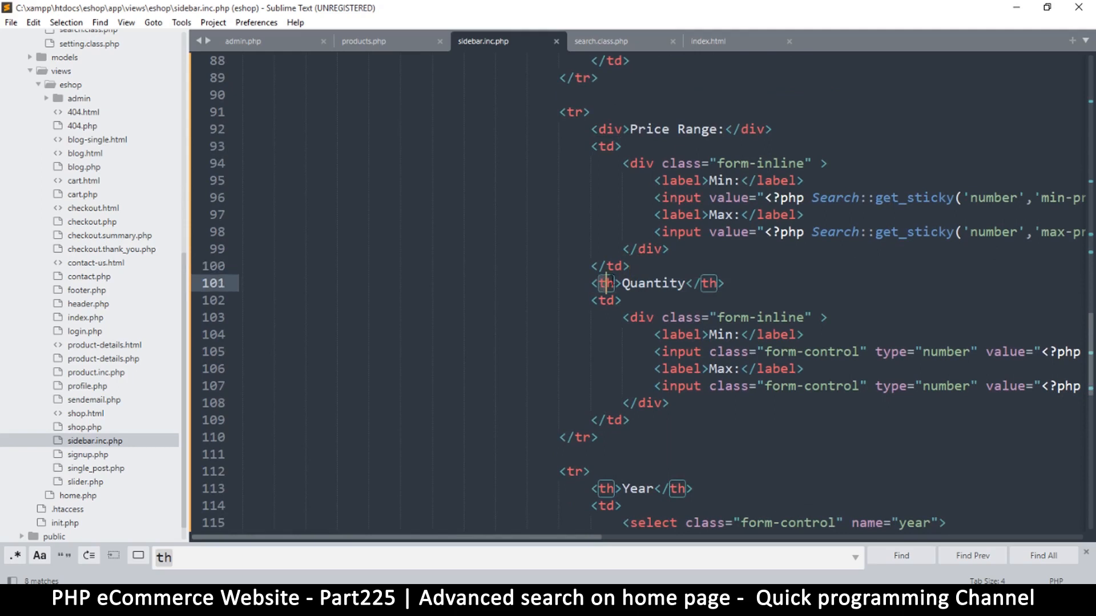
text(div)
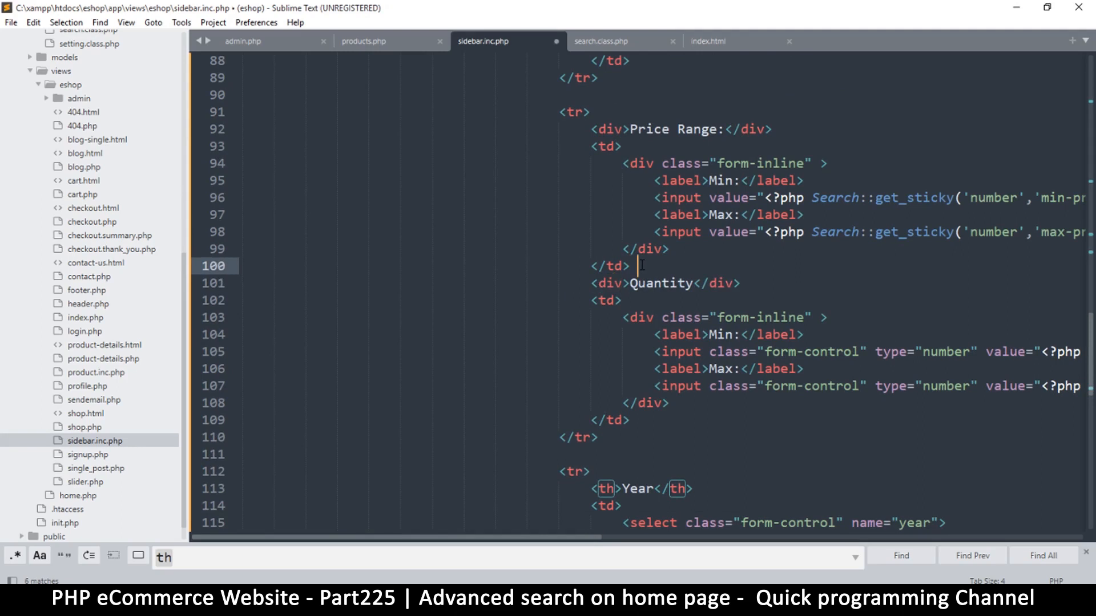
Insert closing and opening tr tags on separate lines so Quantity gets its own row
key(enter)
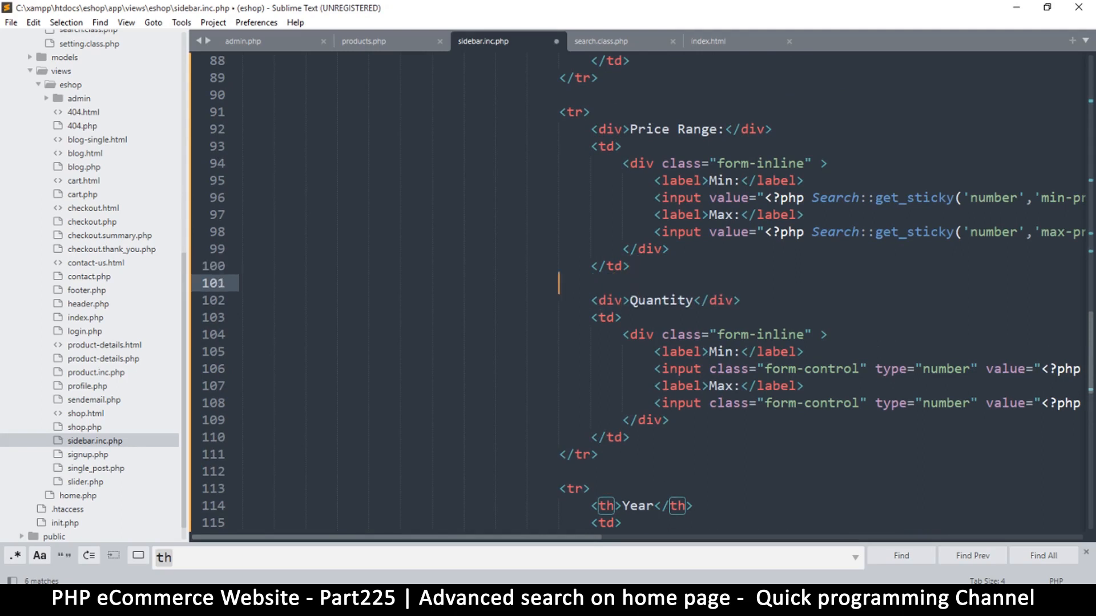
text(tr)
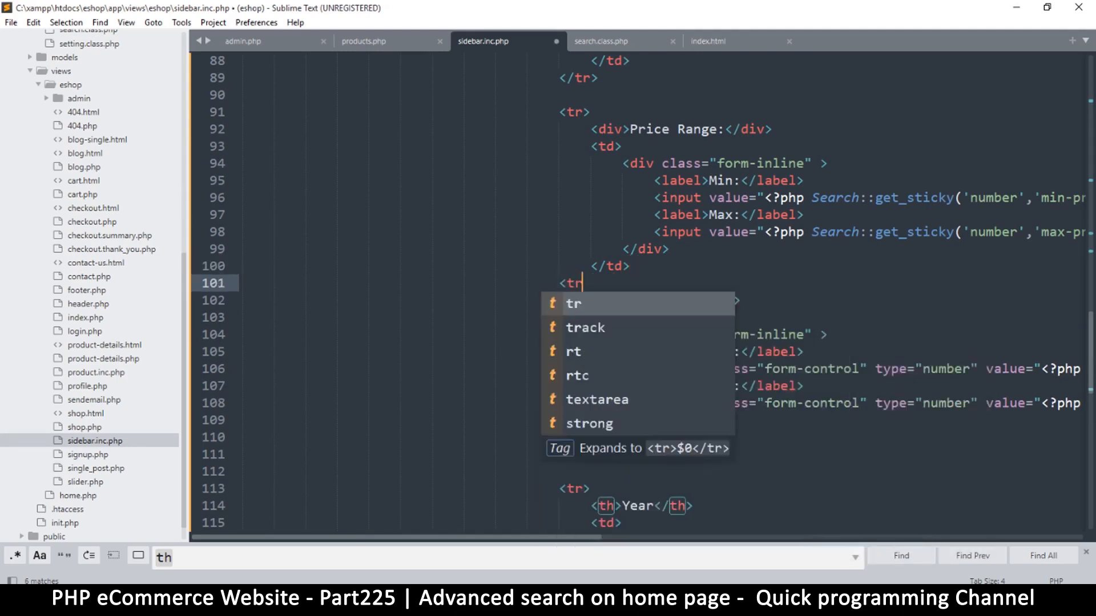
key(Tab)
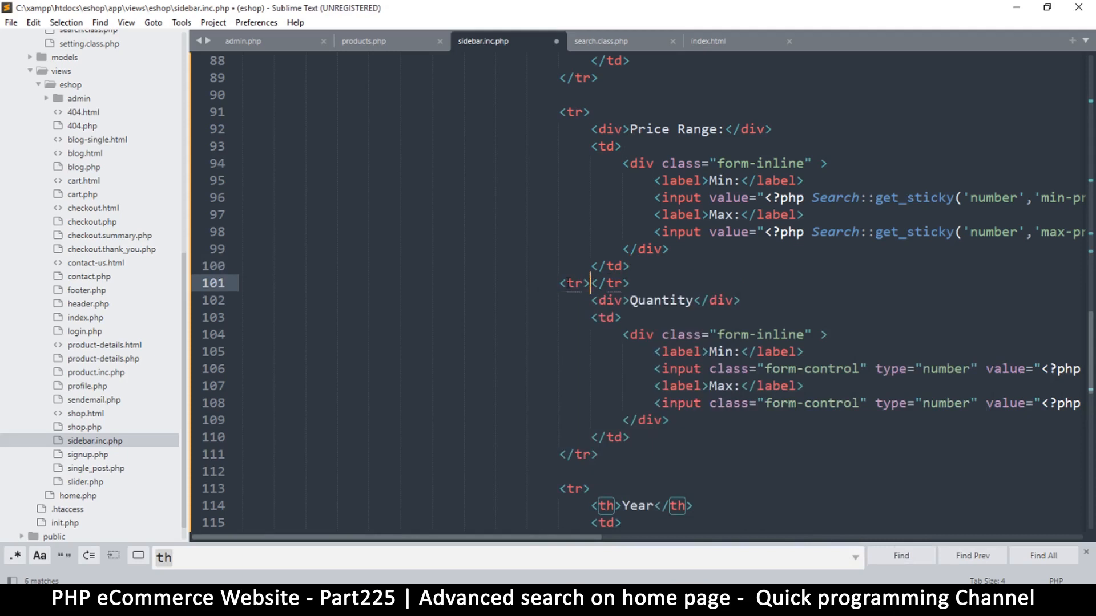
text(/)
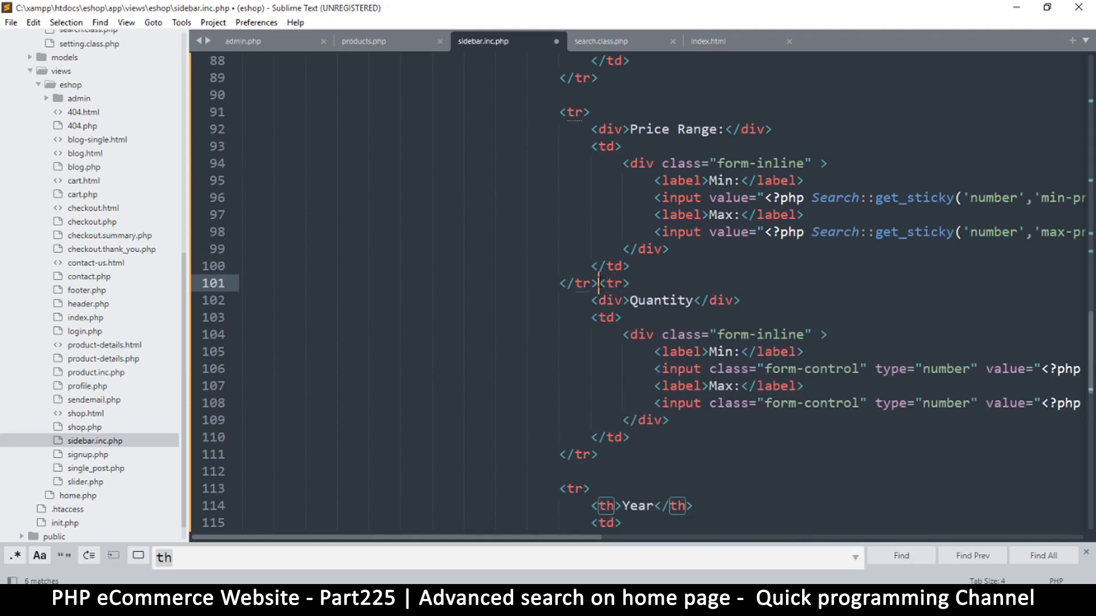
key(enter)
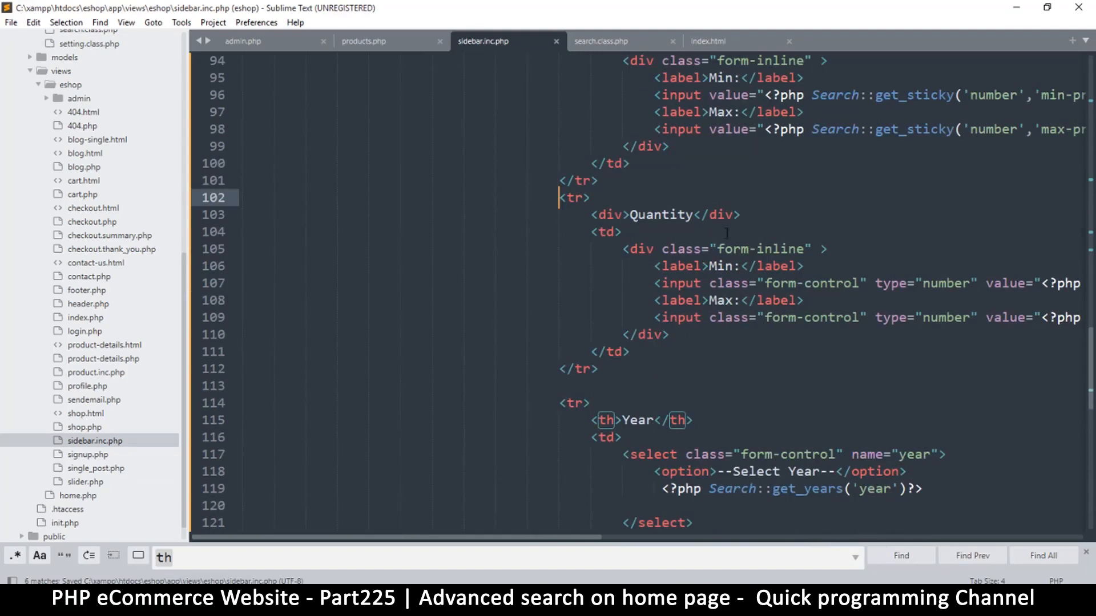
Delete the Year header and the submit cell's colspan="4", then save sidebar.inc.php
scroll(down, 3)
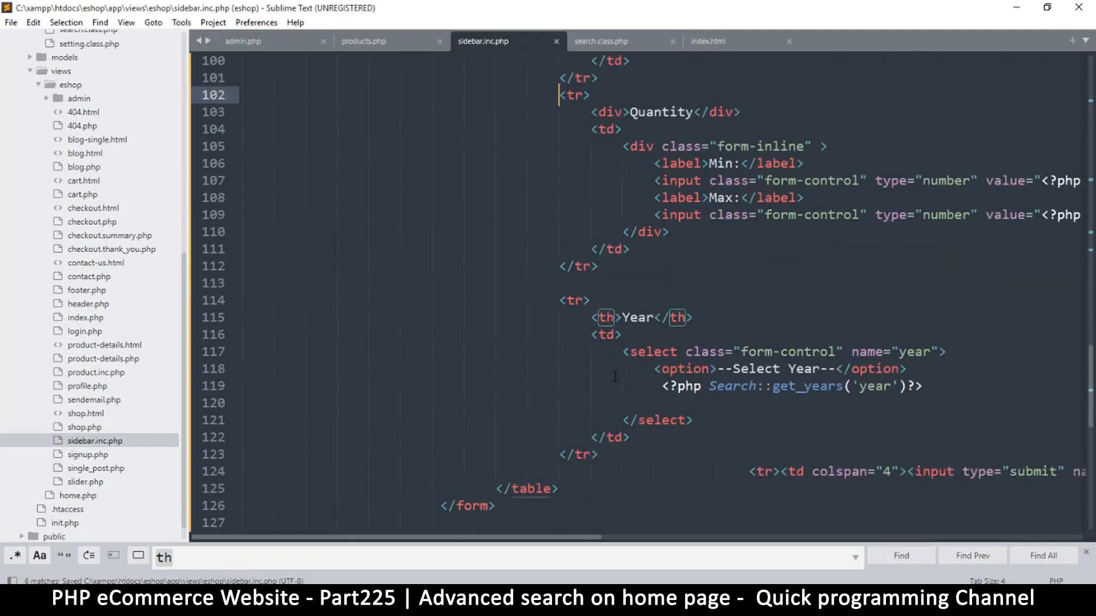
click(606, 317)
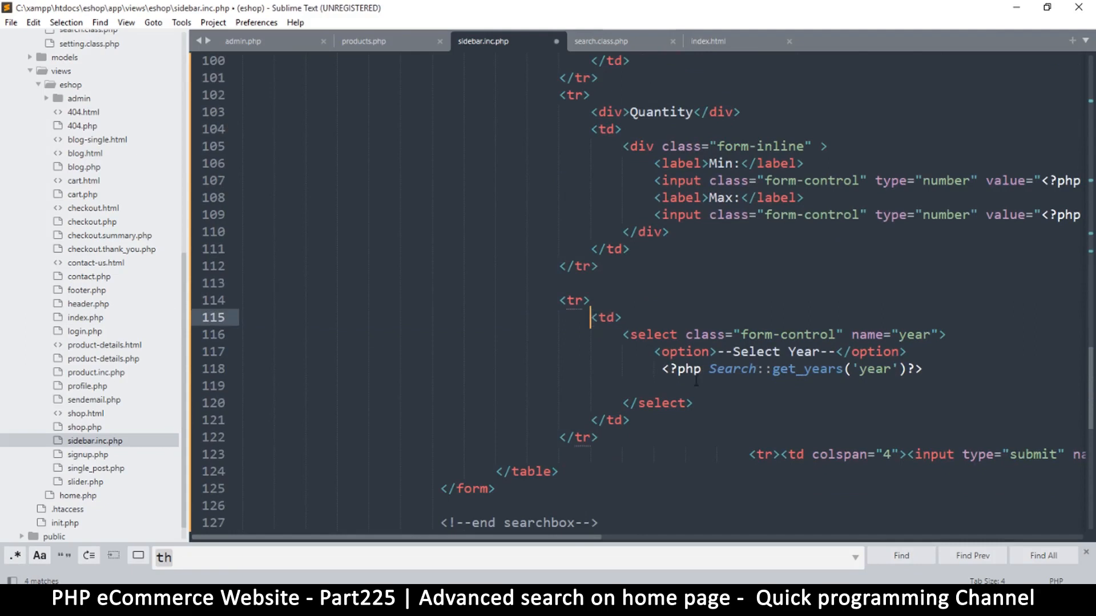
scroll(down, 3)
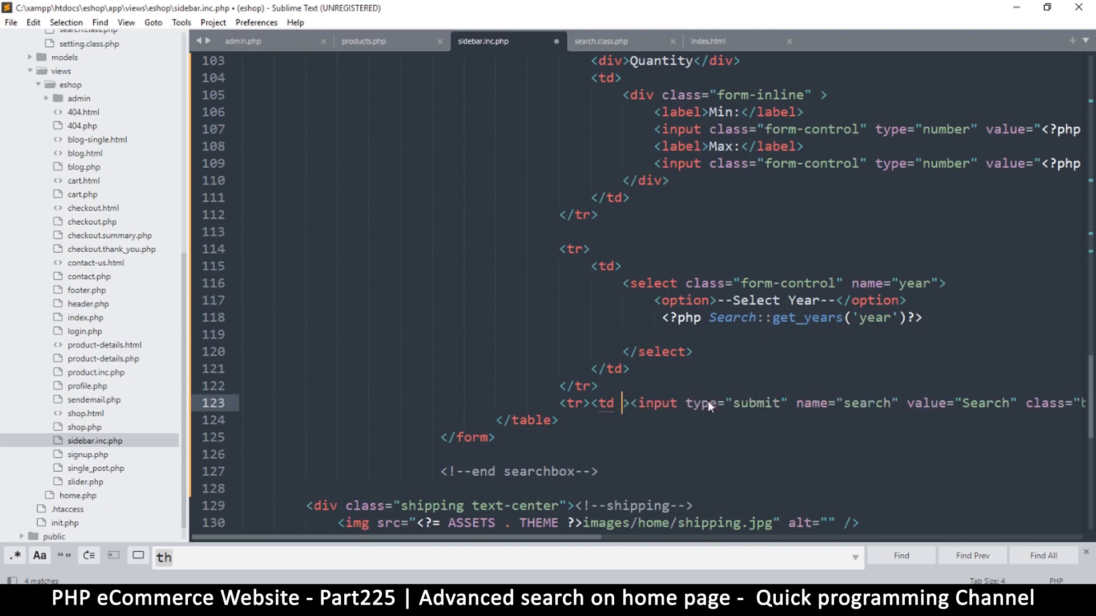
key(ctrl+s)
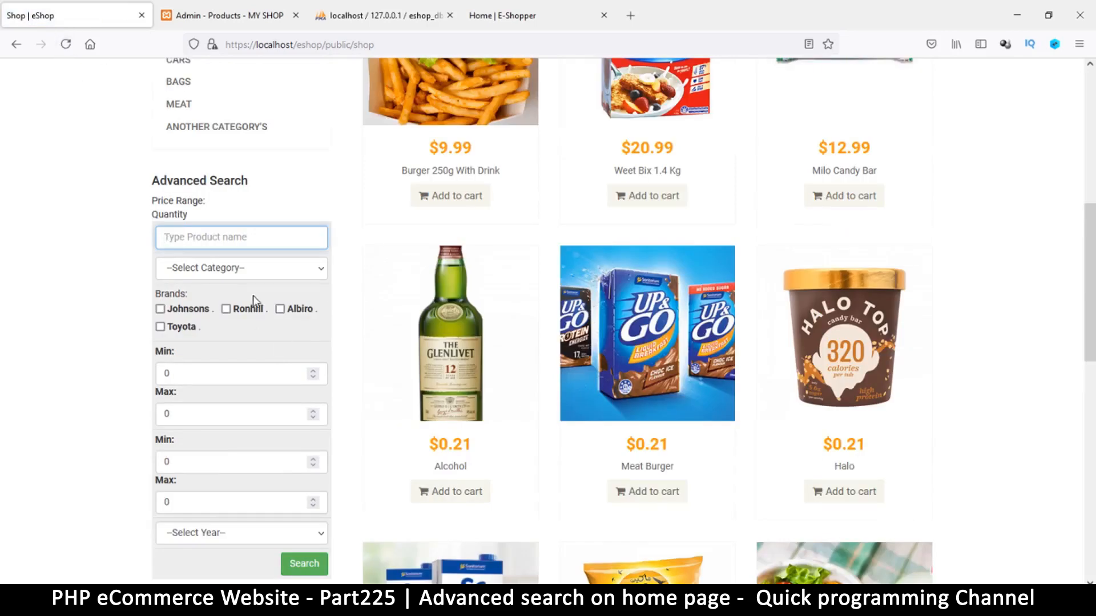
Inspect the restacked form and highlight the stray Price Range and Quantity labels above the name box
scroll(down, 3)
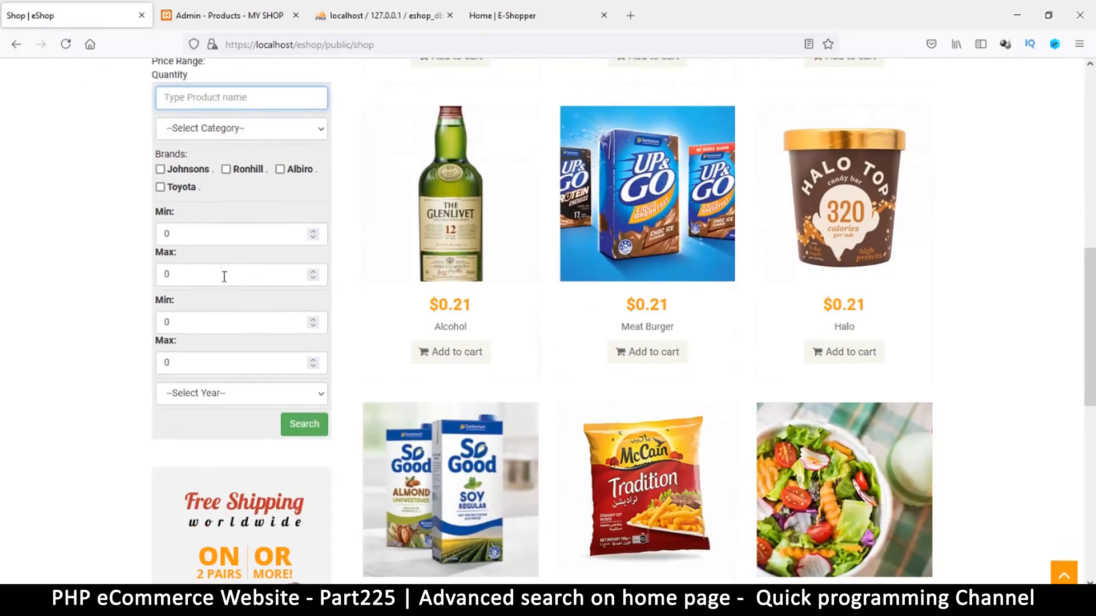
mouse_move(201, 362)
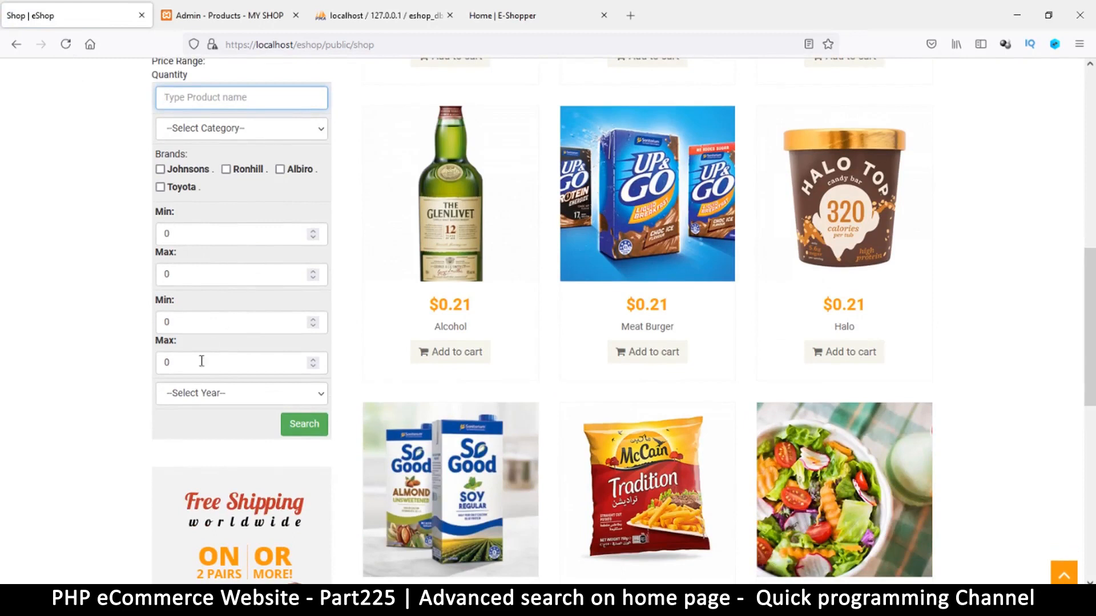
click(240, 393)
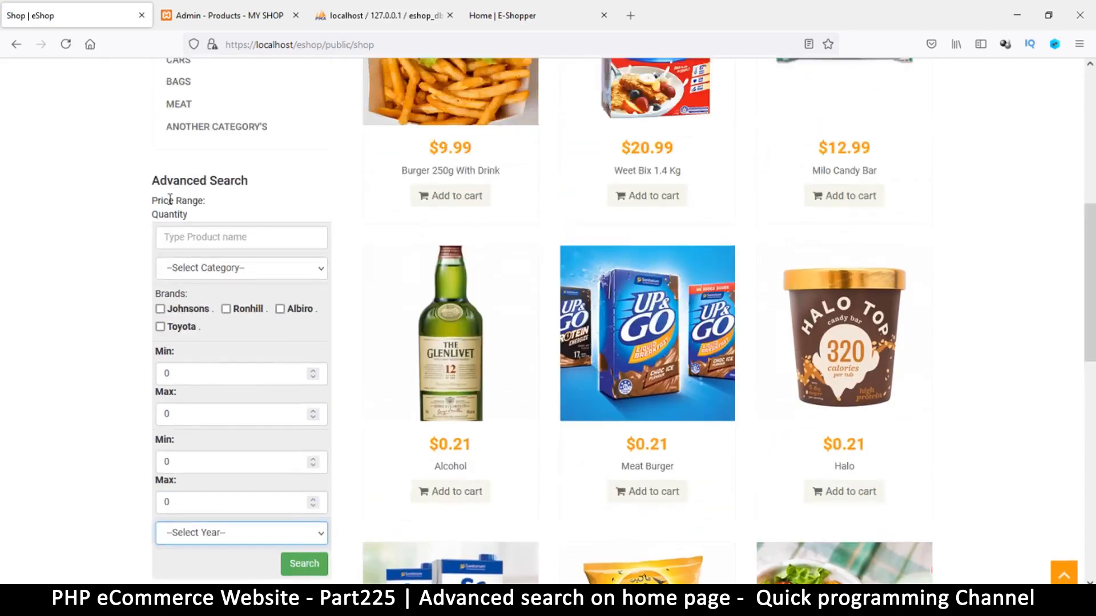
double_click(178, 201)
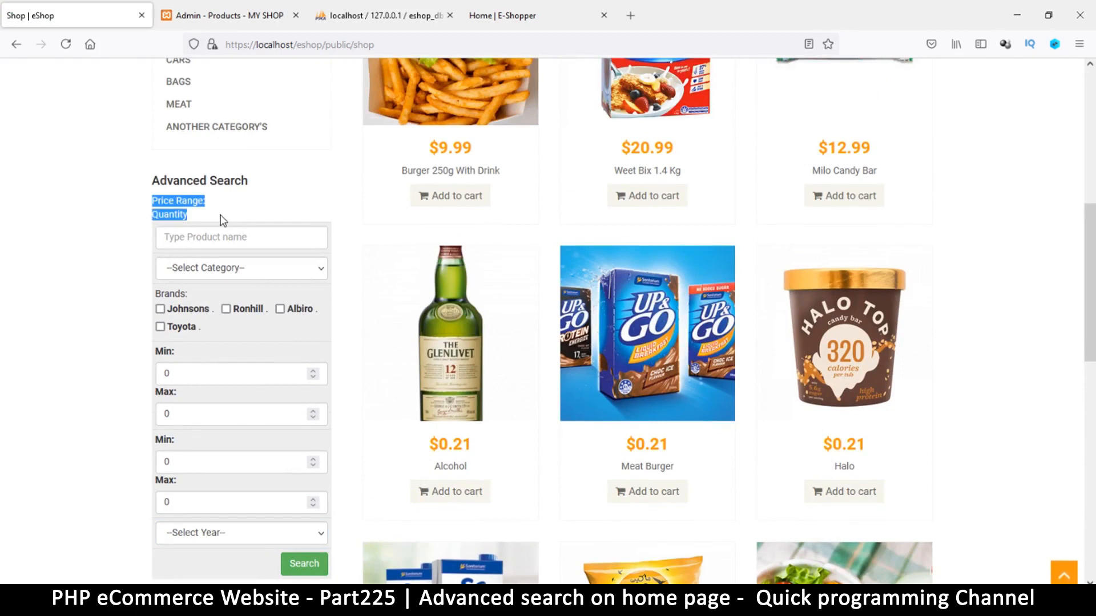
scroll(down, 3)
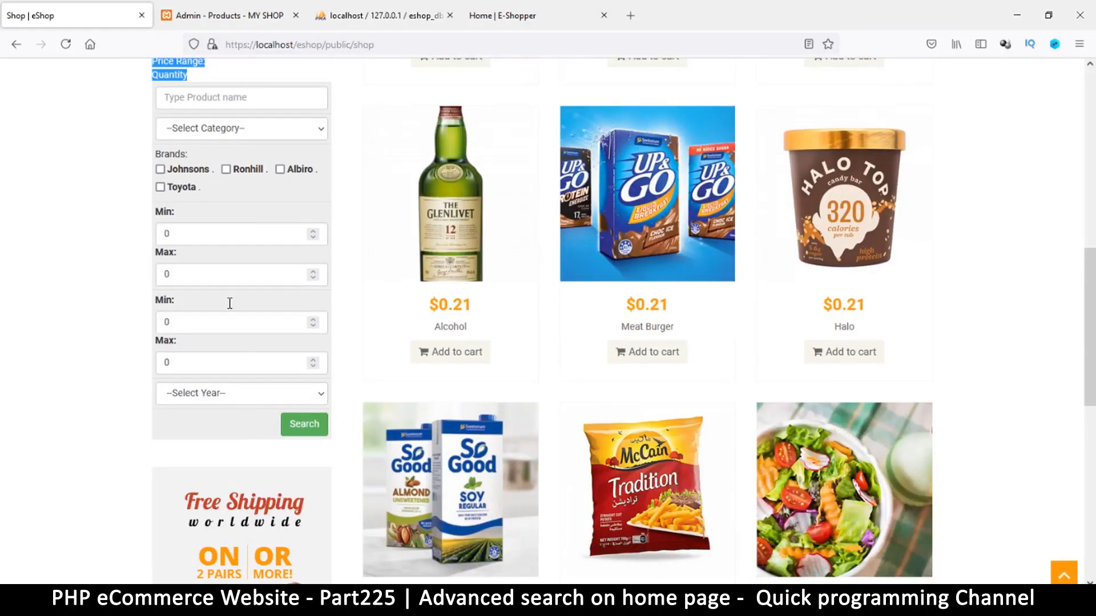
mouse_move(187, 155)
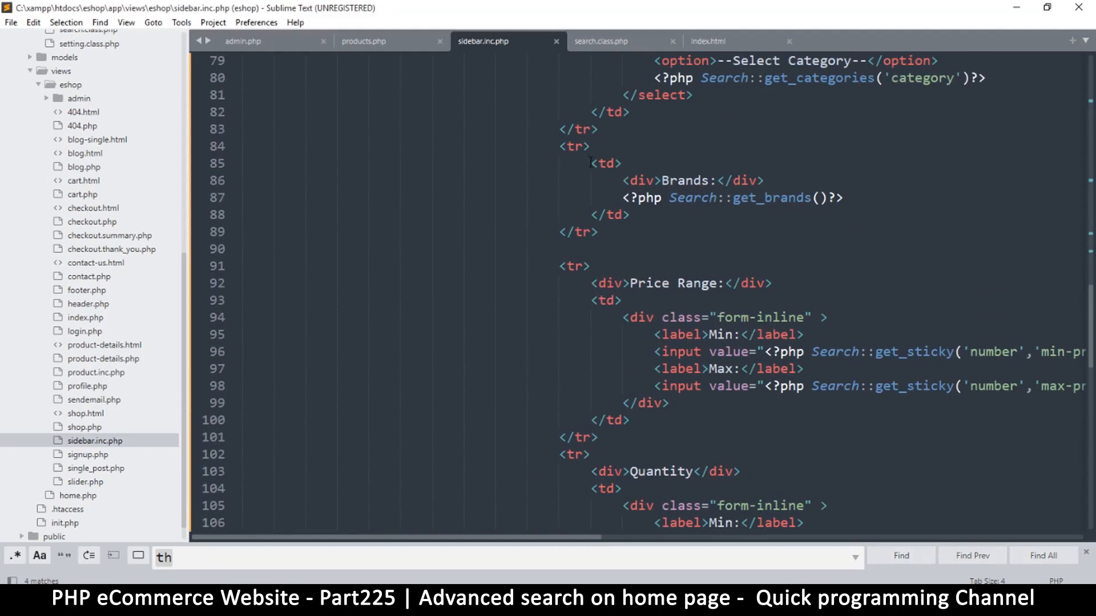
Switch from sidebar.inc.php to the eShop shop page in Firefox to check the Quantity and year fields
scroll(down, 3)
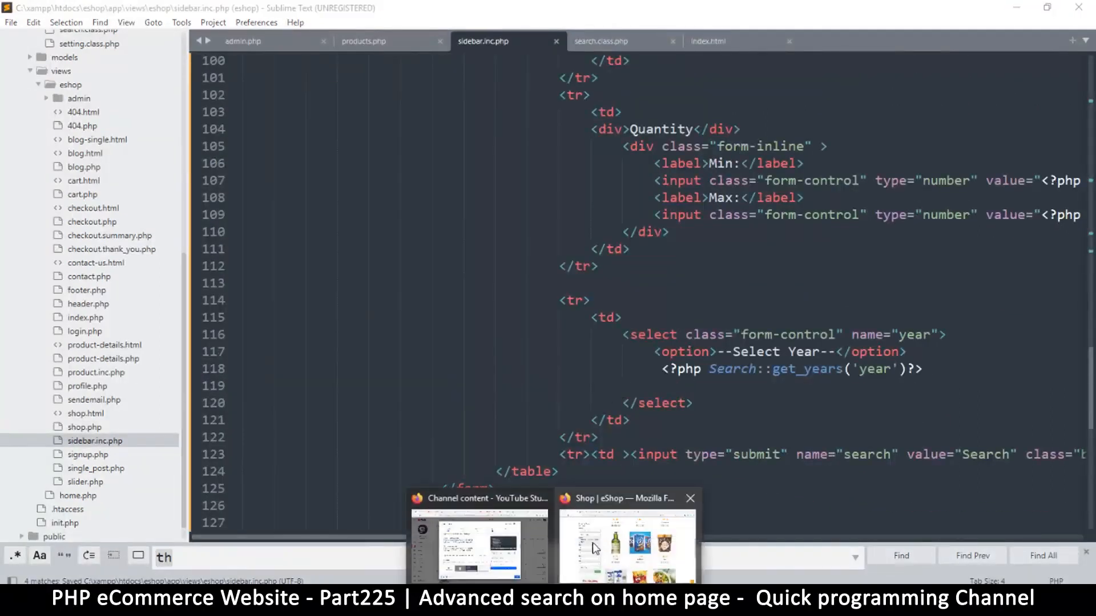
click(624, 546)
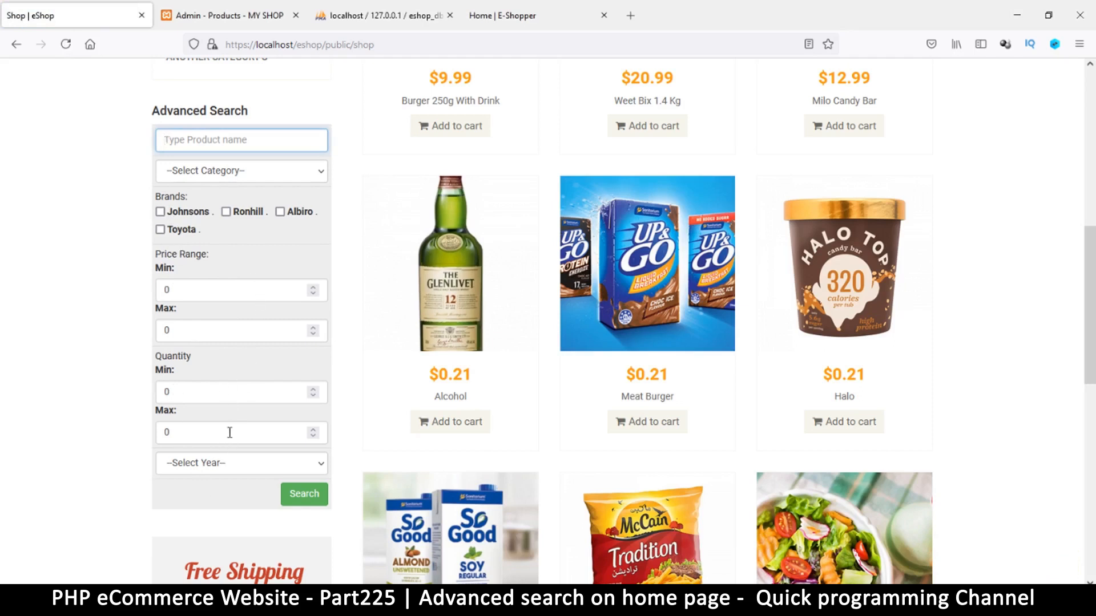
mouse_move(240, 432)
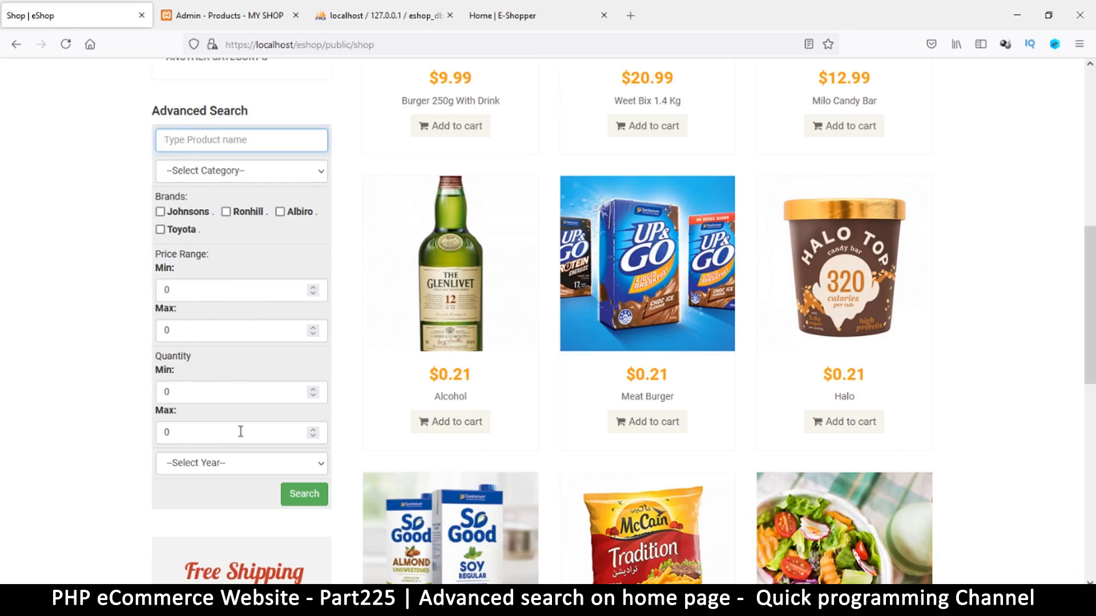
Try the Quantity Max box and the Select Year dropdown in the Advanced Search sidebar
click(241, 463)
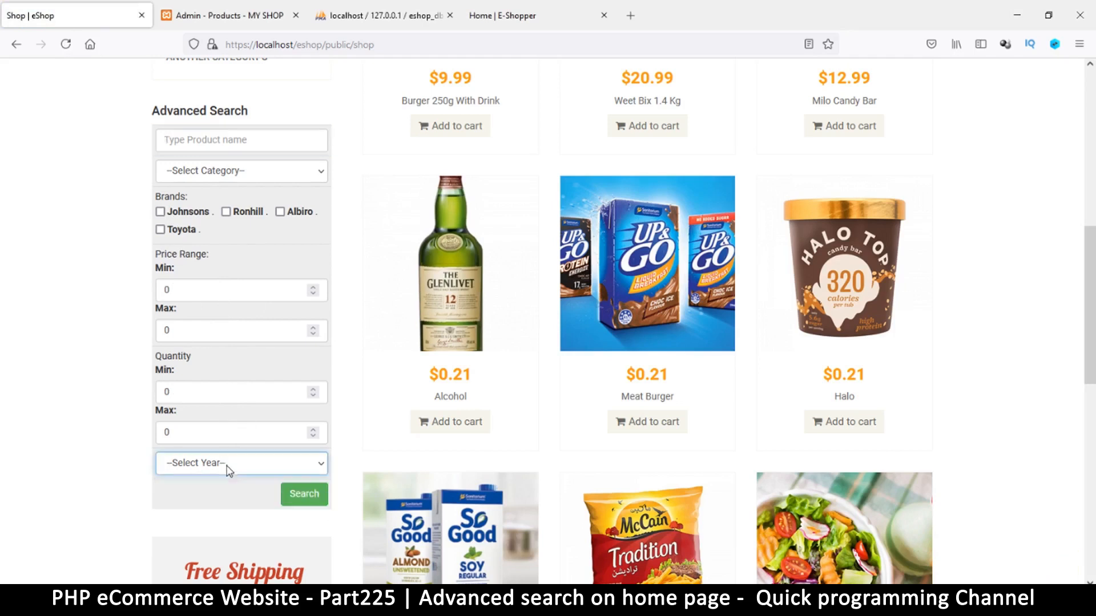
click(241, 170)
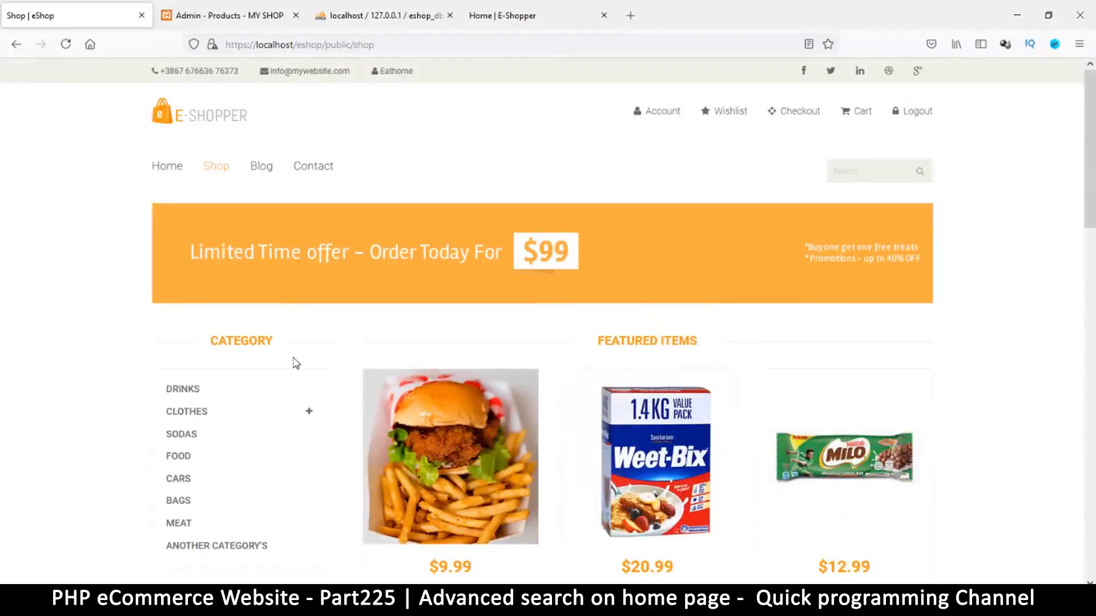
scroll(down, 3)
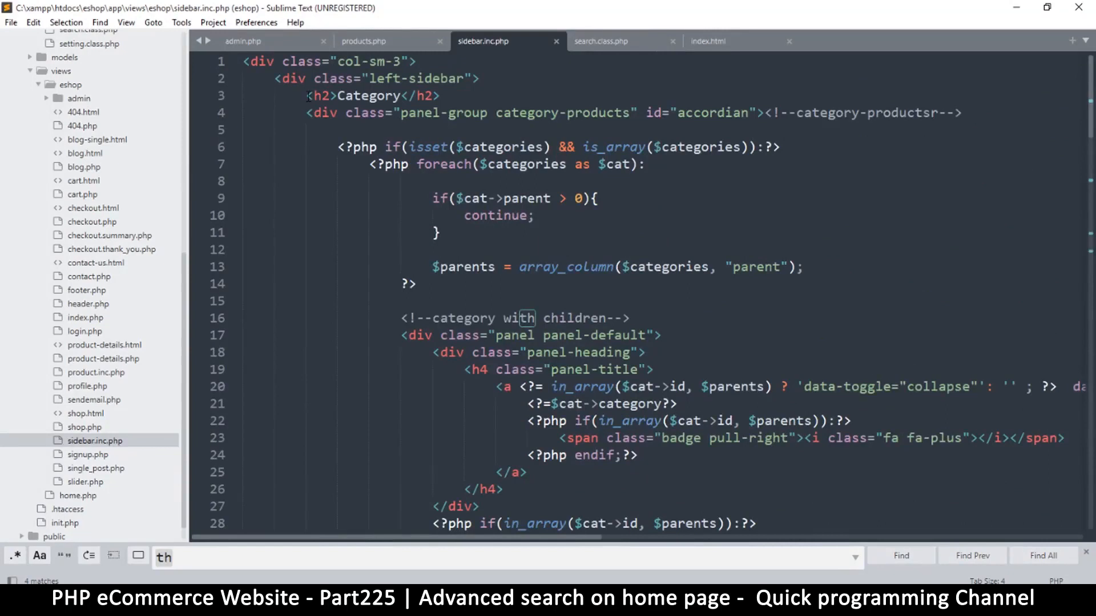
mouse_move(624, 223)
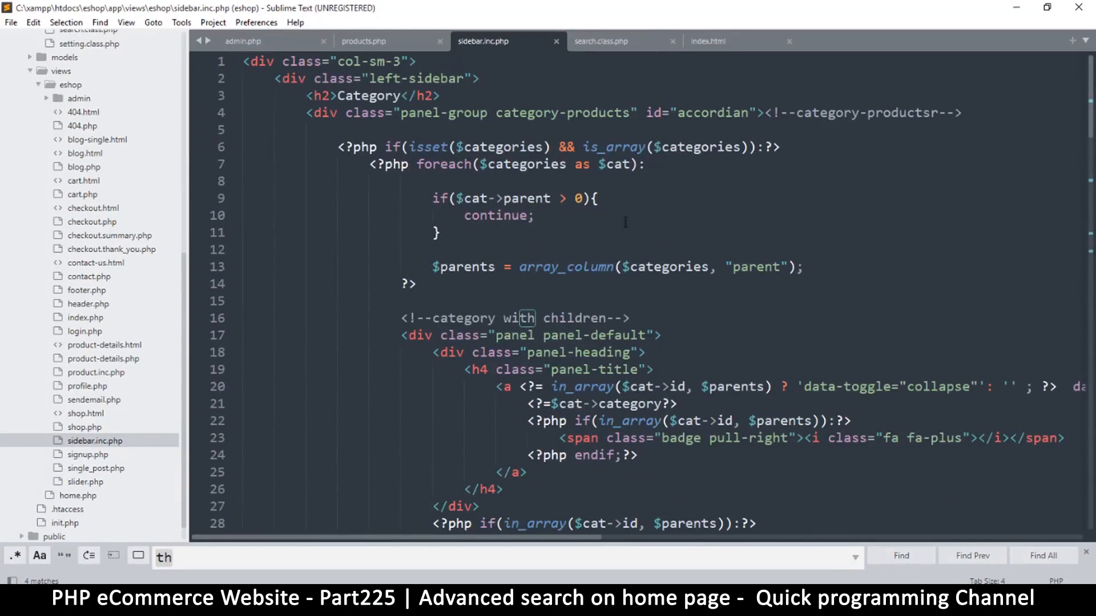
Change the Advanced Search title from h4 to h2 in sidebar.inc.php and save the file
scroll(down, 3)
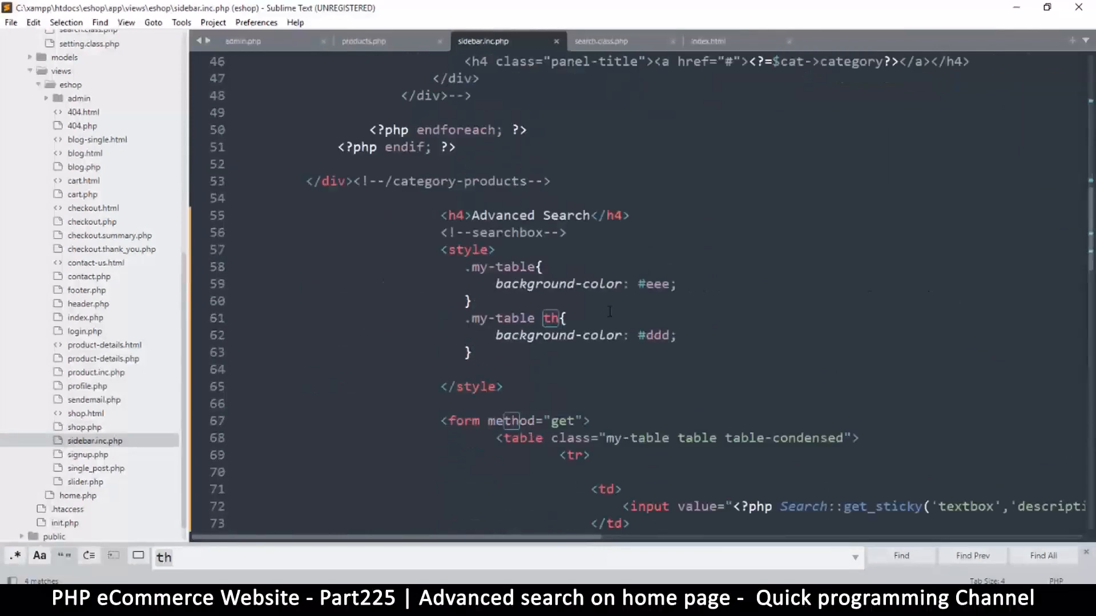
scroll(down, 3)
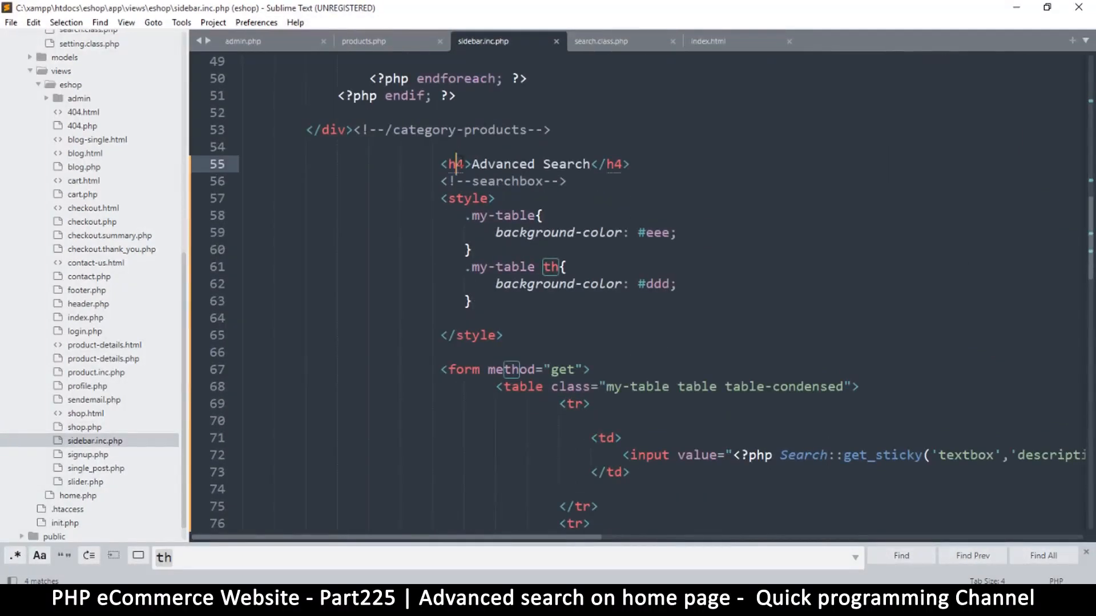
text(2)
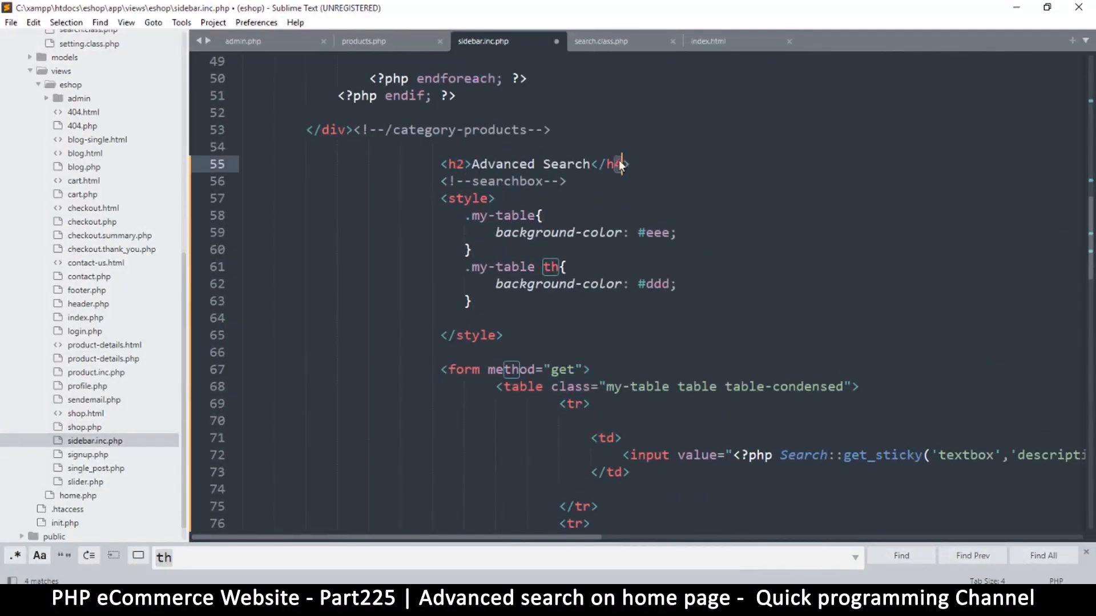
key(ctrl+s)
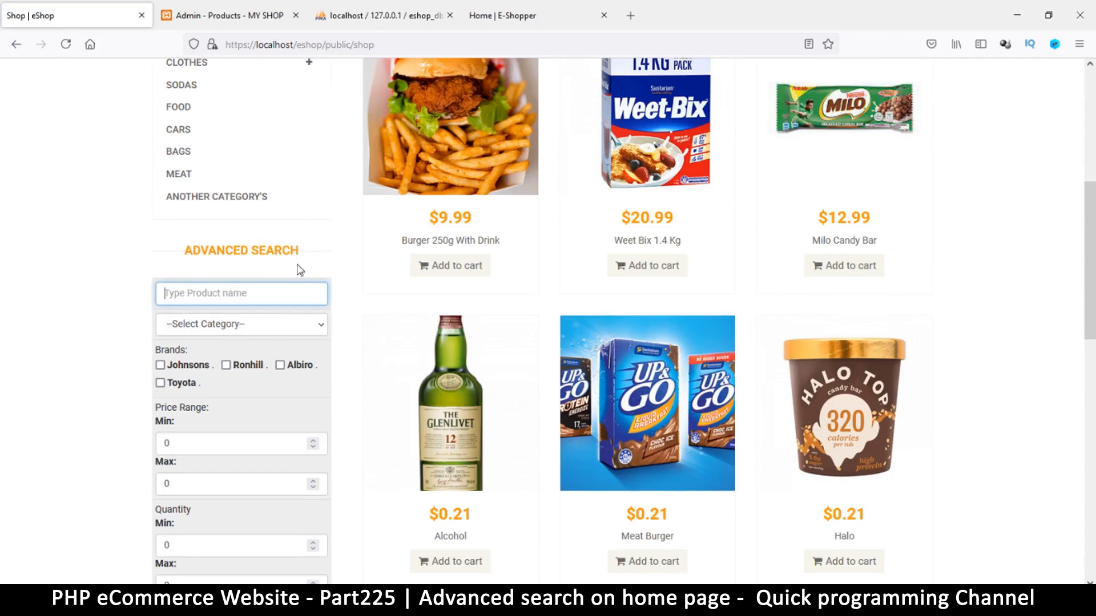
Review the restyled Advanced Search sidebar and try its Select Category dropdown
scroll(down, 3)
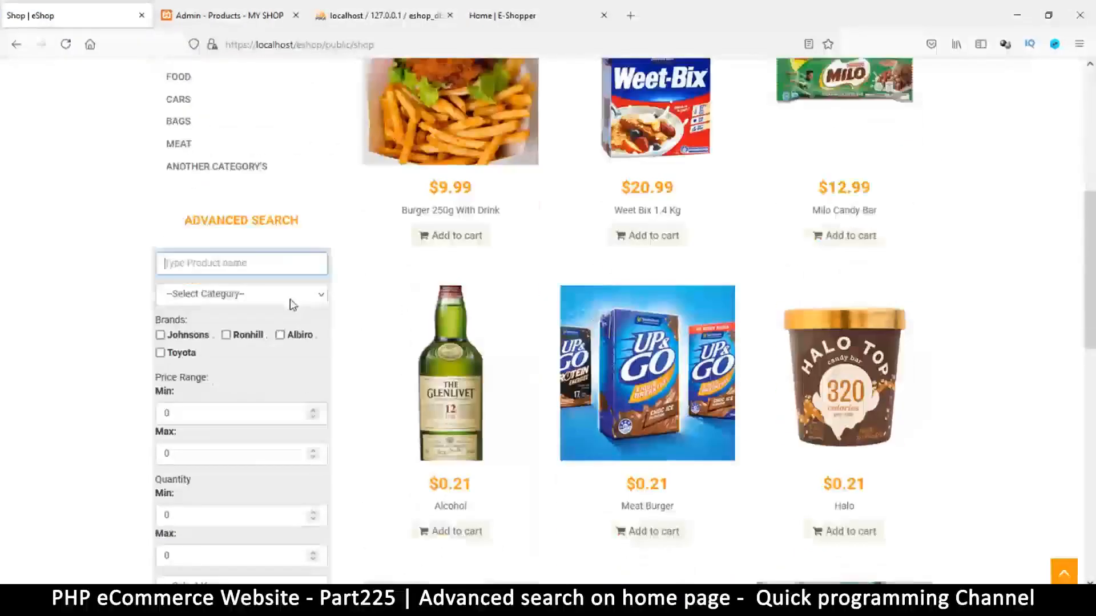
scroll(down, 3)
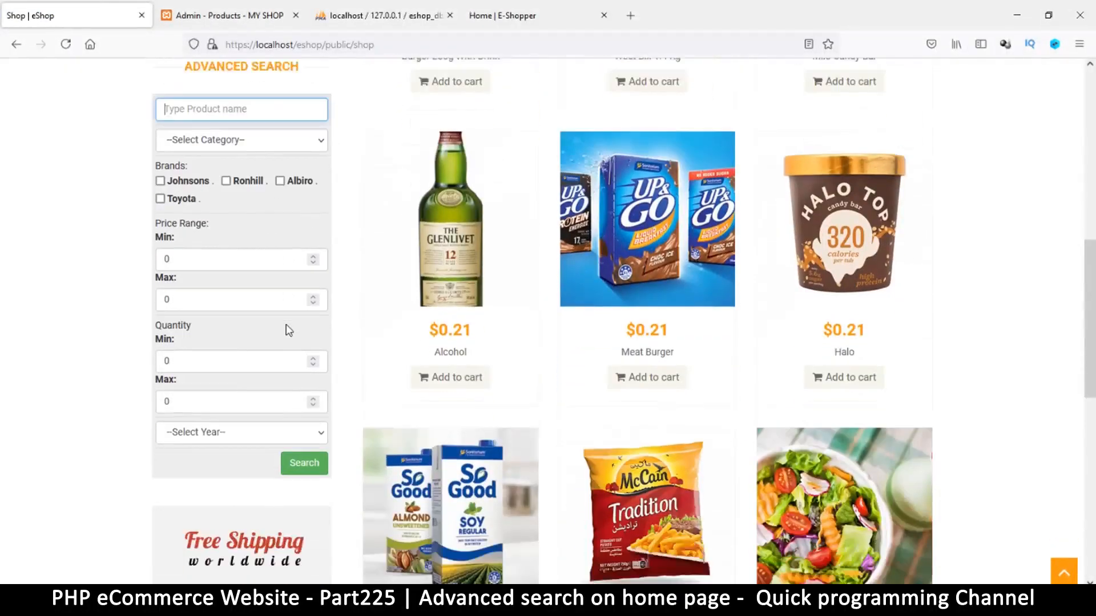
scroll(down, 3)
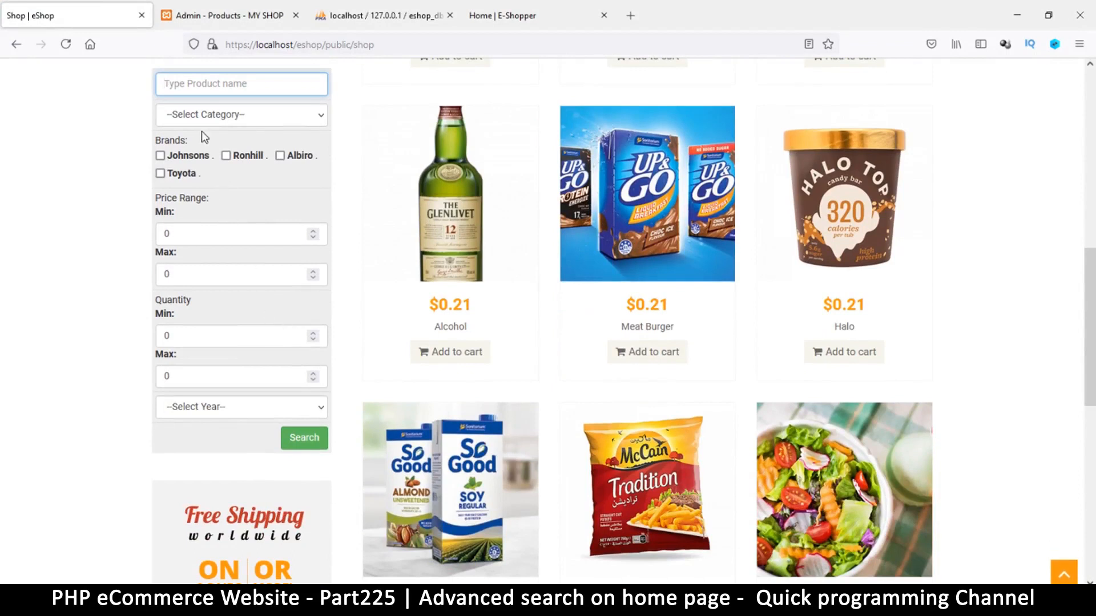
click(241, 115)
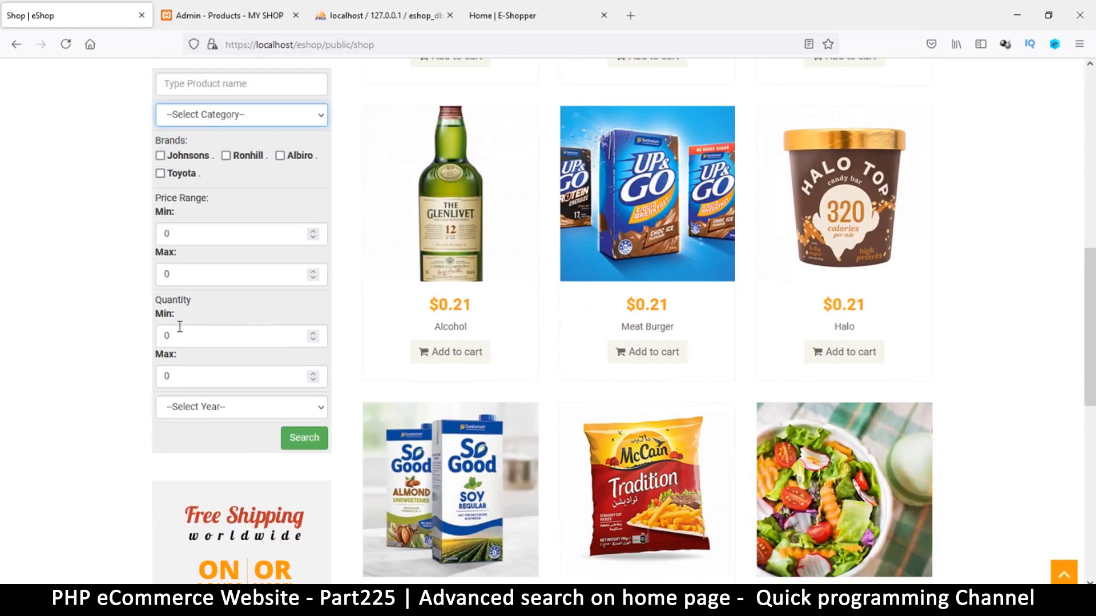
mouse_move(212, 413)
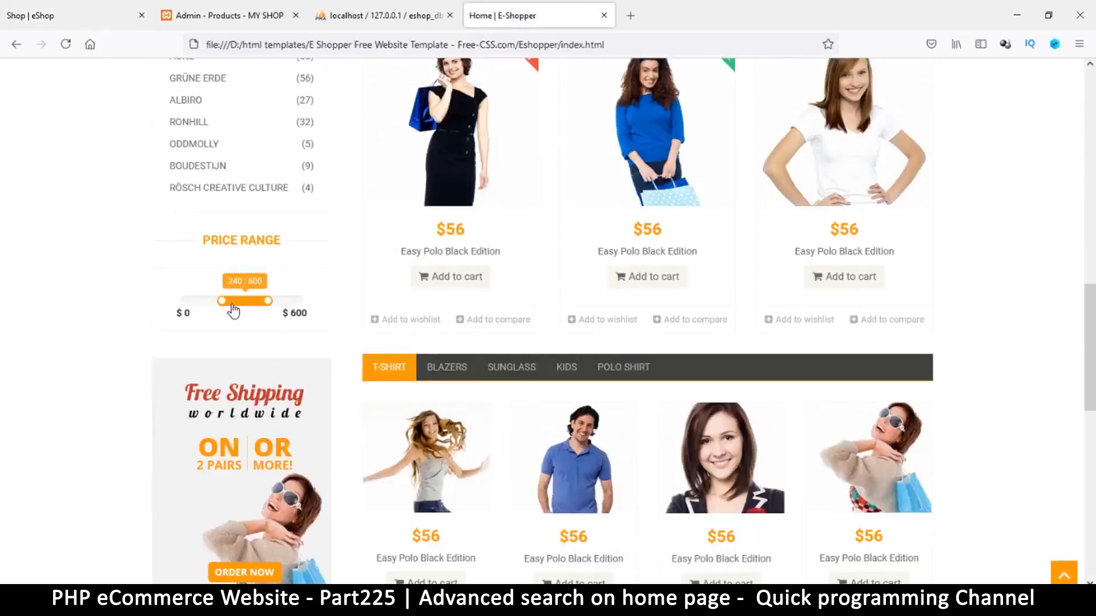
Inspect the E-Shopper price range slider's markup in Firefox developer tools
drag(223, 302, 204, 301)
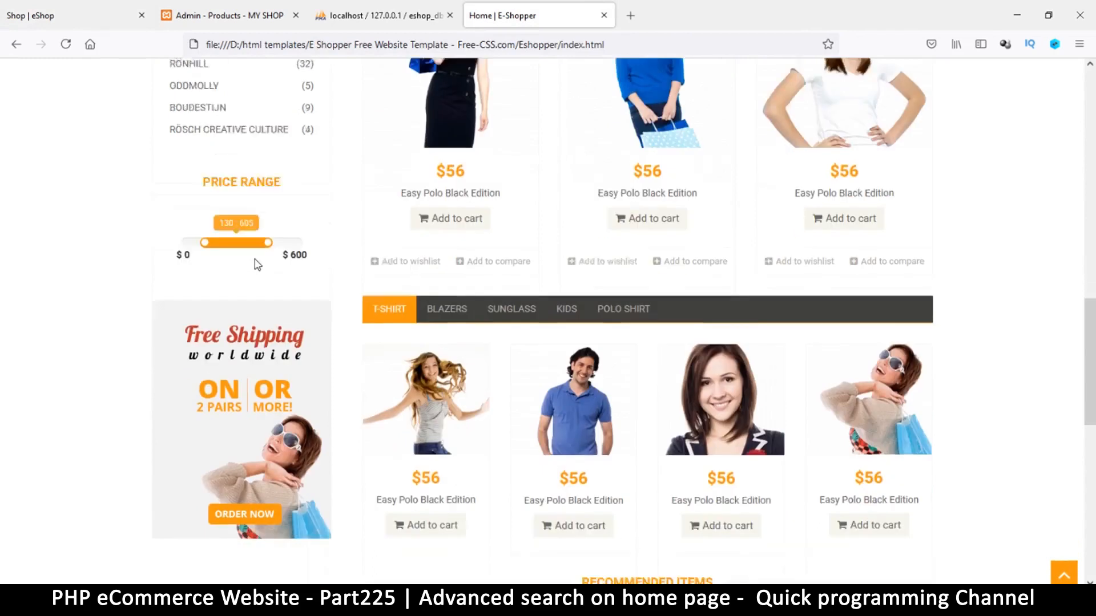
right_click(241, 242)
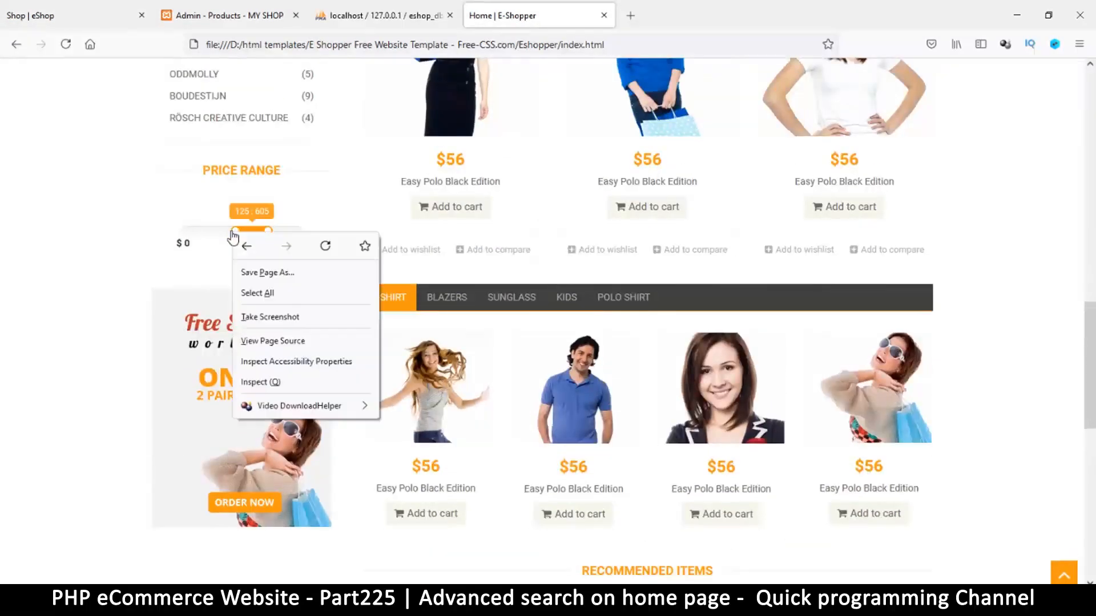
click(259, 382)
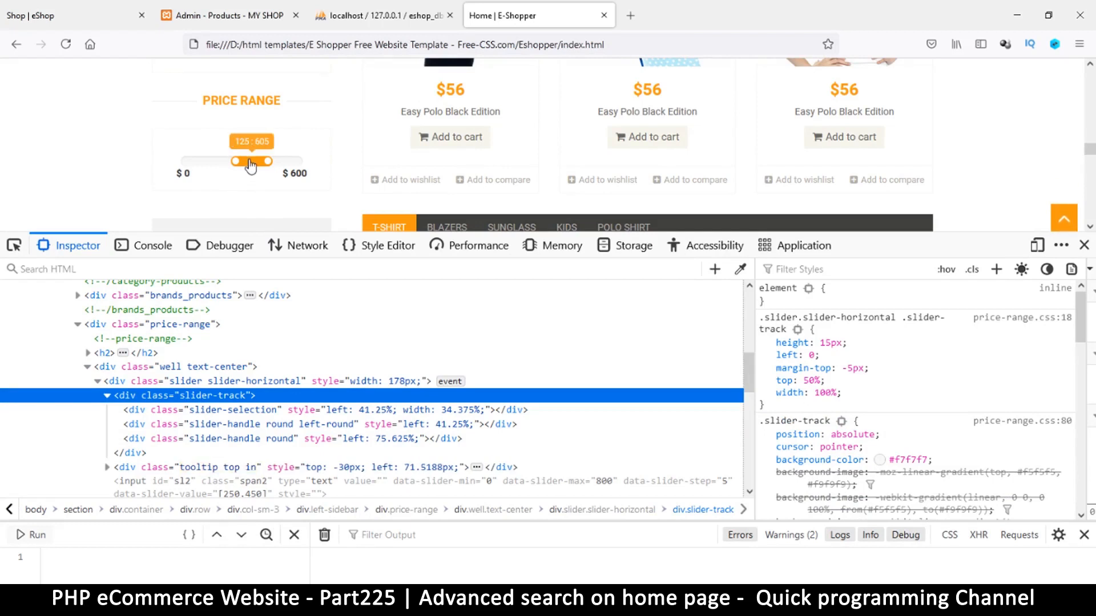
mouse_move(212, 472)
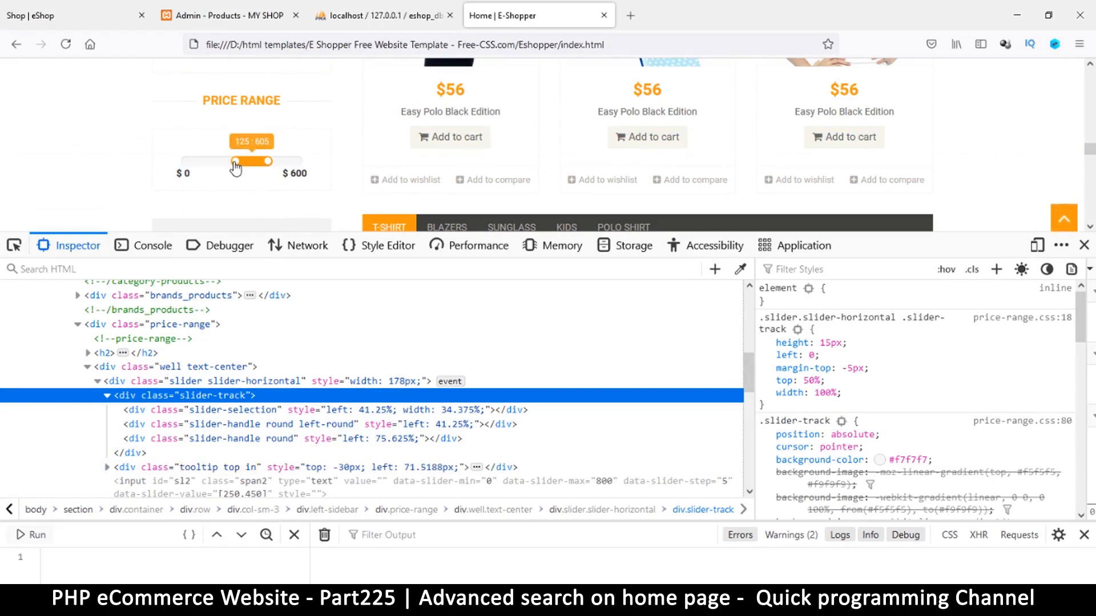
Drag the lower and upper price handles while watching the slider-track elements update
drag(235, 161, 231, 161)
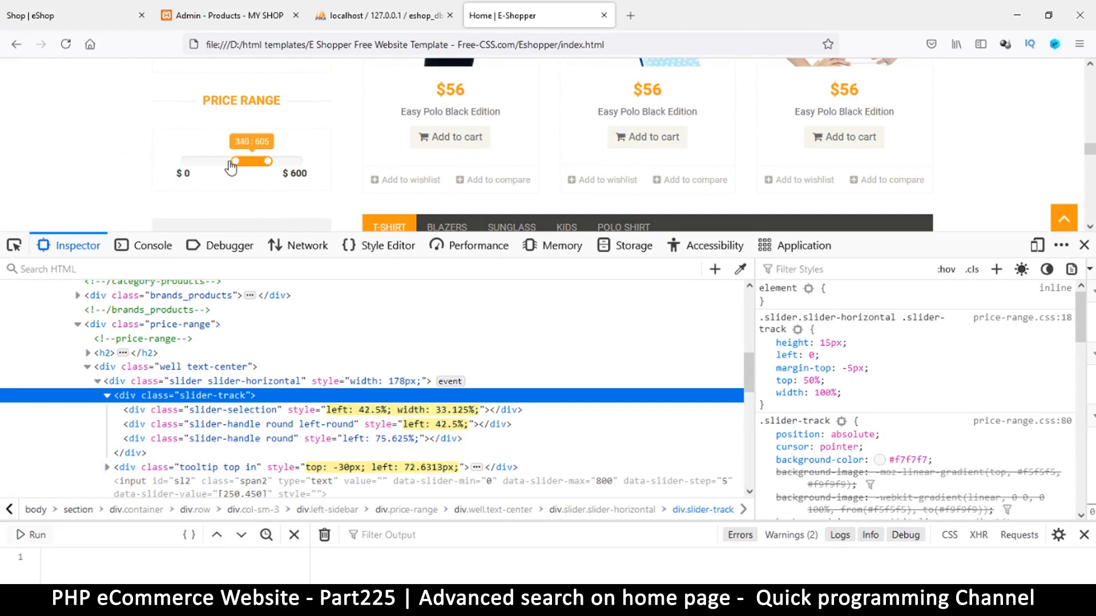
drag(233, 161, 213, 161)
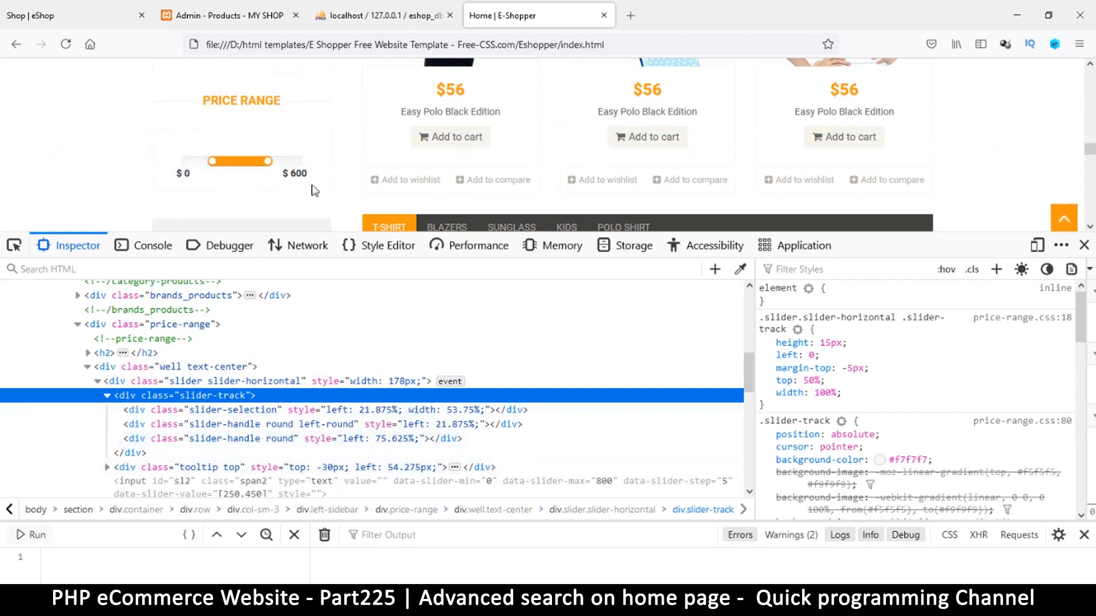
drag(261, 161, 274, 161)
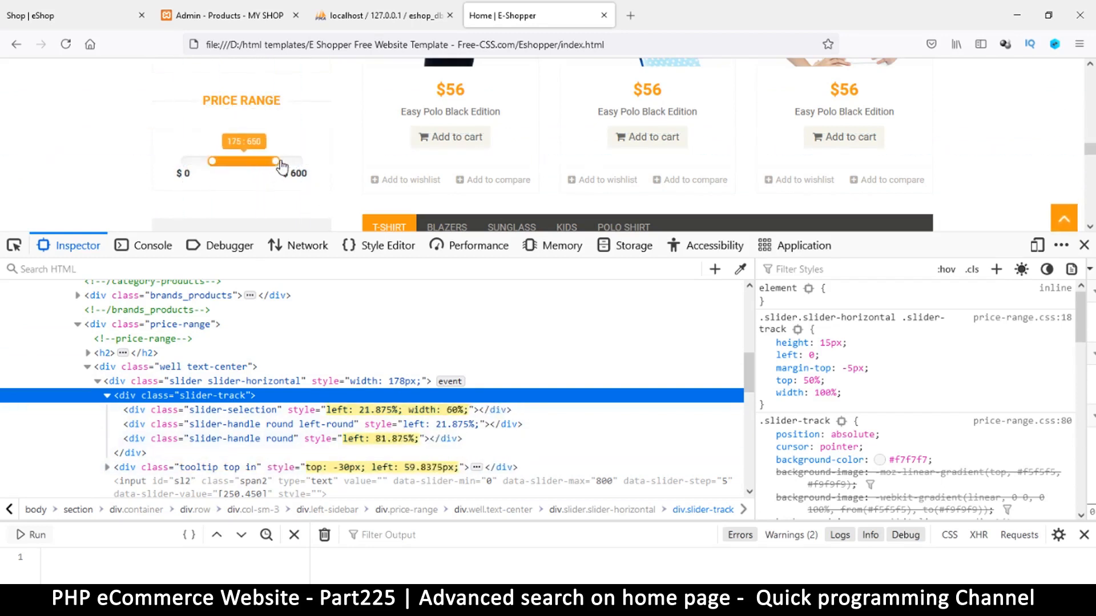
drag(273, 161, 254, 161)
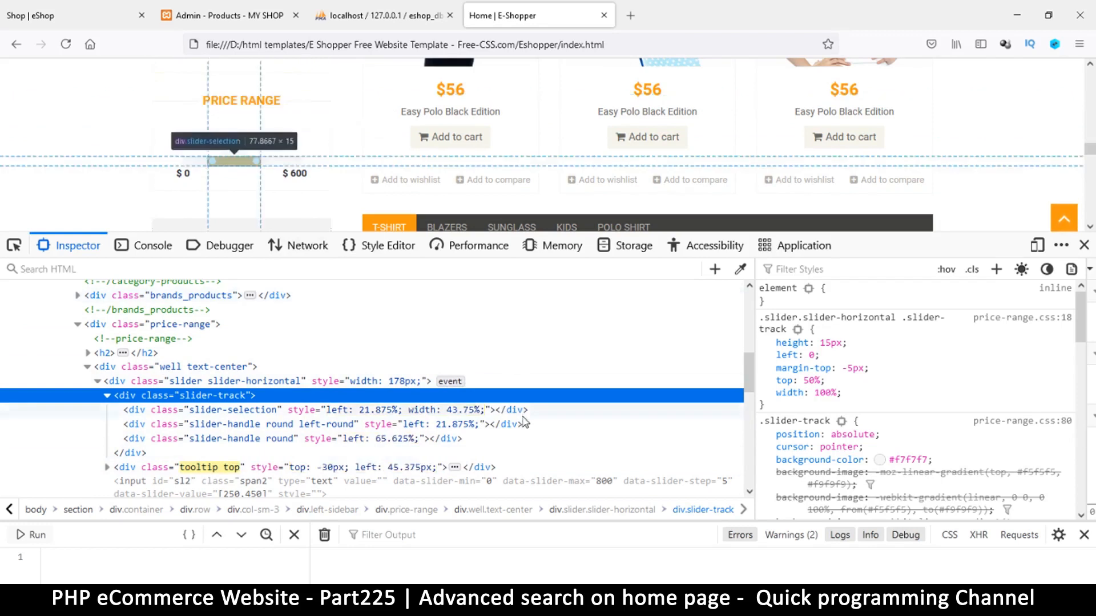
mouse_move(450, 381)
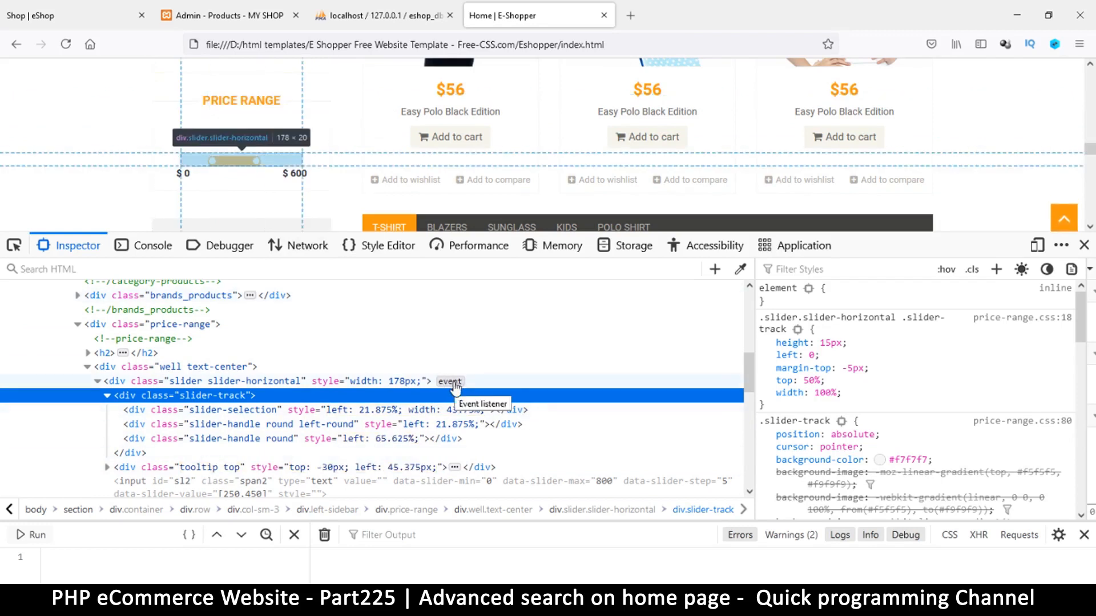
click(450, 381)
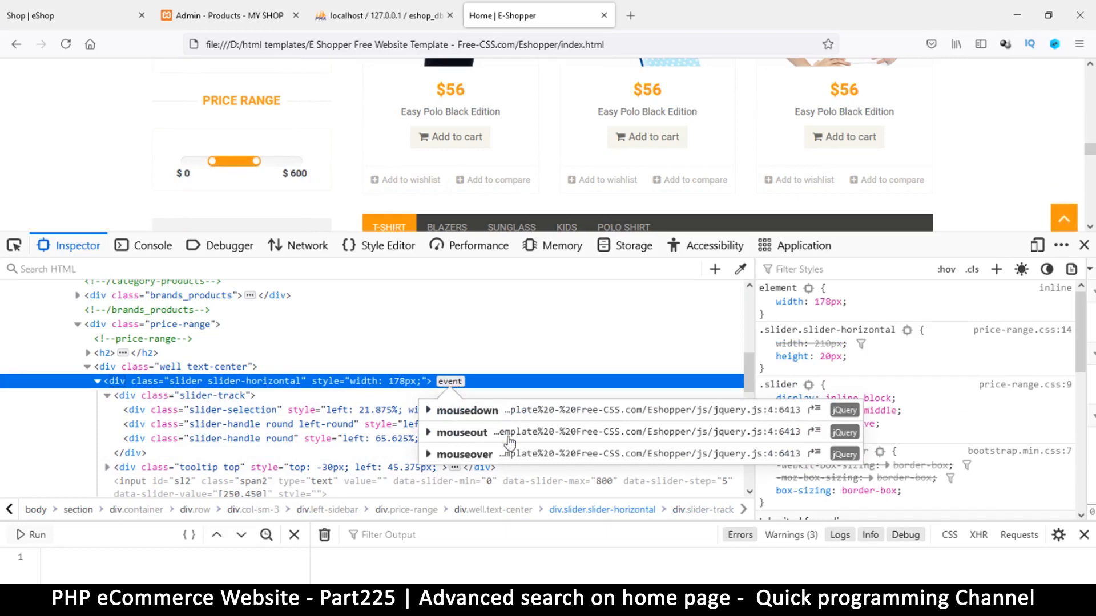
mouse_move(706, 455)
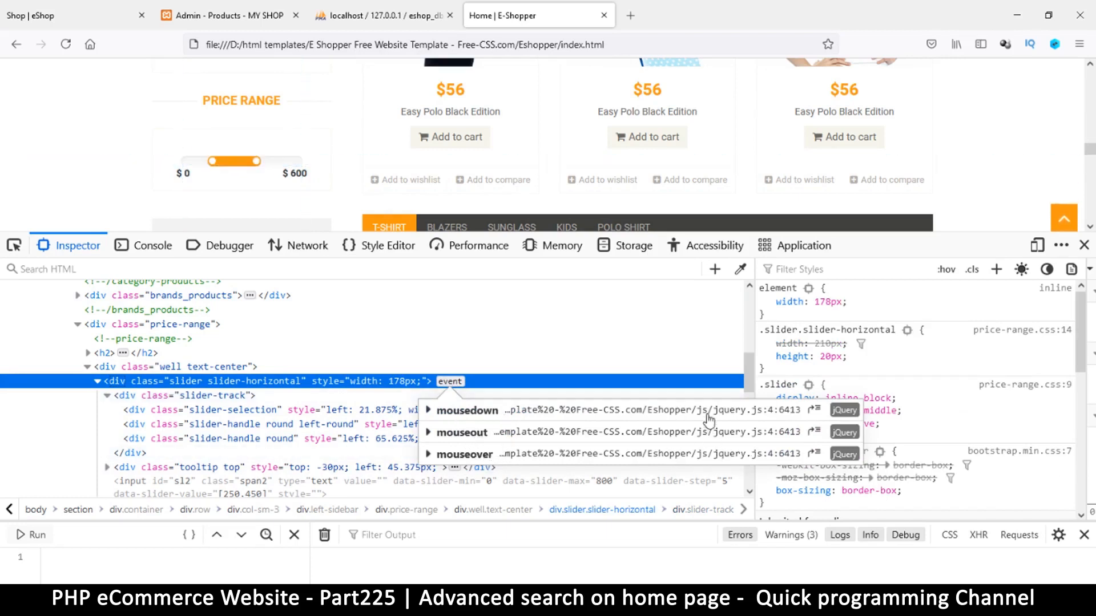
mouse_move(733, 454)
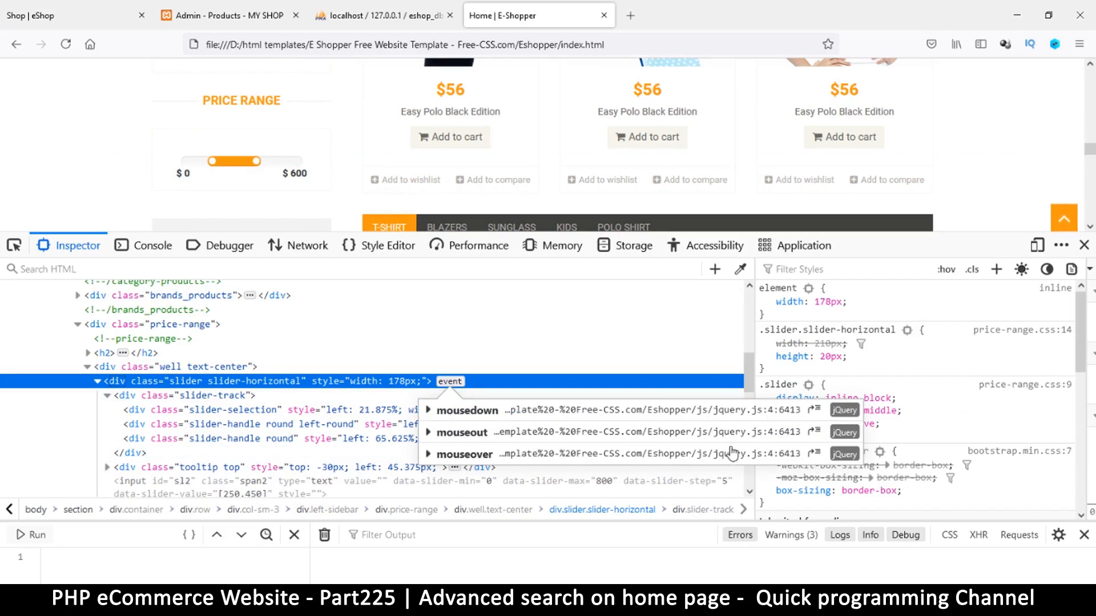
mouse_move(697, 415)
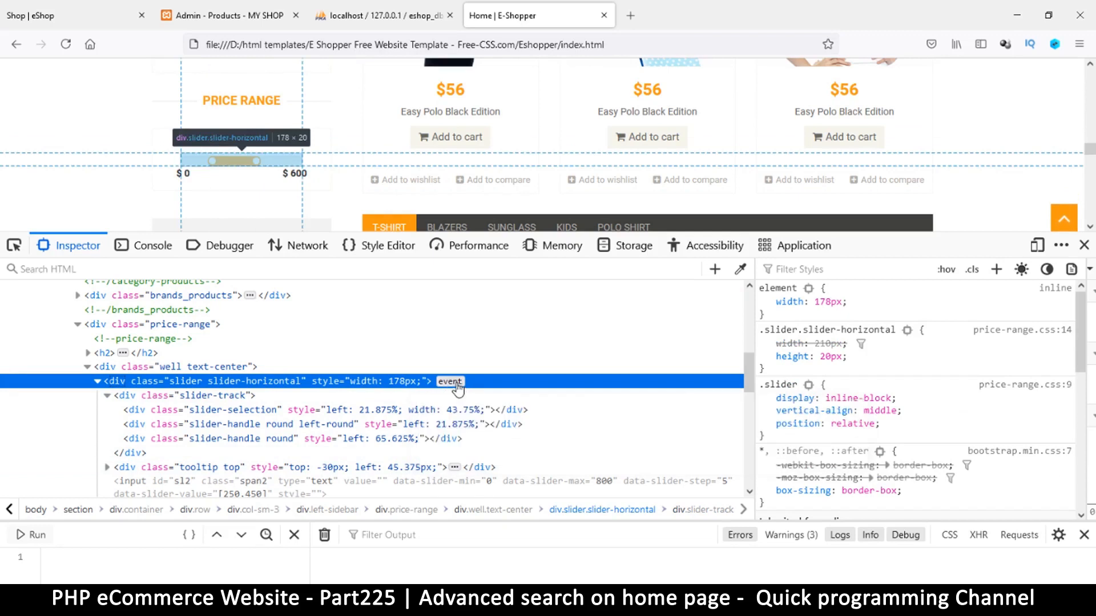
mouse_move(431, 399)
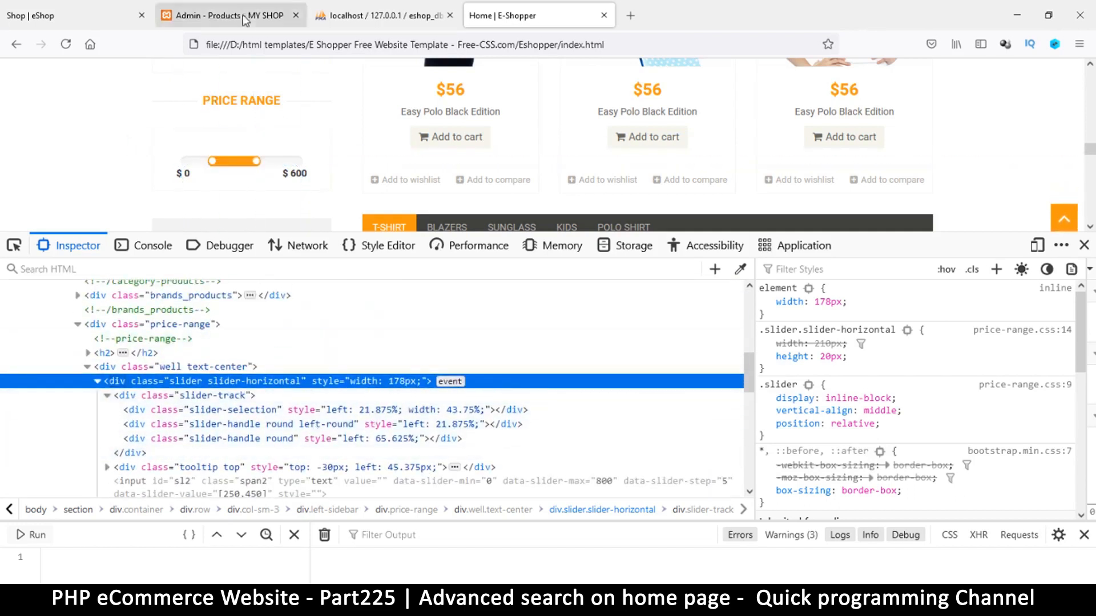
Drag the upper price handle to the maximum and back, watching its position and selection width update
drag(256, 161, 264, 161)
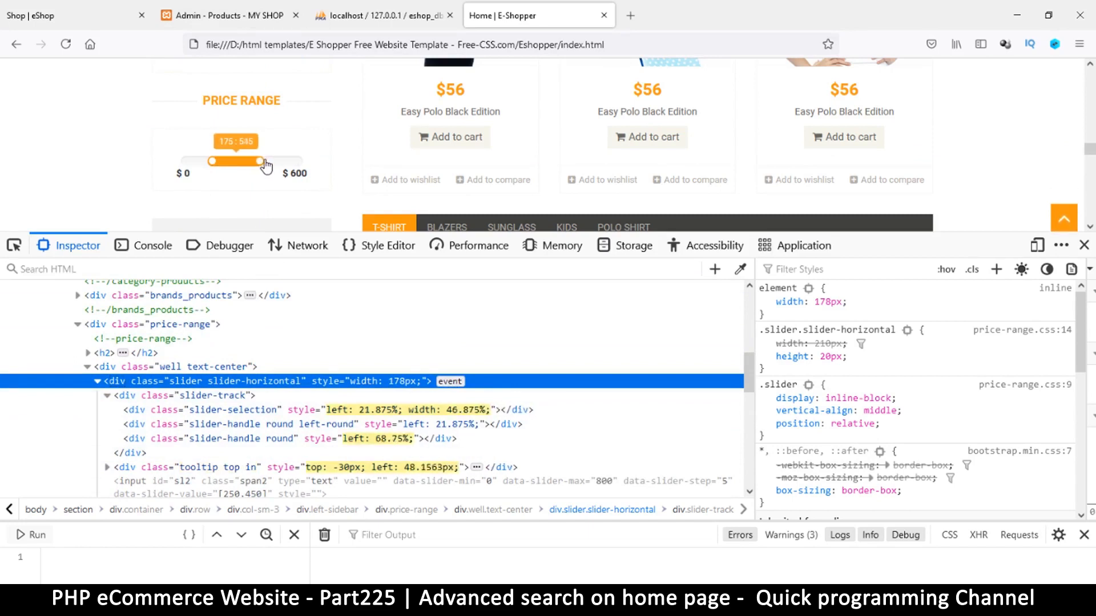
drag(264, 161, 232, 161)
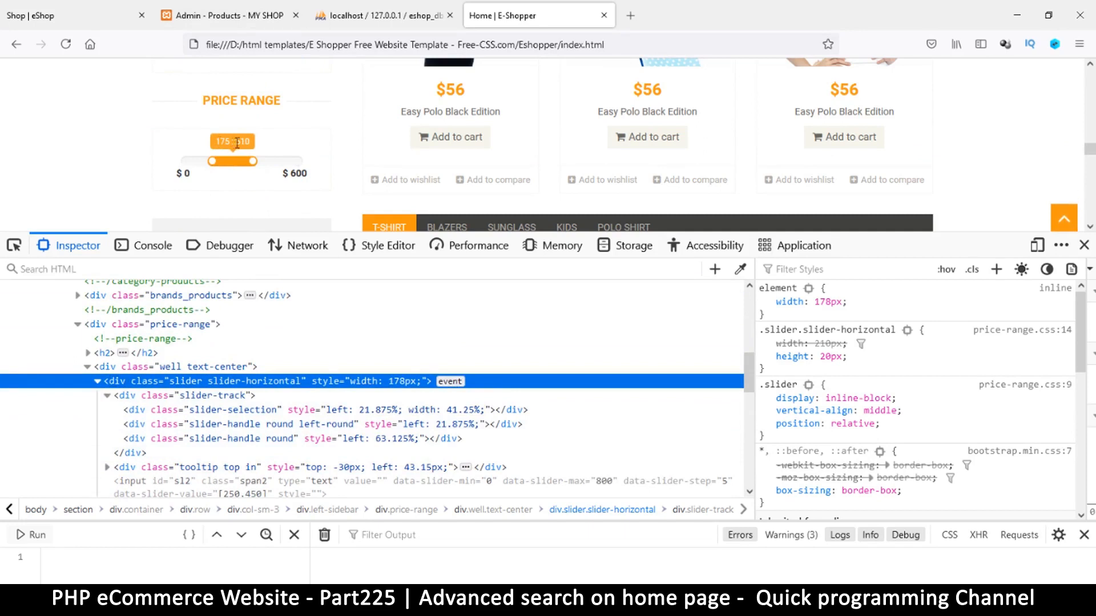
drag(251, 161, 232, 161)
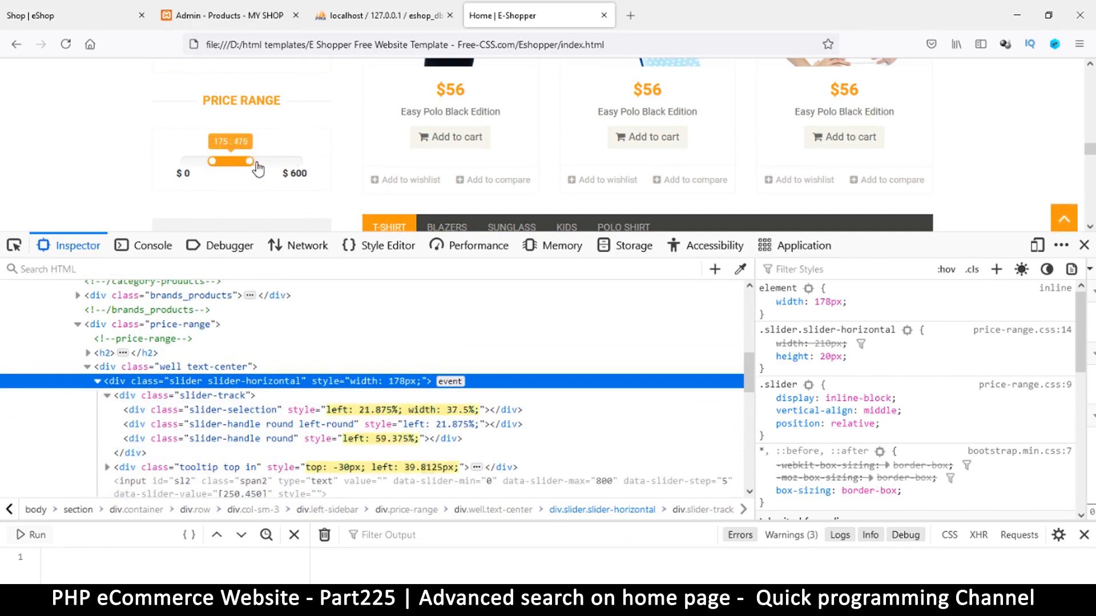
drag(250, 161, 297, 161)
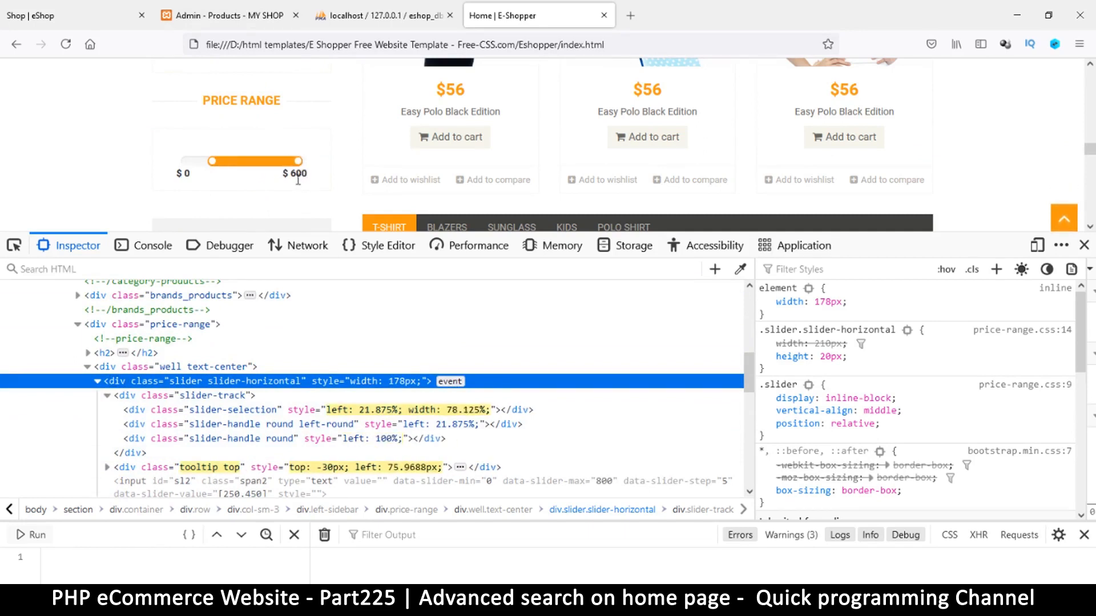
drag(297, 161, 283, 161)
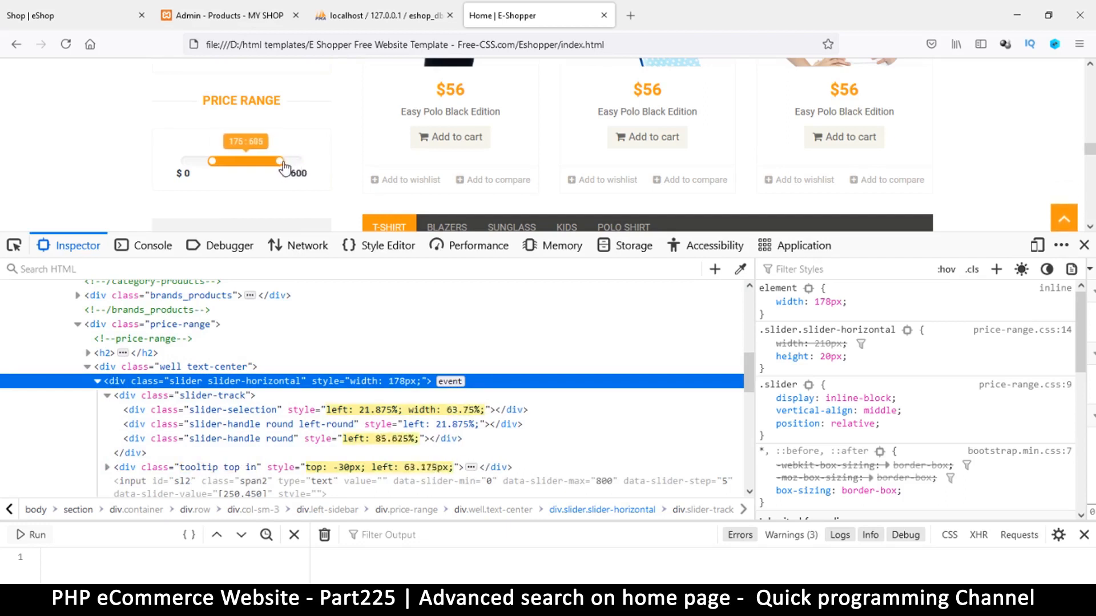
drag(277, 161, 292, 161)
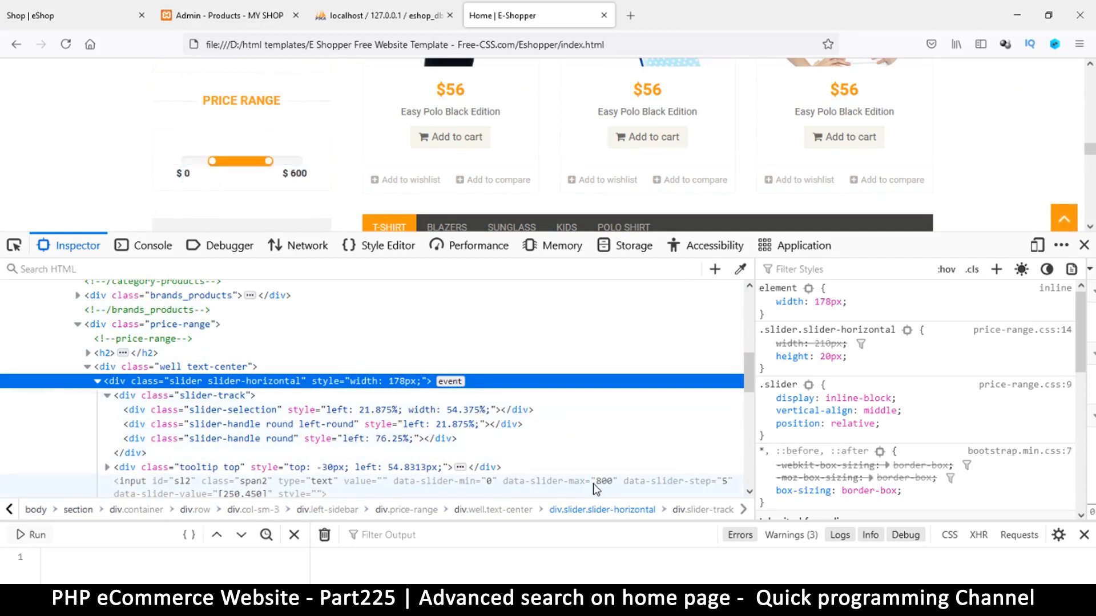
mouse_move(136, 482)
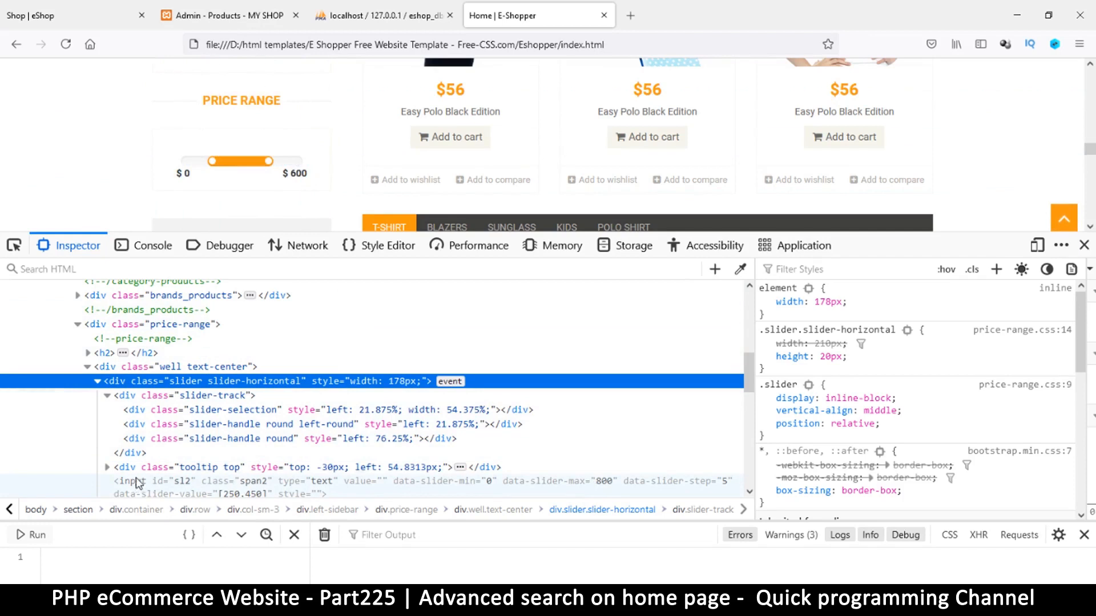
mouse_move(518, 503)
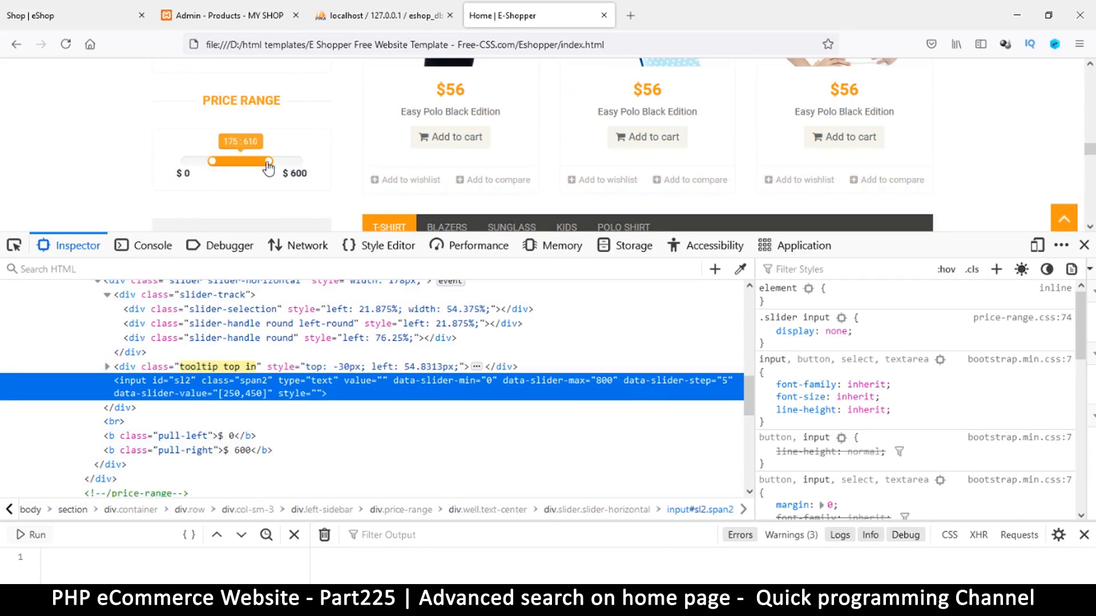
Change the slider input's data-slider-max value from 800 to 600 in the Inspector
drag(267, 161, 275, 161)
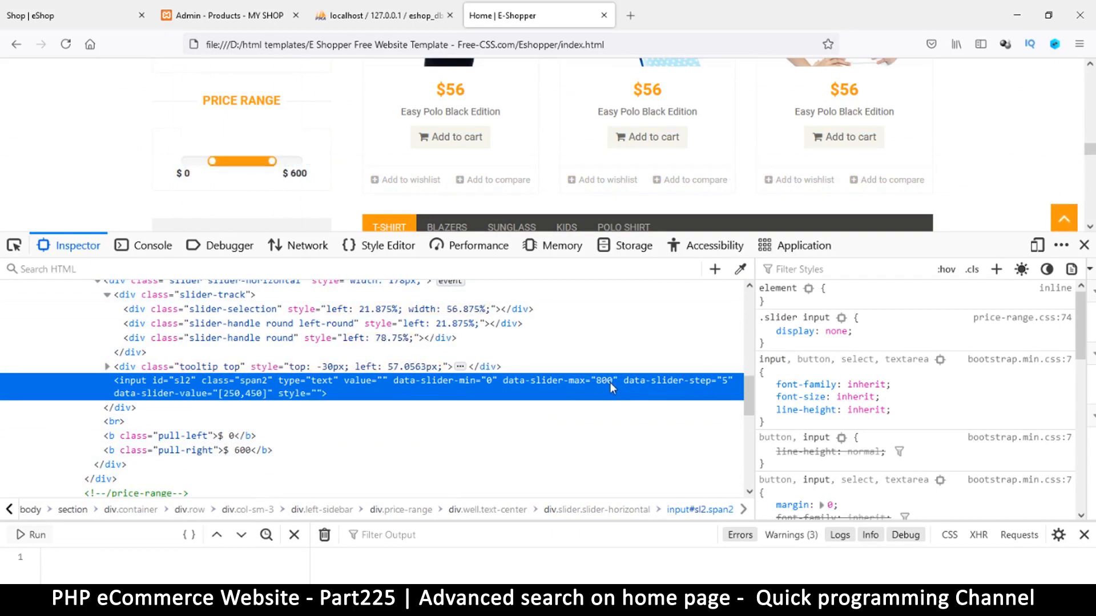
double_click(603, 379)
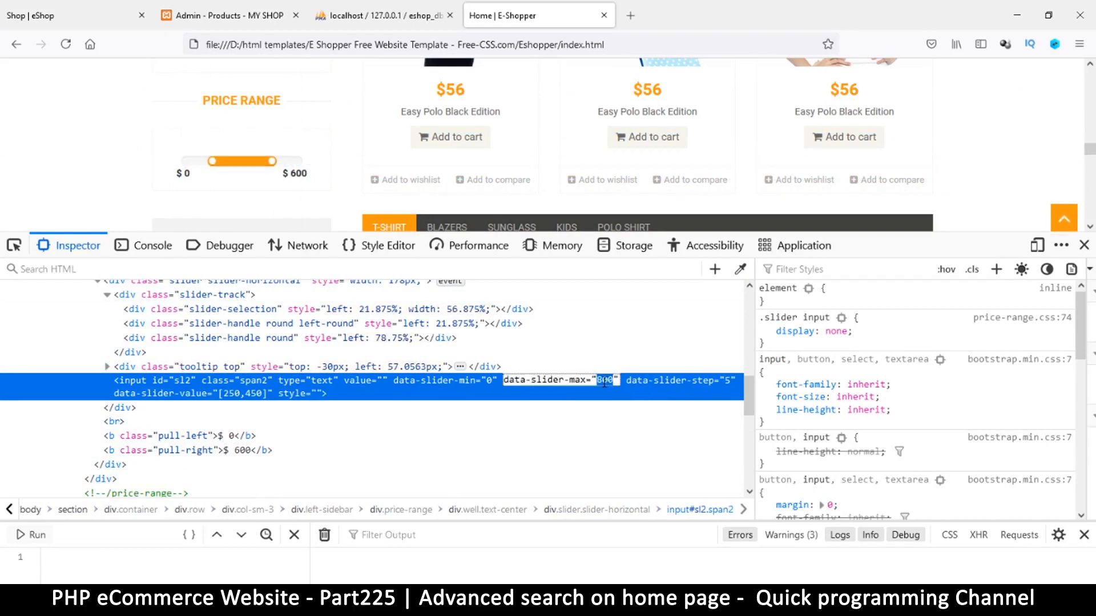
text(600)
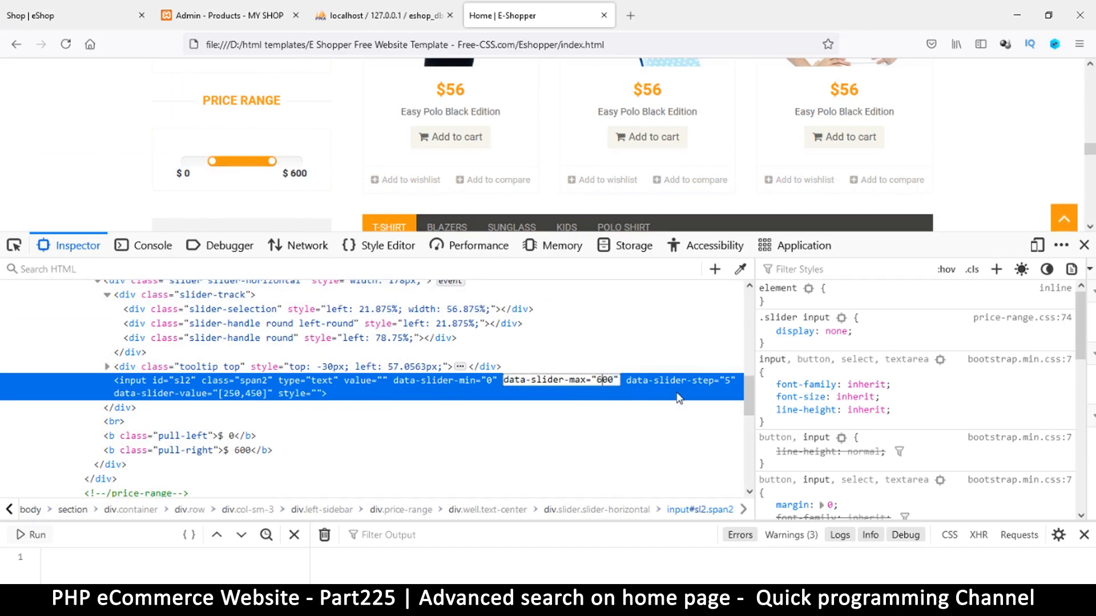
click(179, 435)
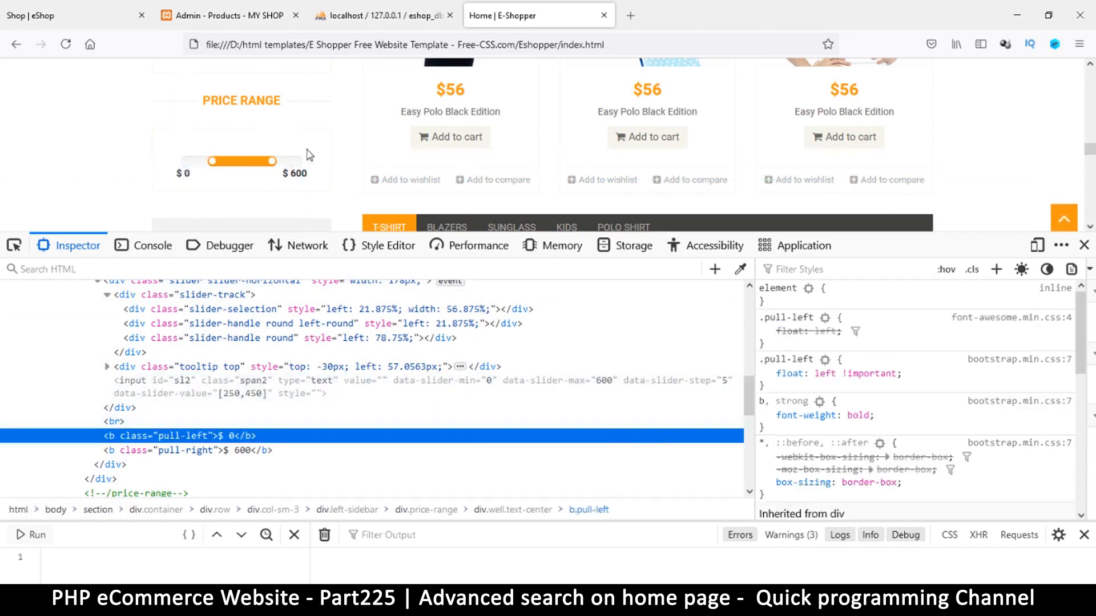
Retest the slider handles, reaching upper prices 580 and 625 and a bottom price of 120
drag(275, 161, 315, 161)
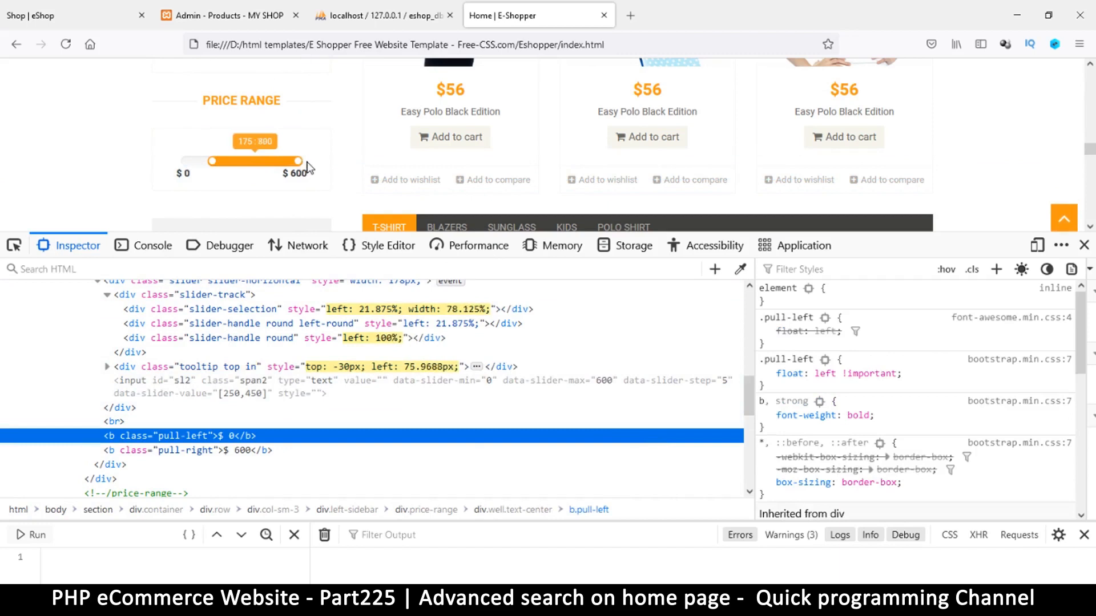
drag(313, 161, 275, 161)
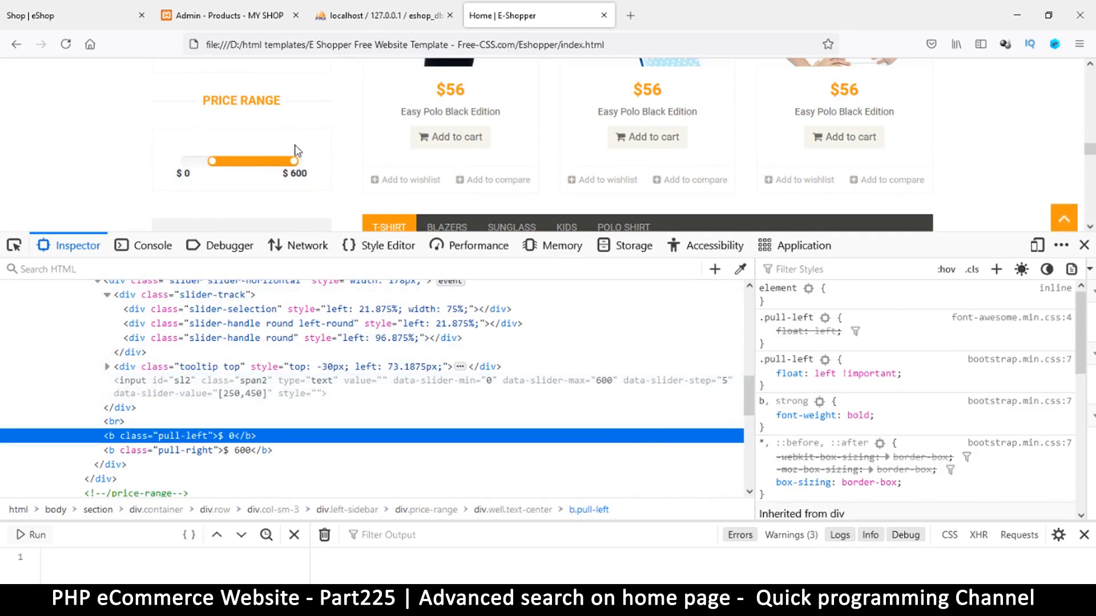
drag(298, 163, 269, 162)
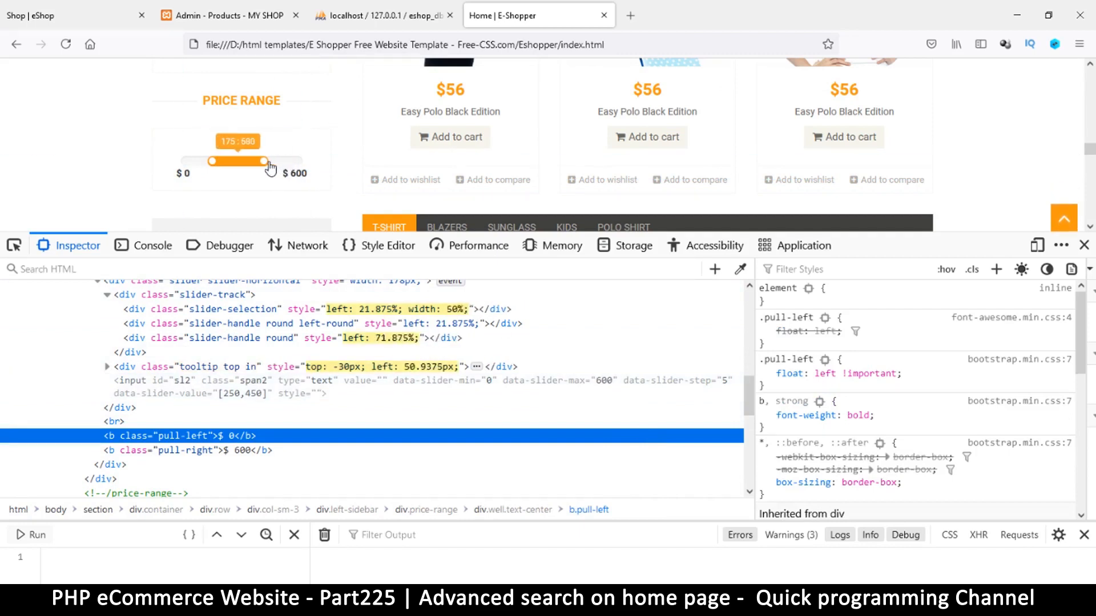
drag(262, 161, 280, 160)
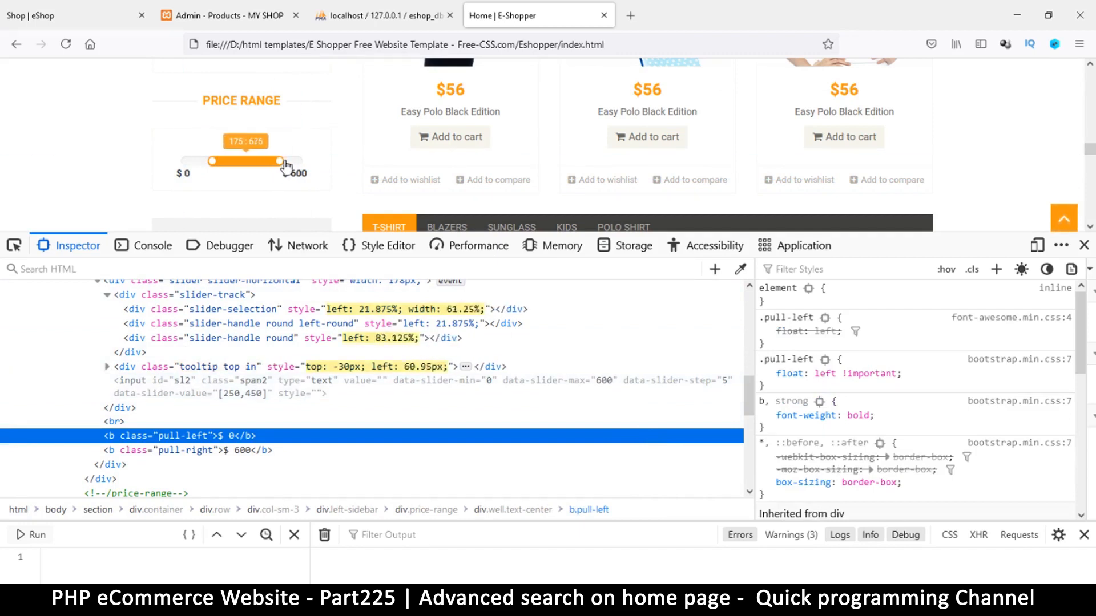
drag(280, 161, 285, 161)
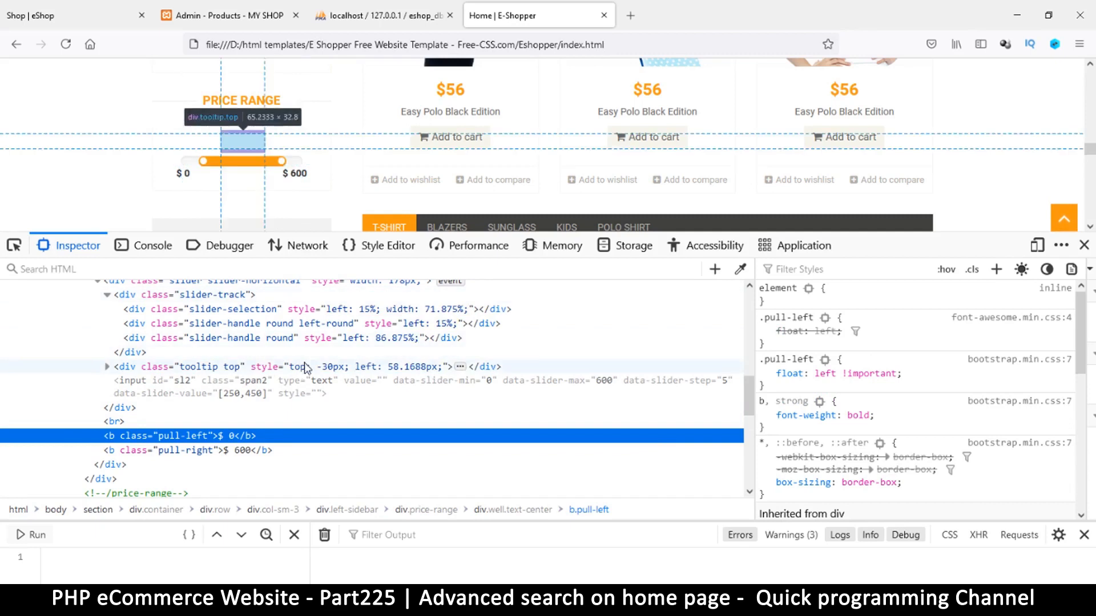
Drag both handles inward, setting the upper price to 570 then 725 and moving the lower handle right
drag(283, 161, 269, 161)
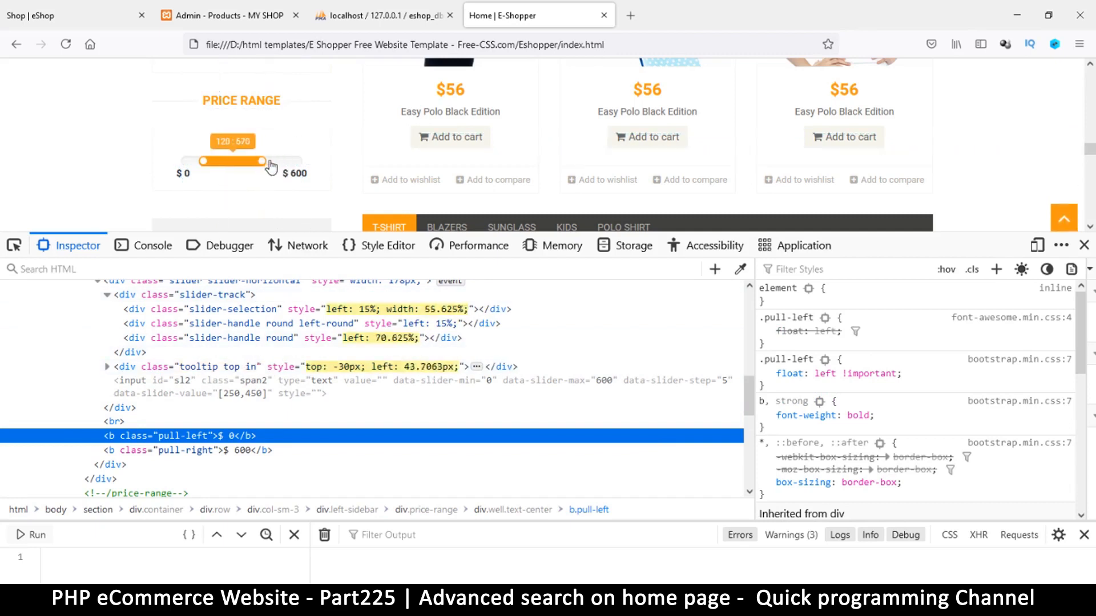
drag(264, 161, 280, 168)
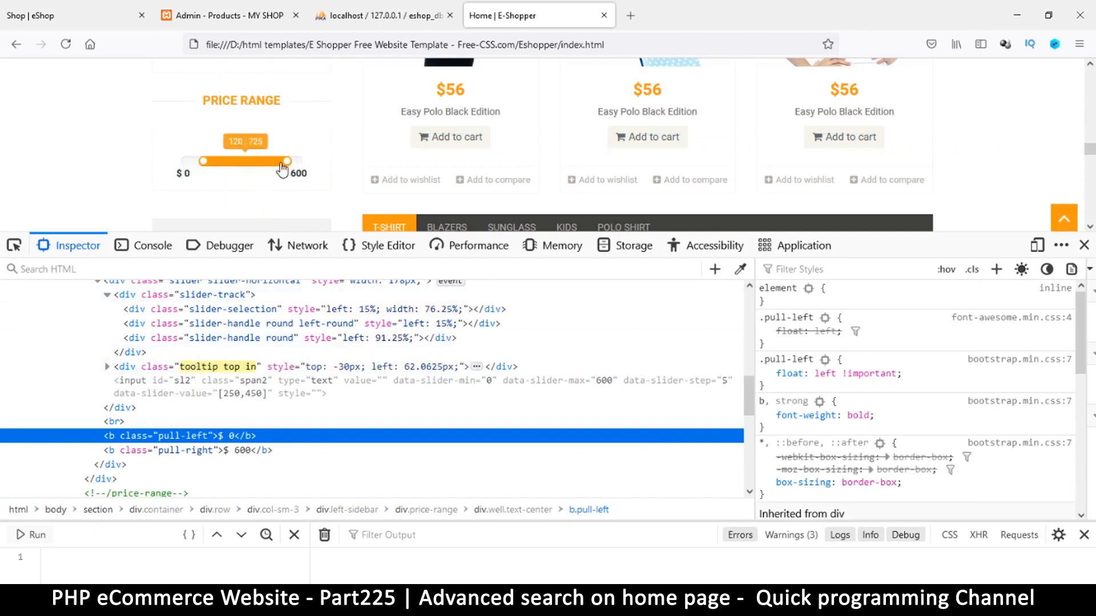
drag(282, 161, 257, 161)
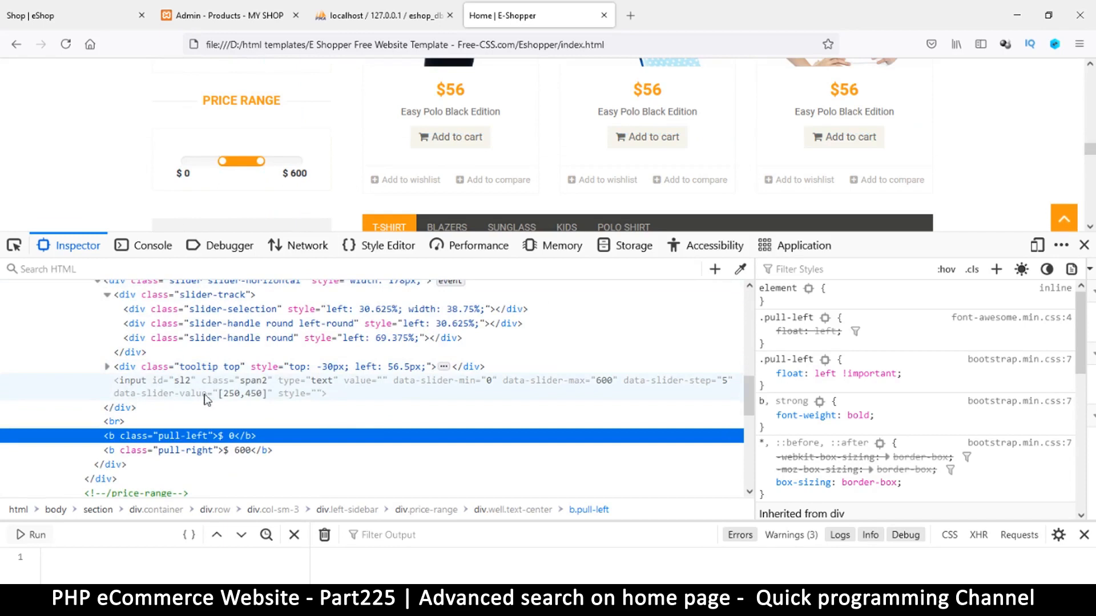
mouse_move(263, 399)
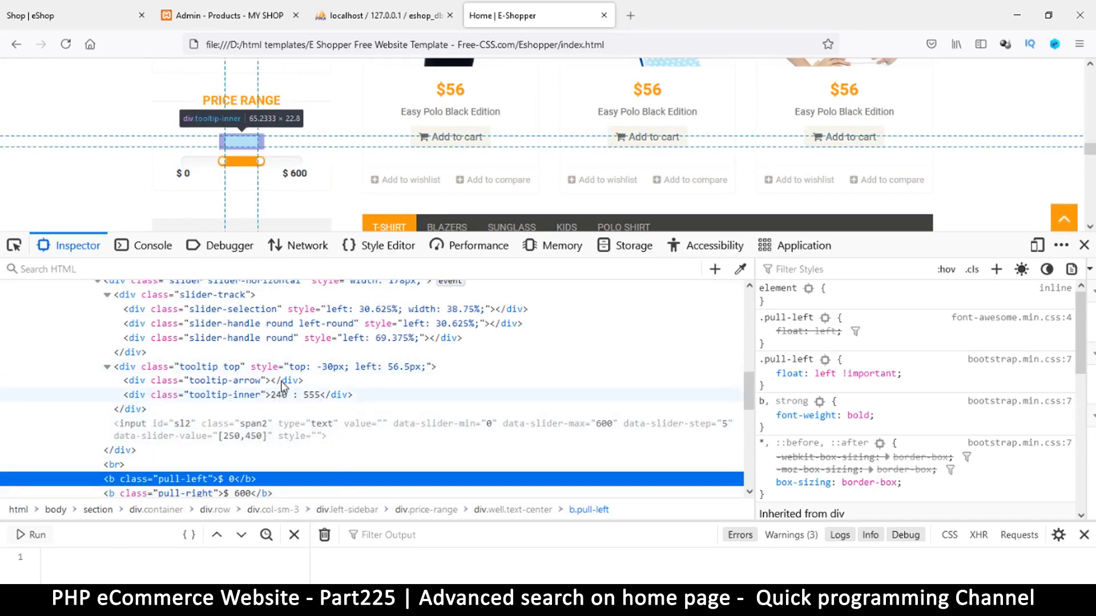
Drag the handles through 230, 110 and 105 : 640 until the tooltip reads 105 : 675
drag(258, 161, 273, 161)
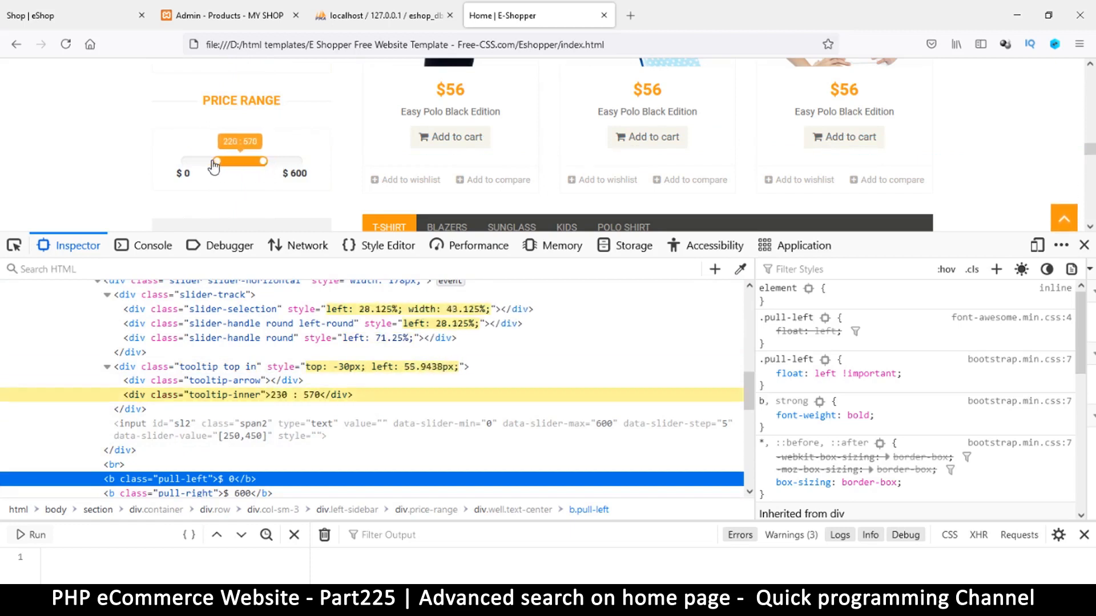
drag(240, 161, 197, 161)
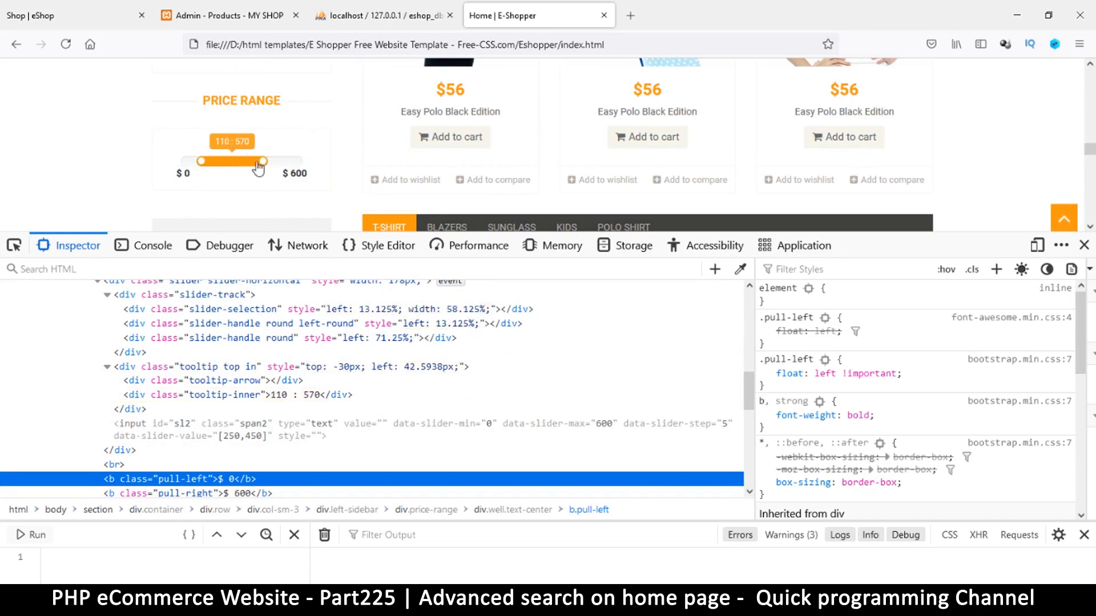
drag(257, 161, 276, 161)
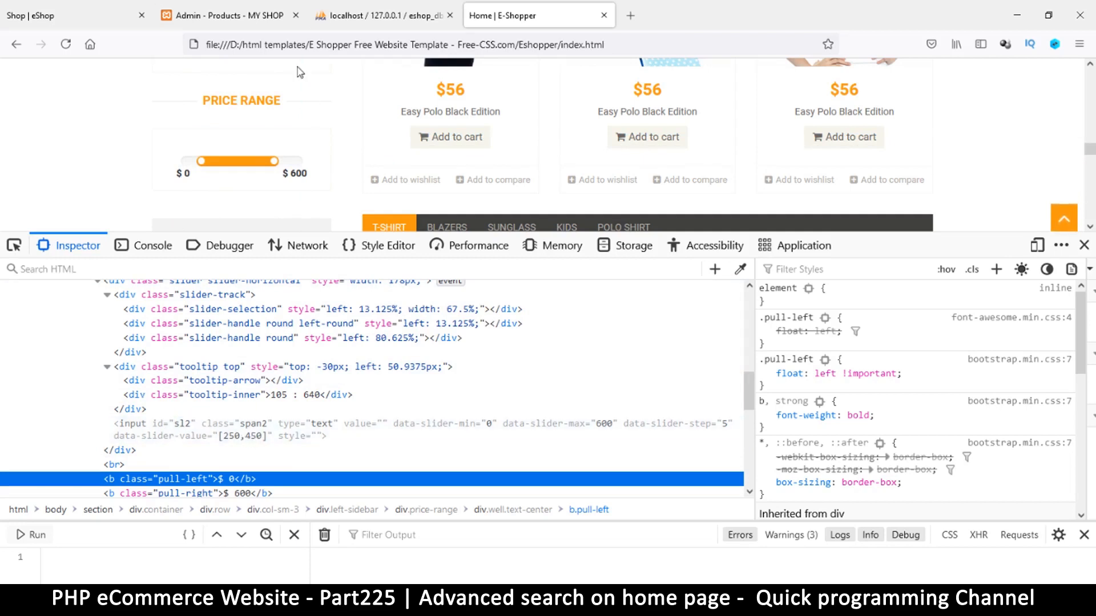
drag(273, 161, 261, 161)
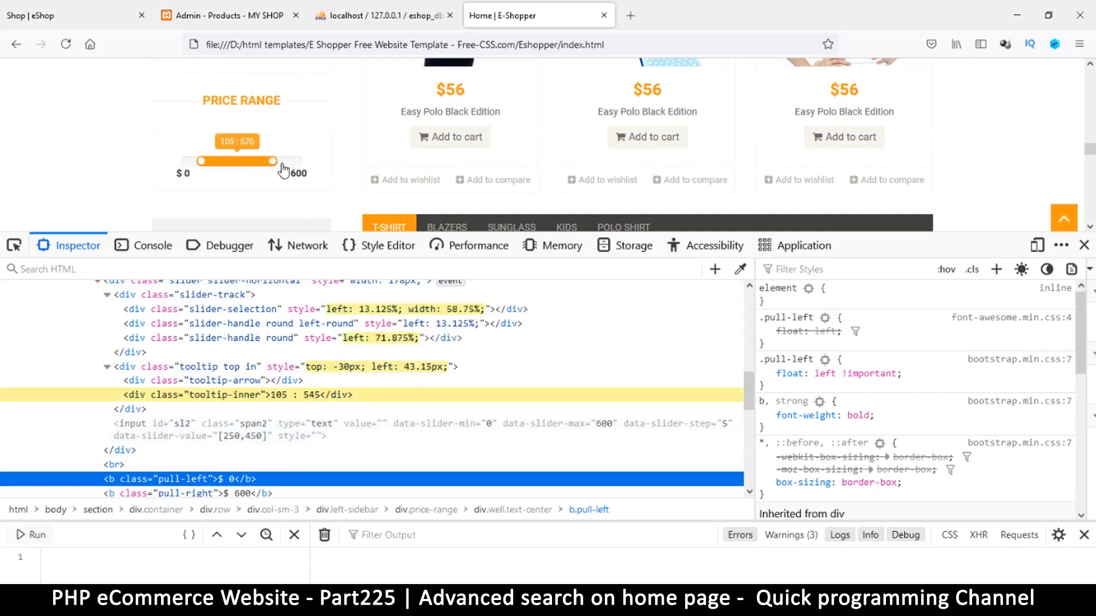
drag(272, 161, 283, 161)
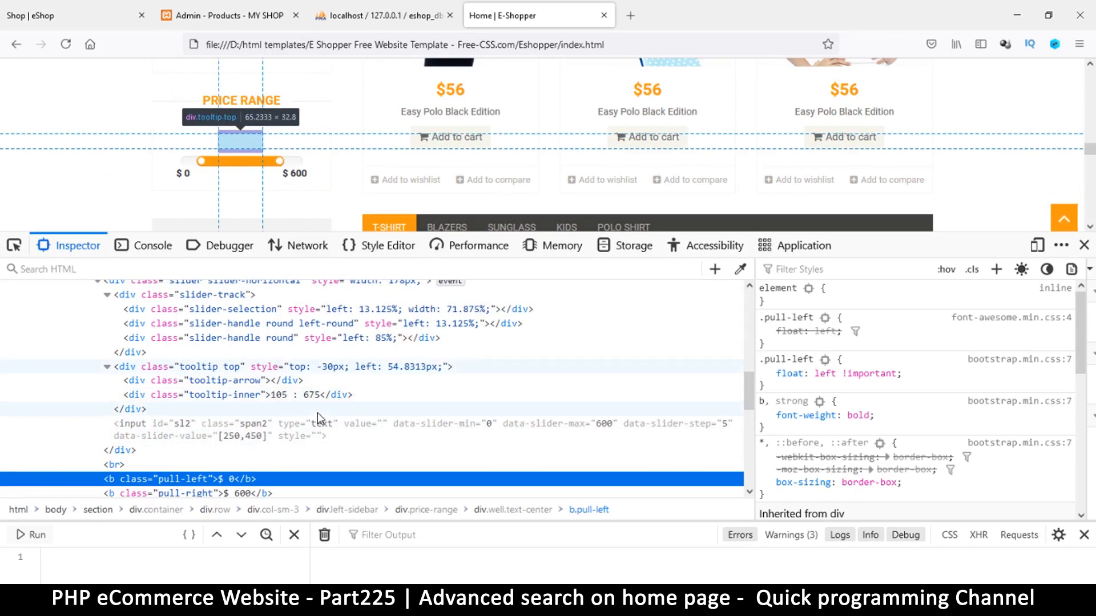
mouse_move(300, 414)
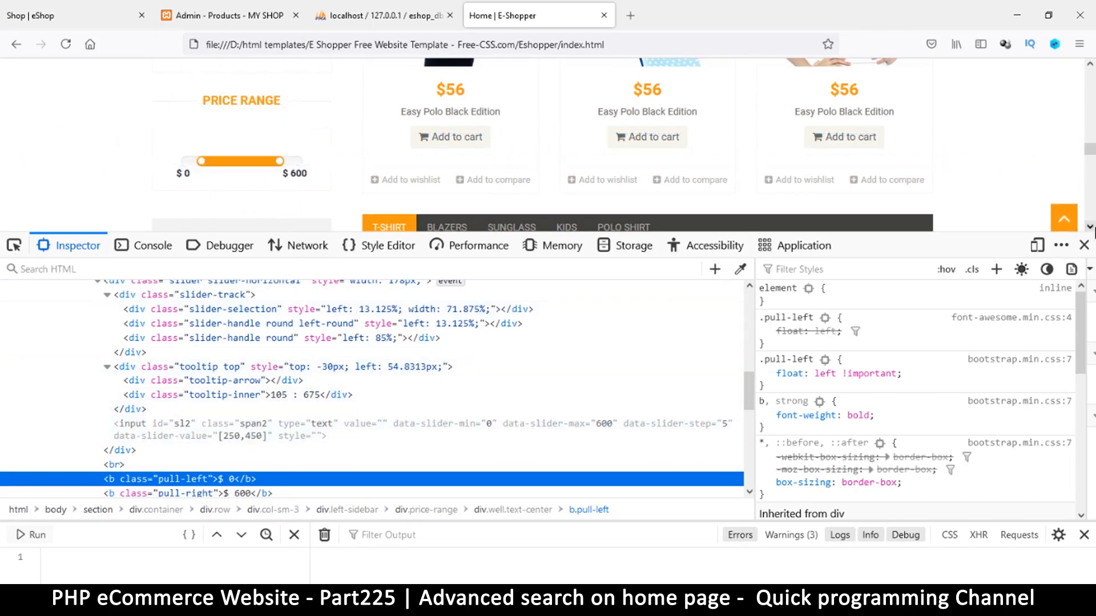
mouse_move(1084, 245)
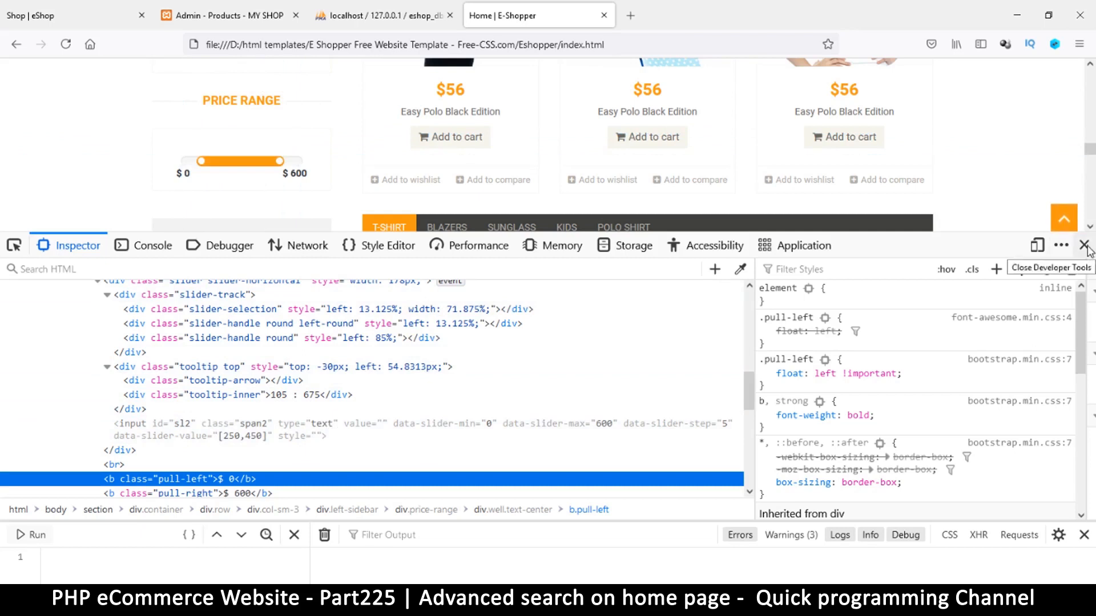
Close the developer tools and return to the Shop | eShop page with its sidebar search form
click(1085, 245)
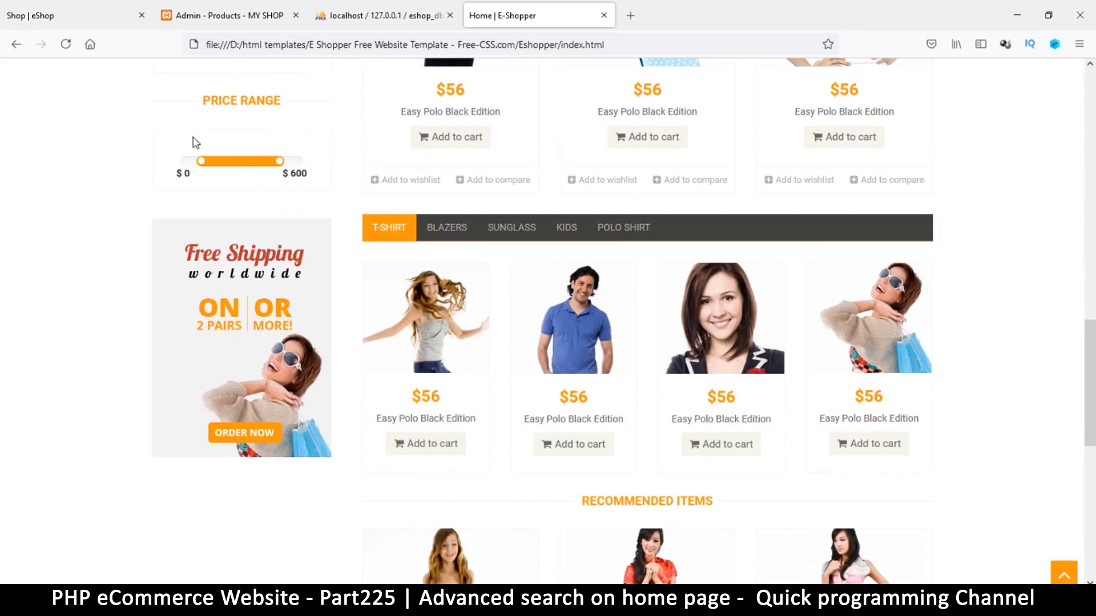
scroll(down, 3)
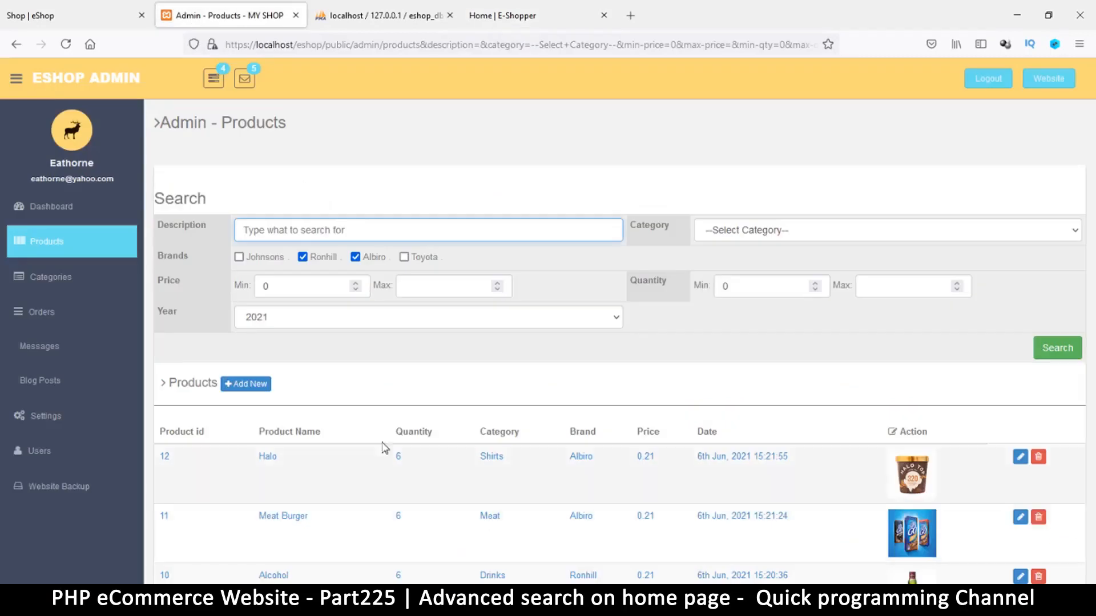
click(70, 15)
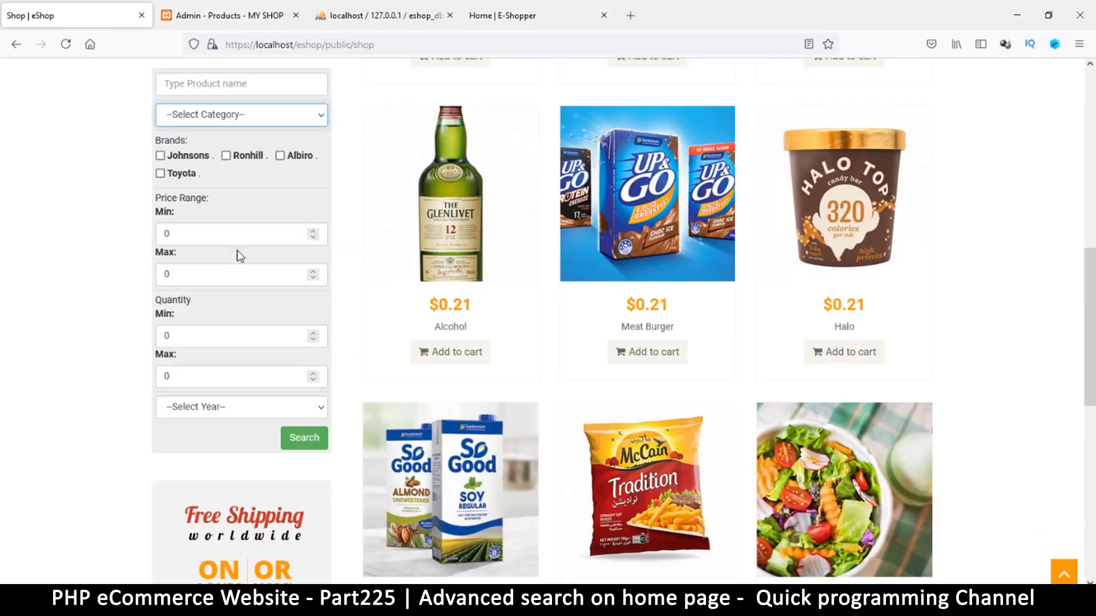